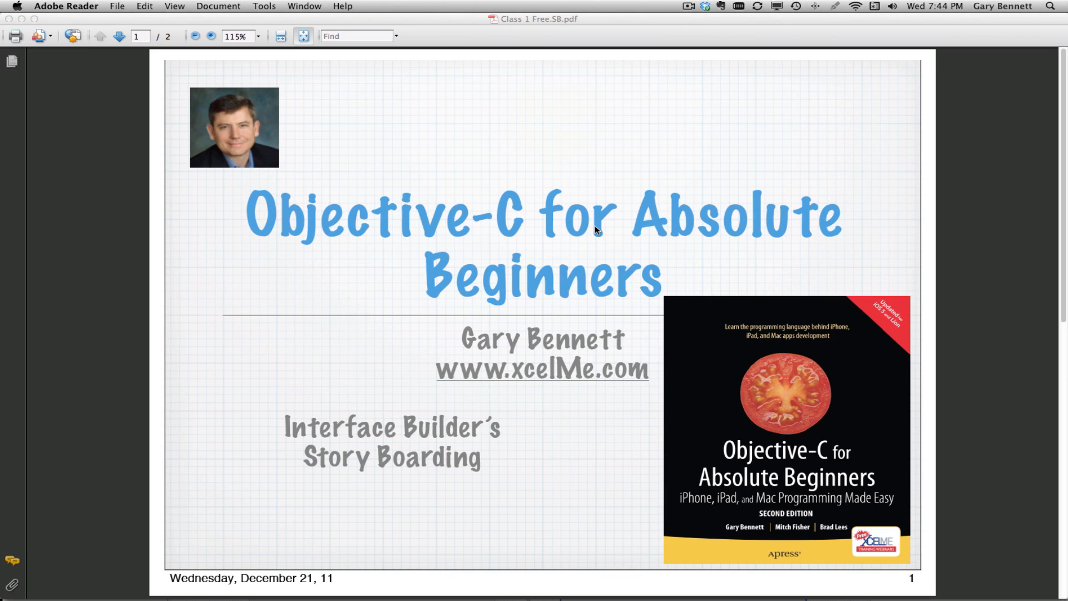
mouse_move(118, 36)
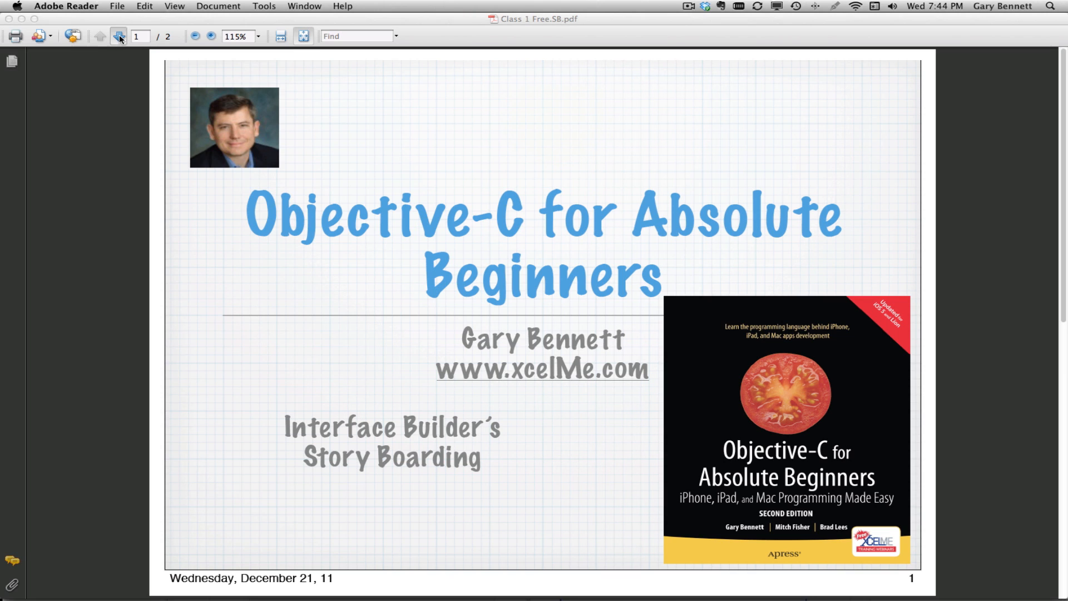
Go to page 2 of the slide deck, the Story Boarding slide with transition types
left_click(118, 35)
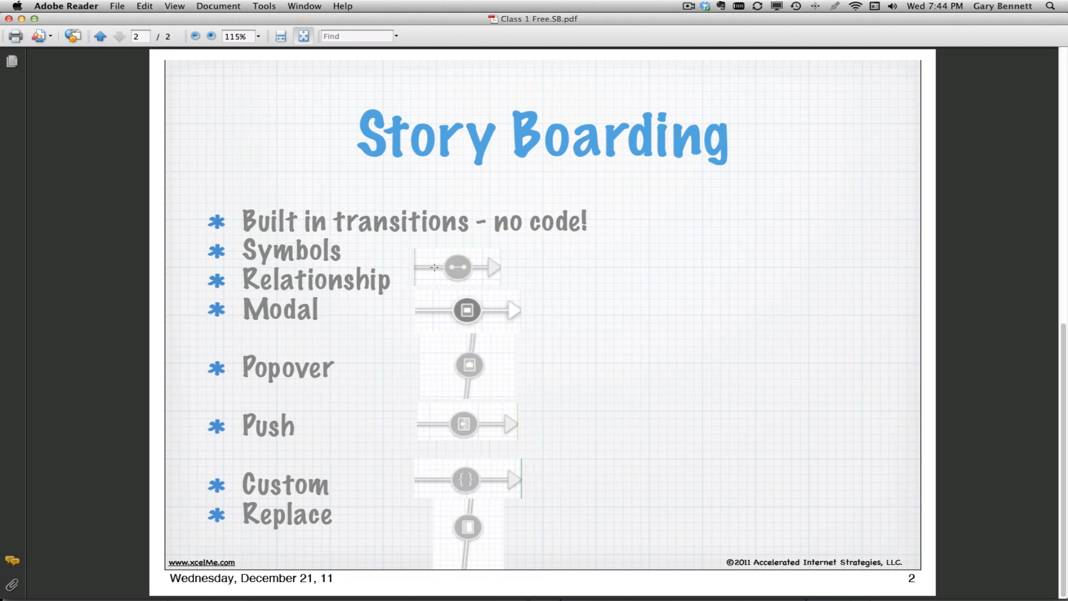
mouse_move(524, 259)
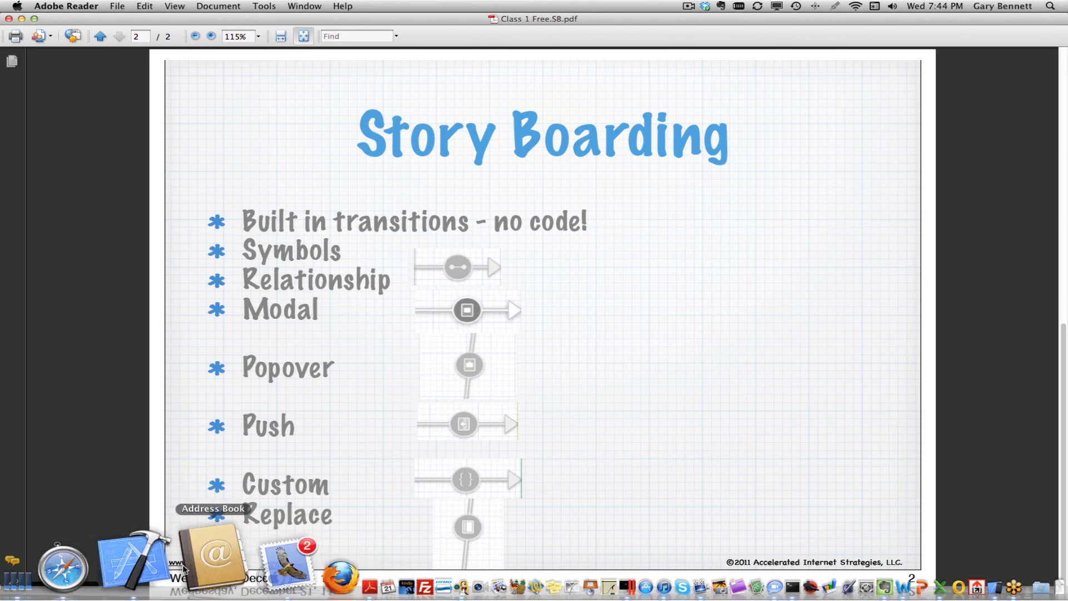
mouse_move(162, 562)
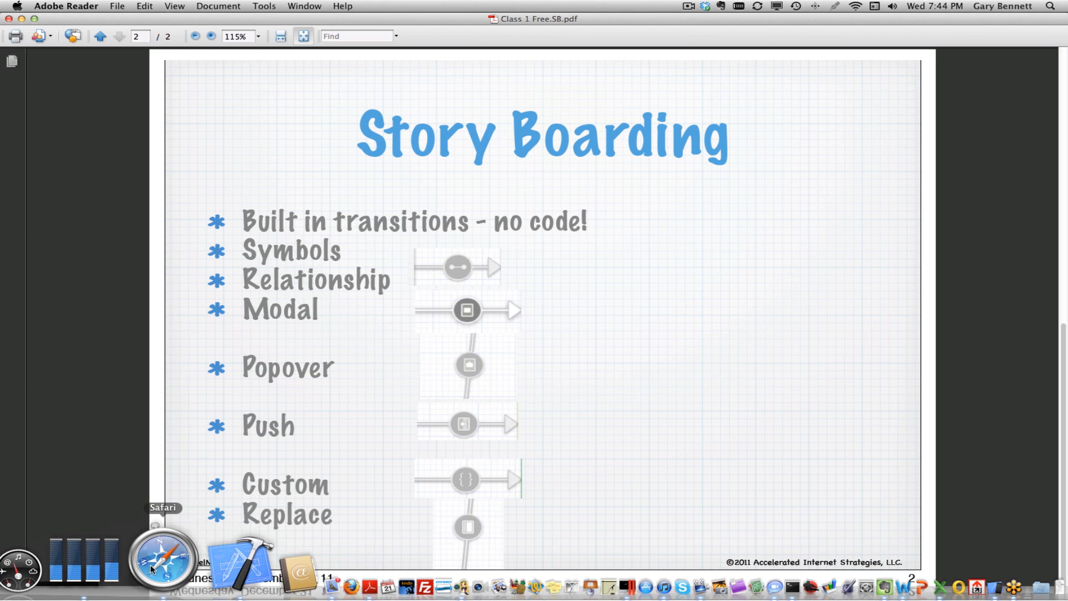
mouse_move(63, 555)
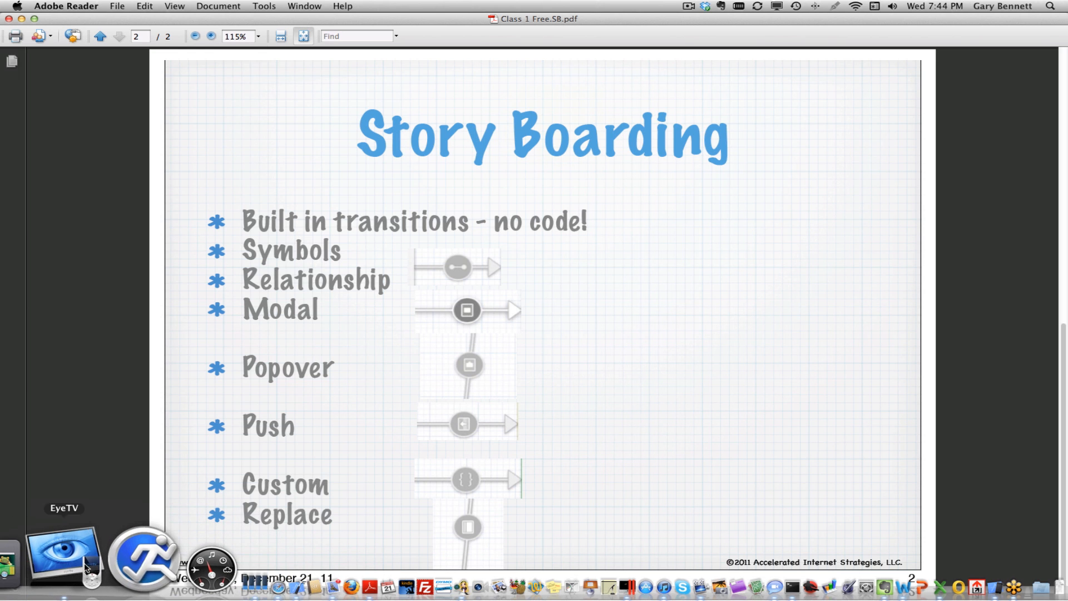
mouse_move(154, 558)
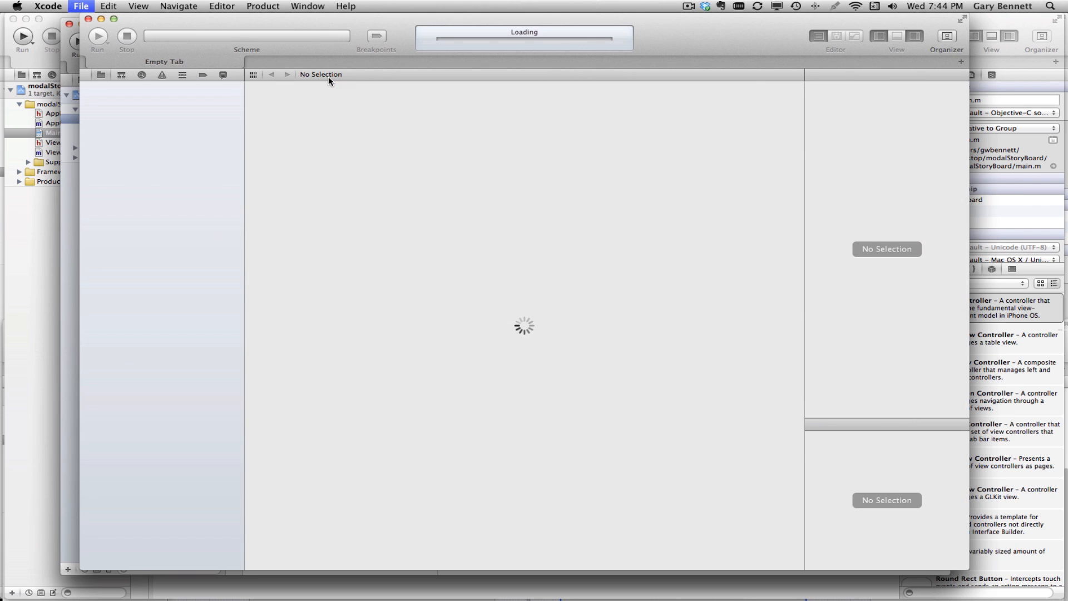
Start a new project from the iOS Application Single View Application template and continue
left_click(80, 6)
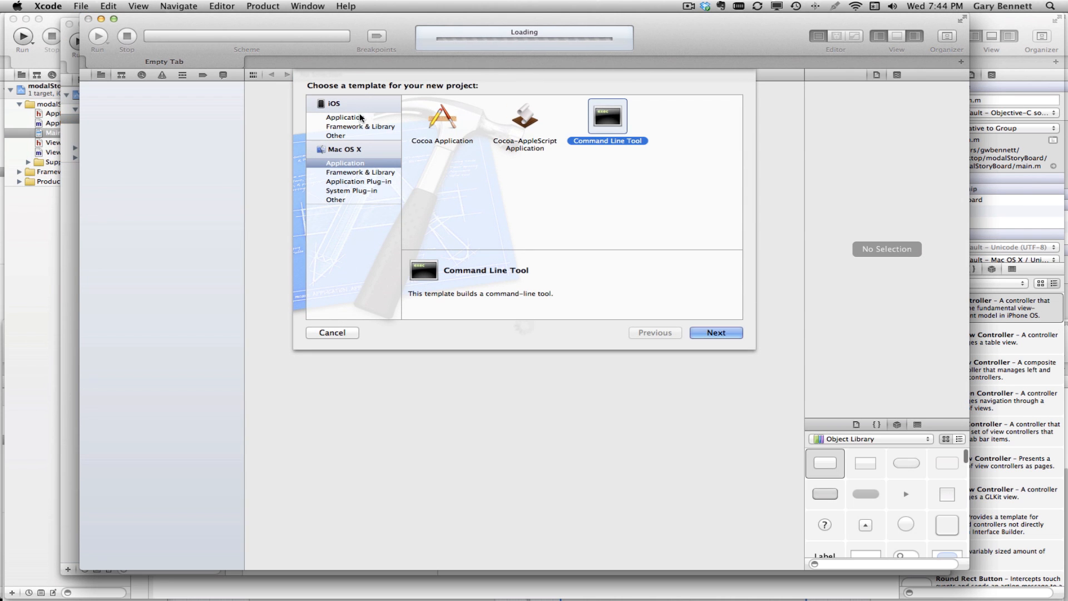
left_click(345, 116)
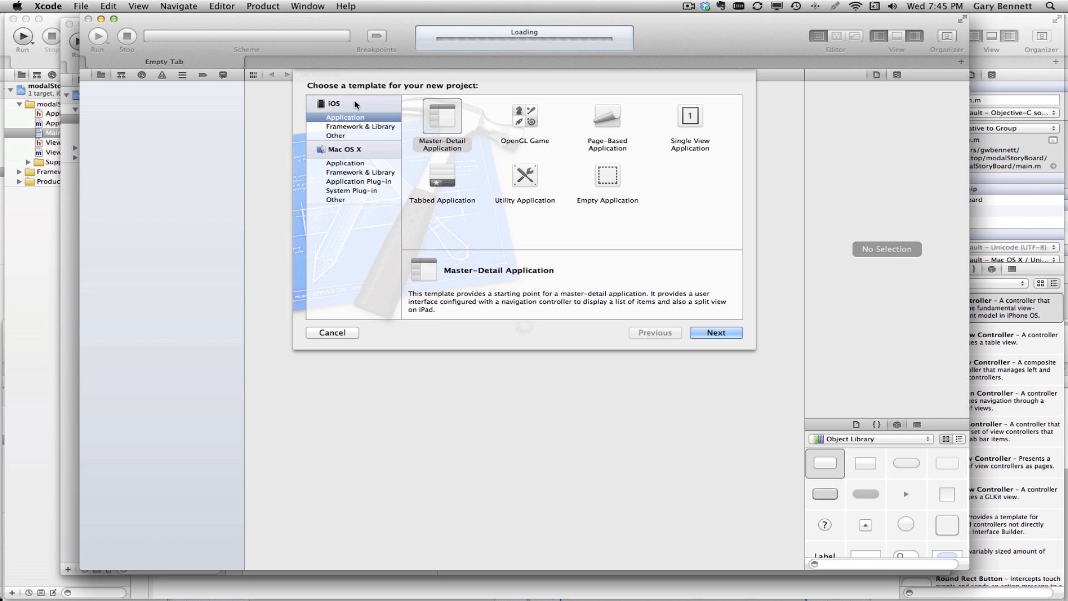
mouse_move(405, 113)
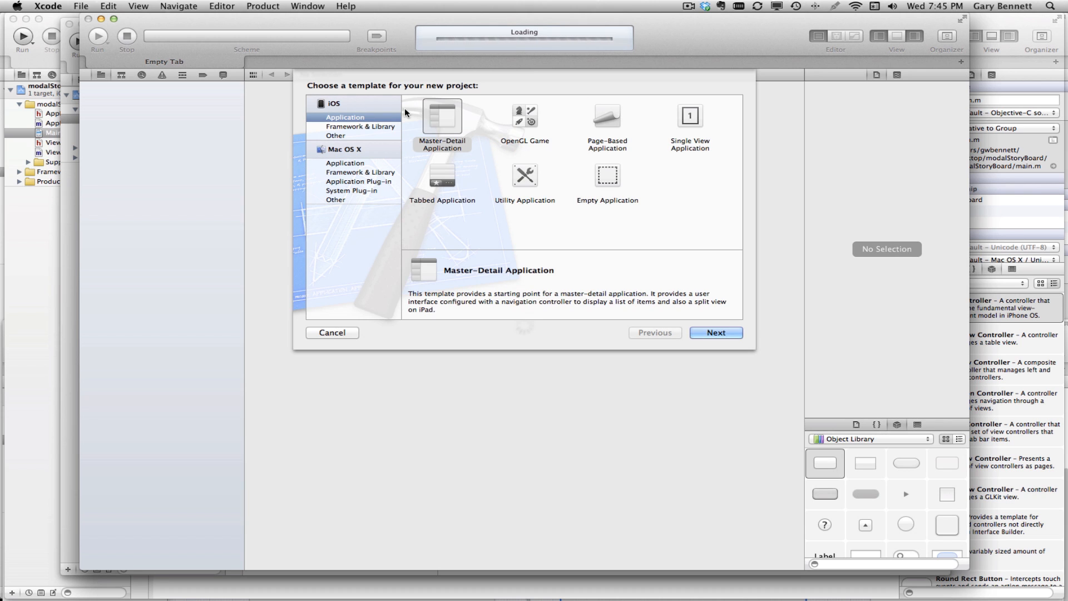
mouse_move(674, 116)
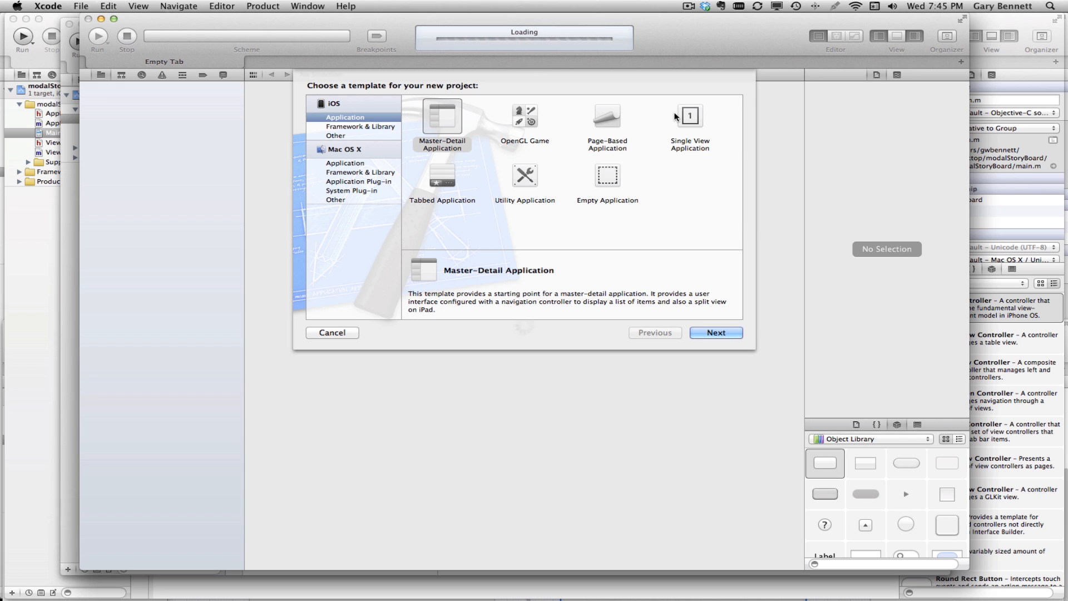
left_click(689, 115)
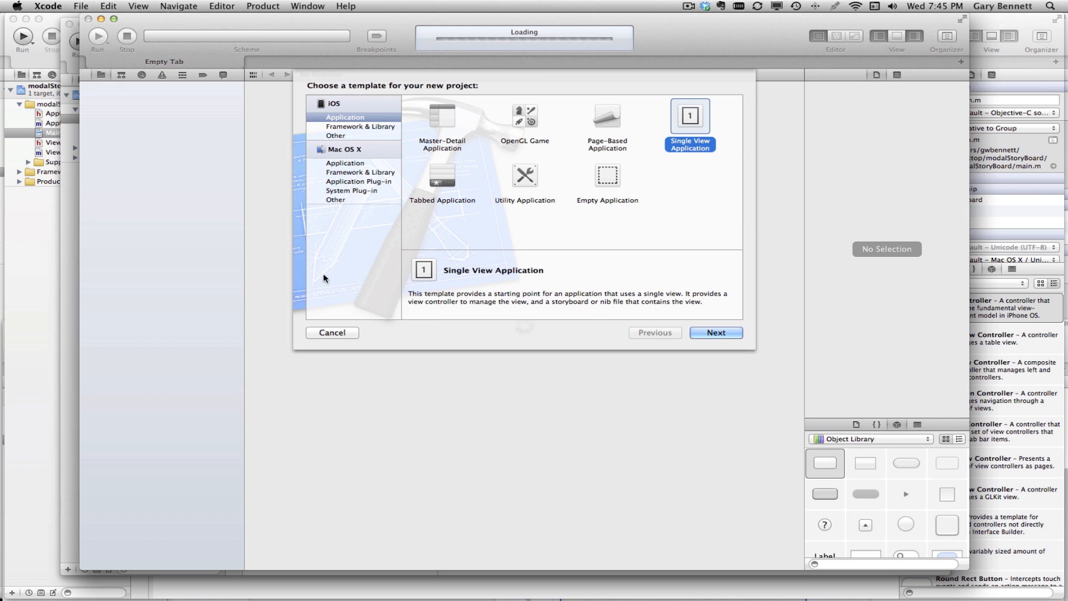
mouse_move(703, 334)
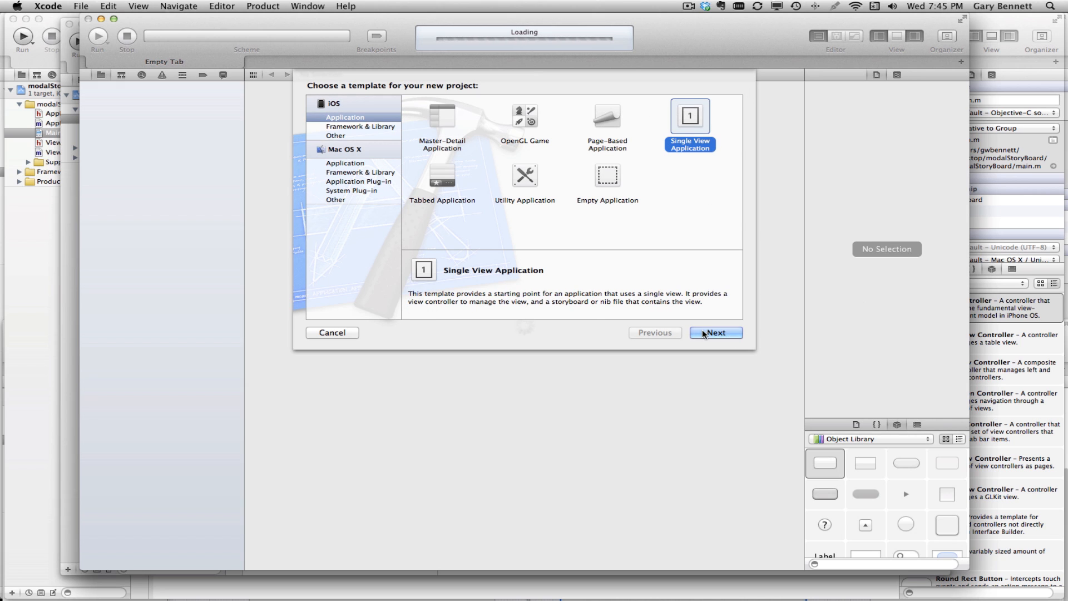
left_click(716, 333)
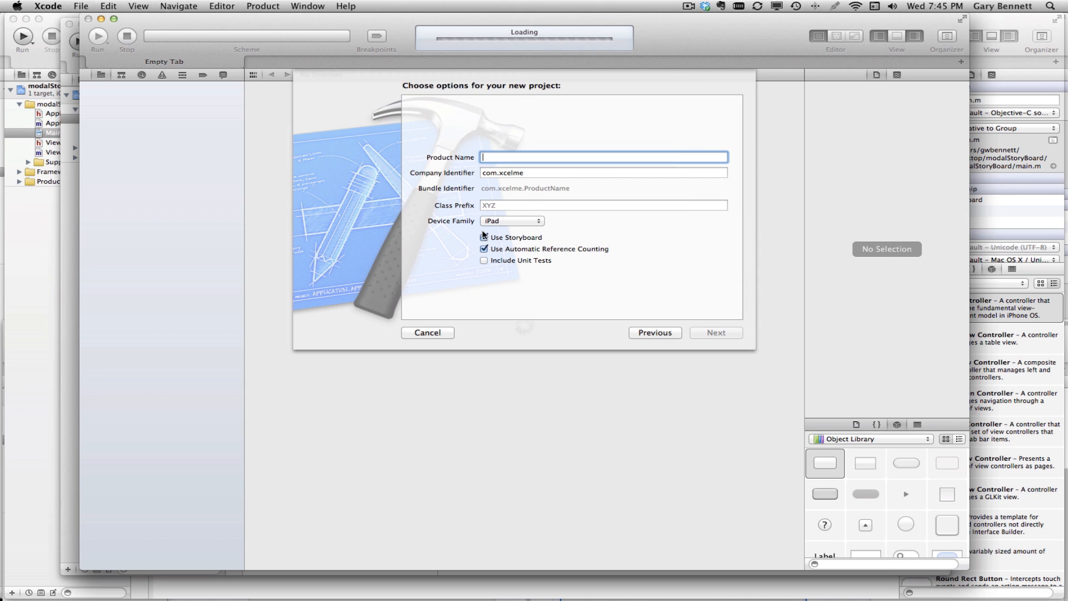
Name the product StoryBoardYouTube with Use Storyboard kept on and continue
left_click(483, 237)
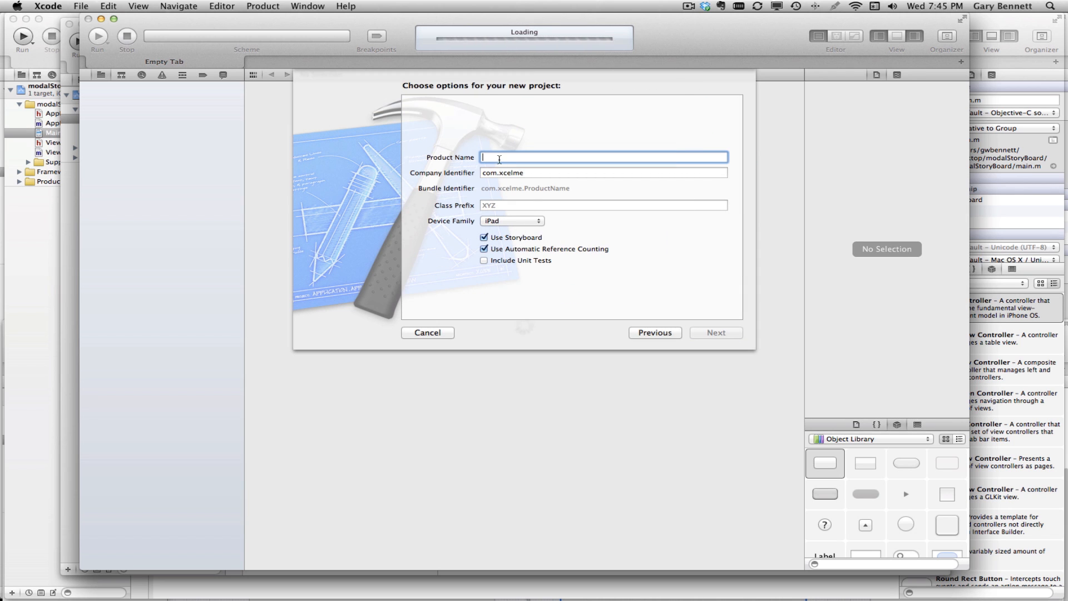
type("S")
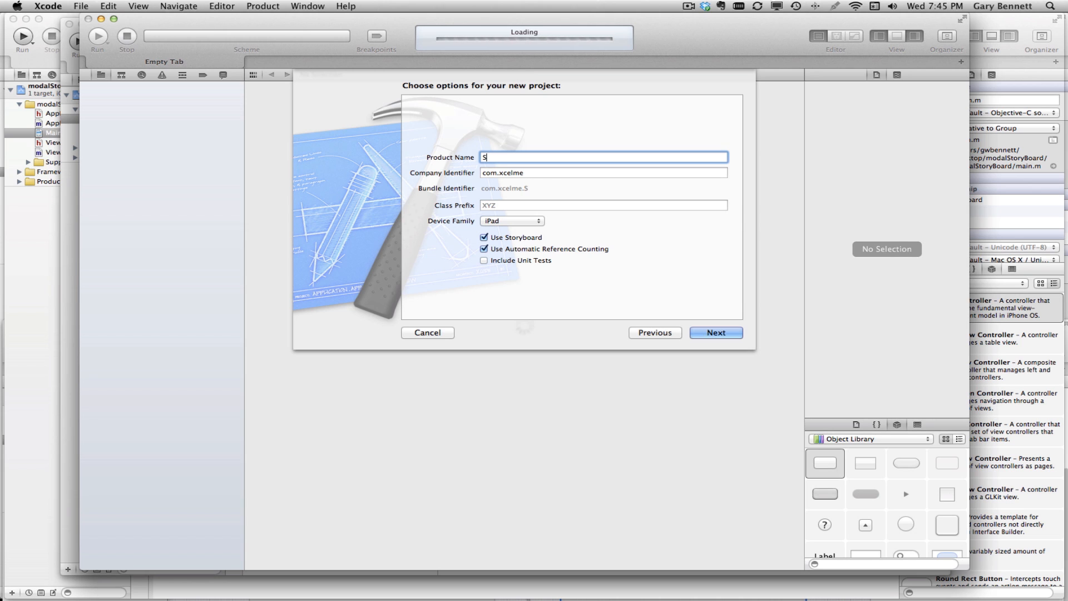
type("toryB")
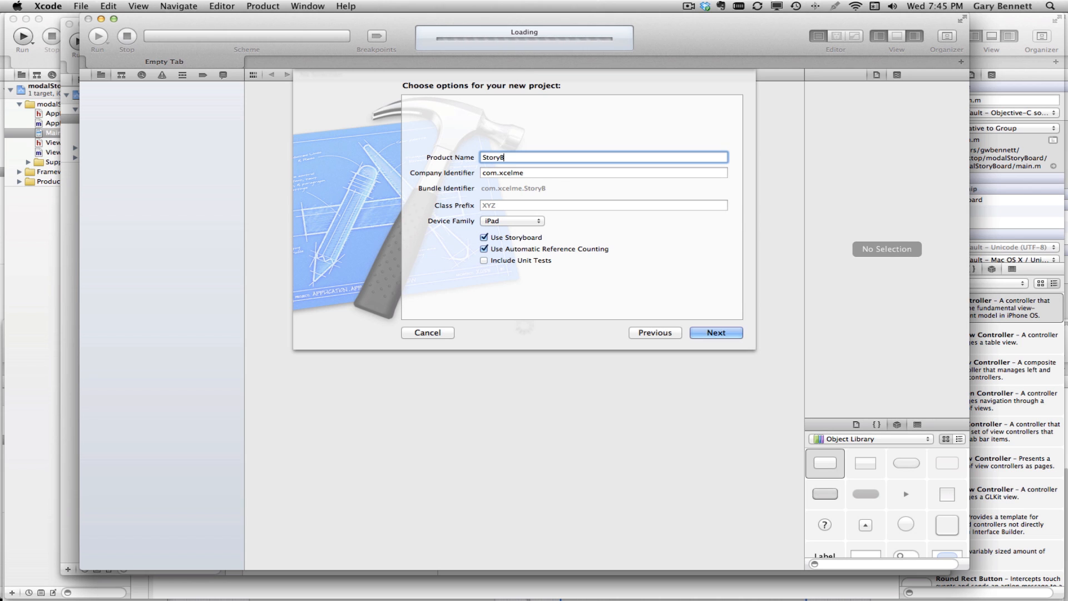
type("oard")
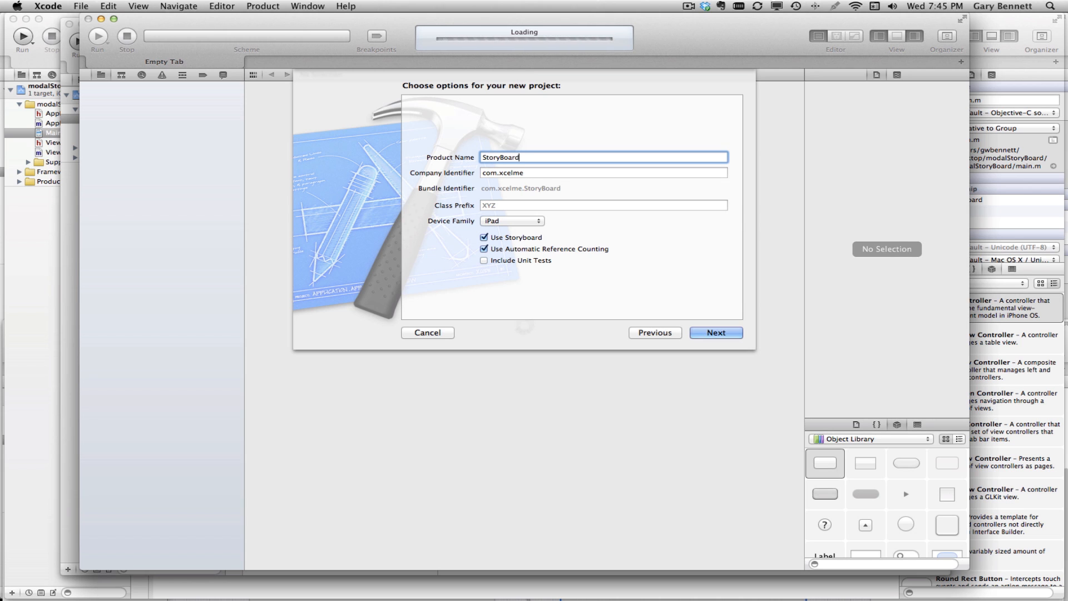
type("You")
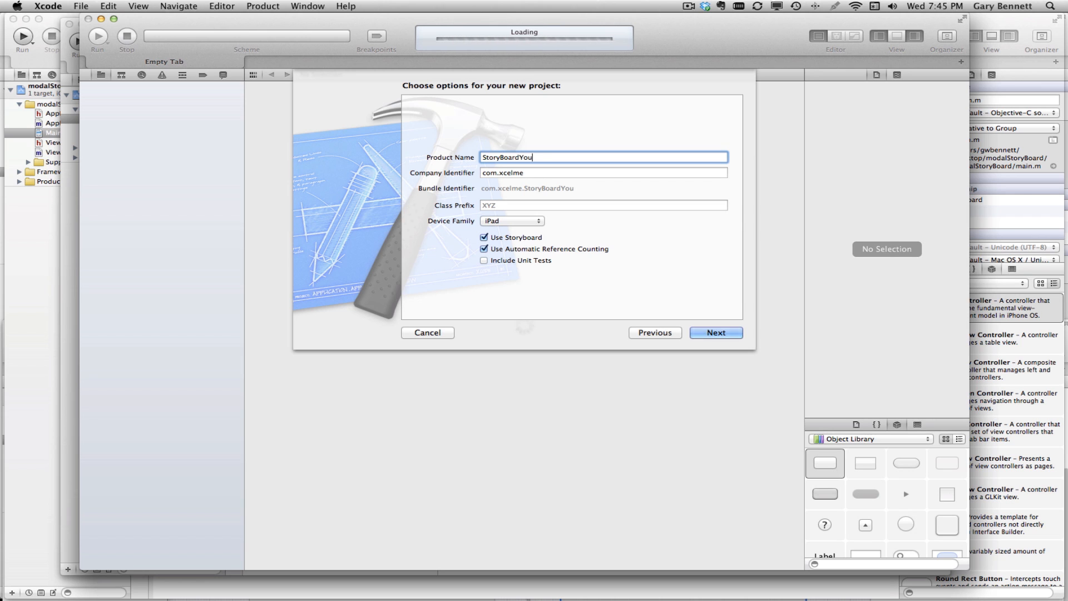
type("Tube")
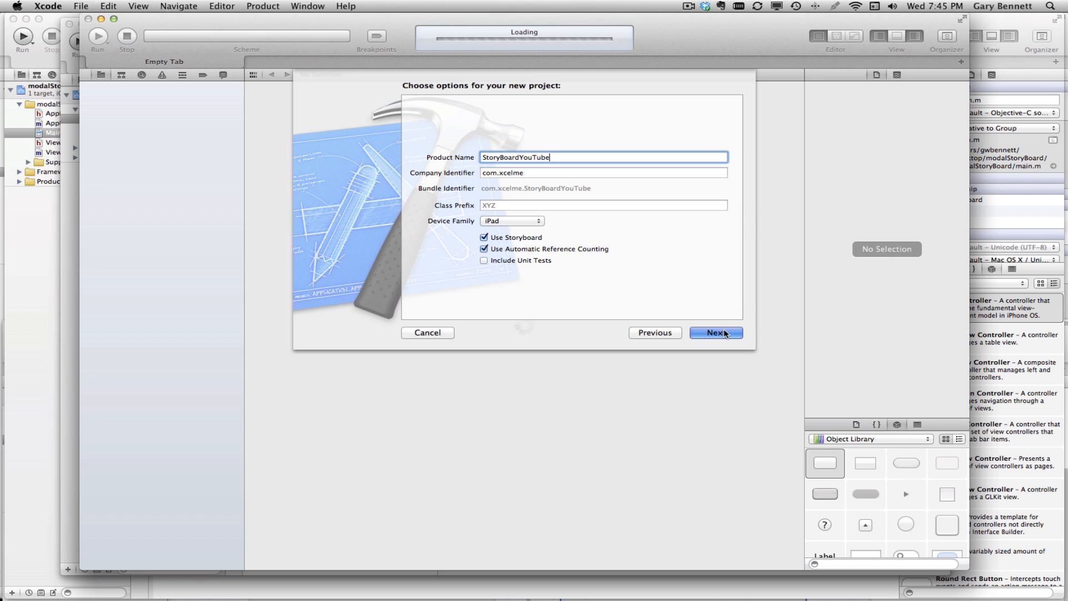
left_click(715, 332)
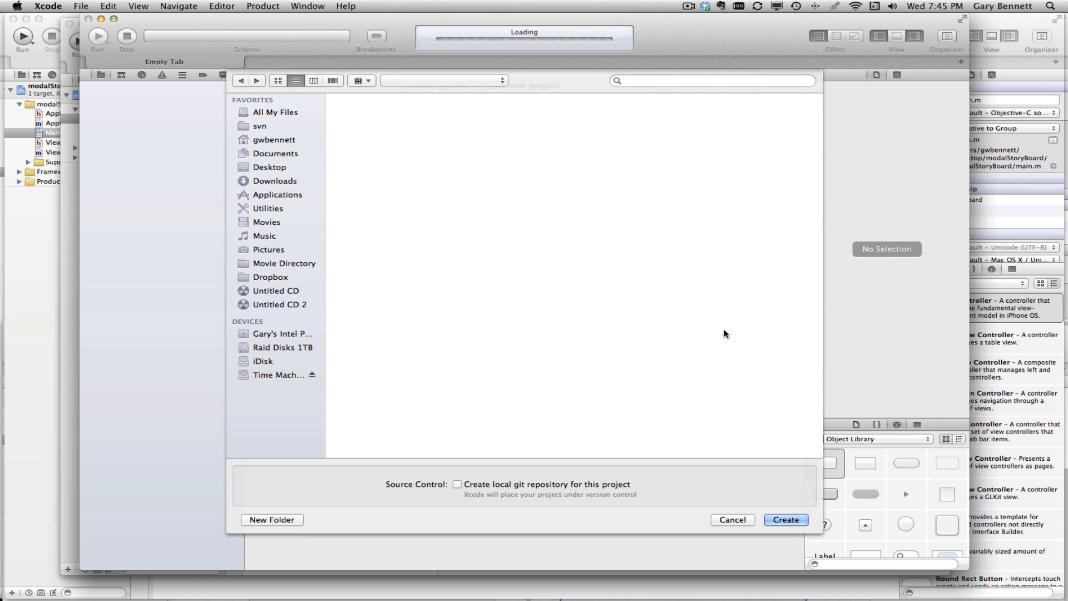
Create the StoryBoardYouTube project on the Desktop
left_click(269, 167)
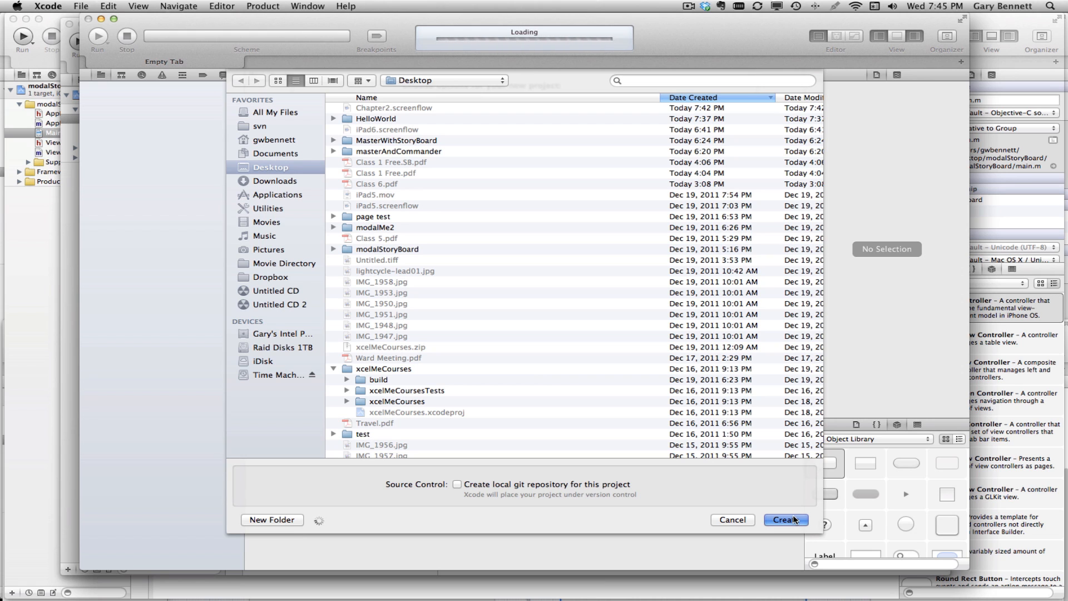
left_click(784, 520)
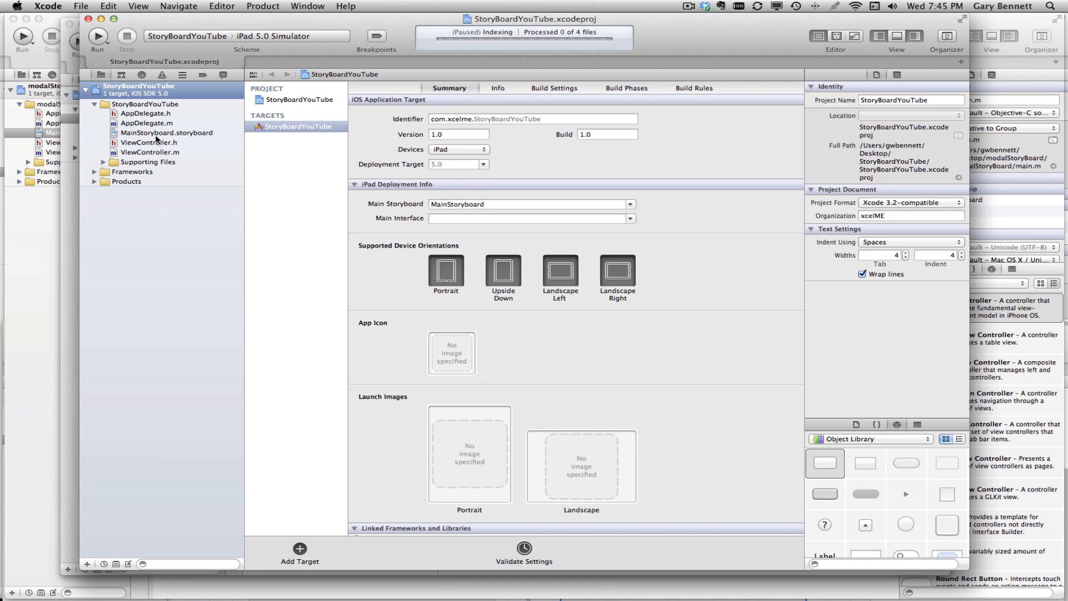
Open MainStoryboard.storyboard from the Project Navigator in Interface Builder
left_click(93, 90)
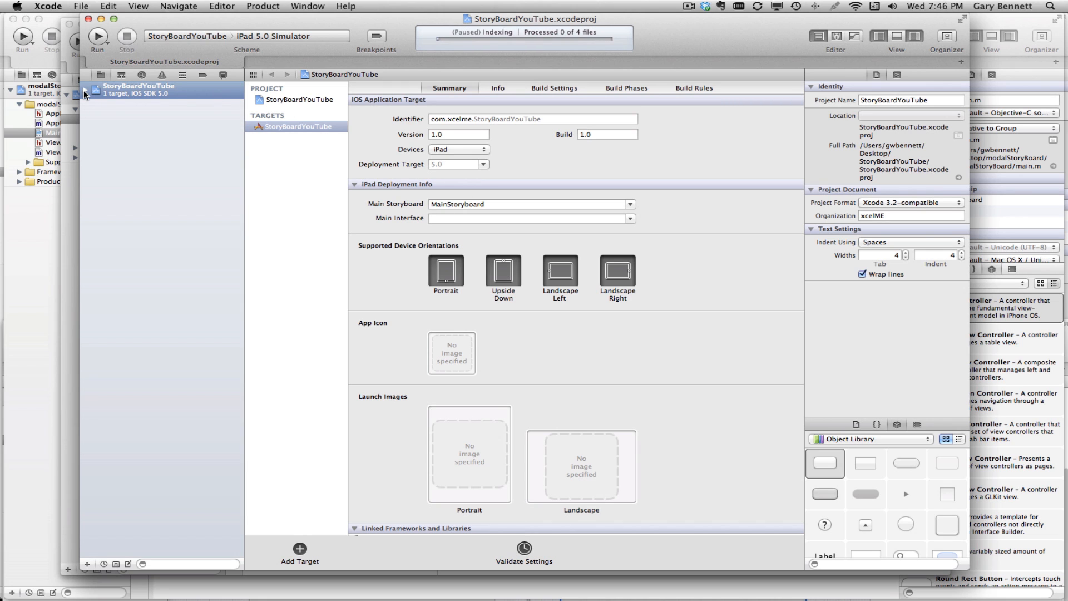
left_click(94, 105)
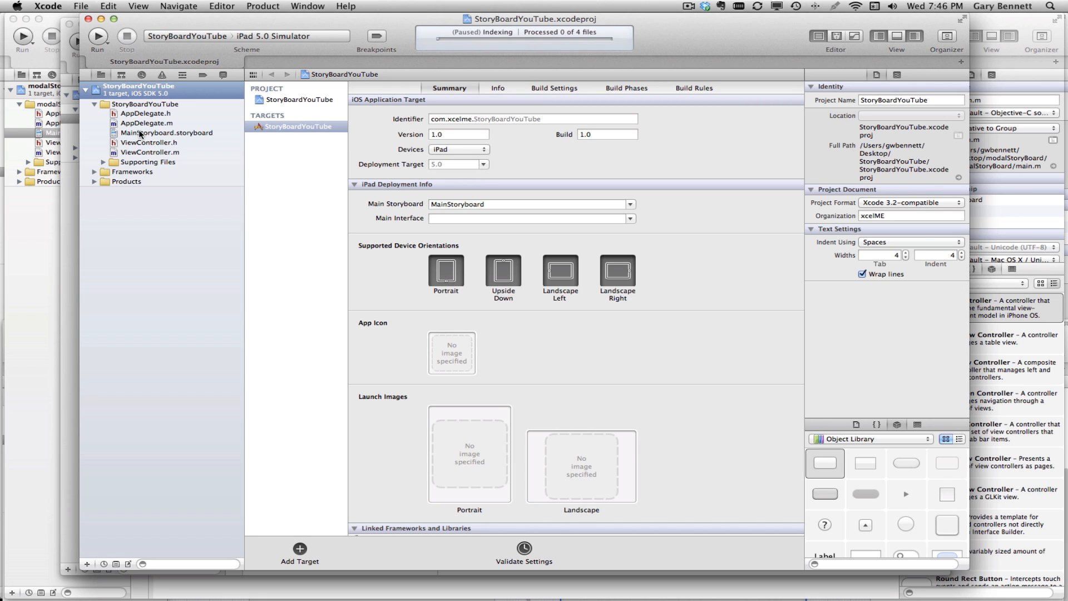
left_click(166, 133)
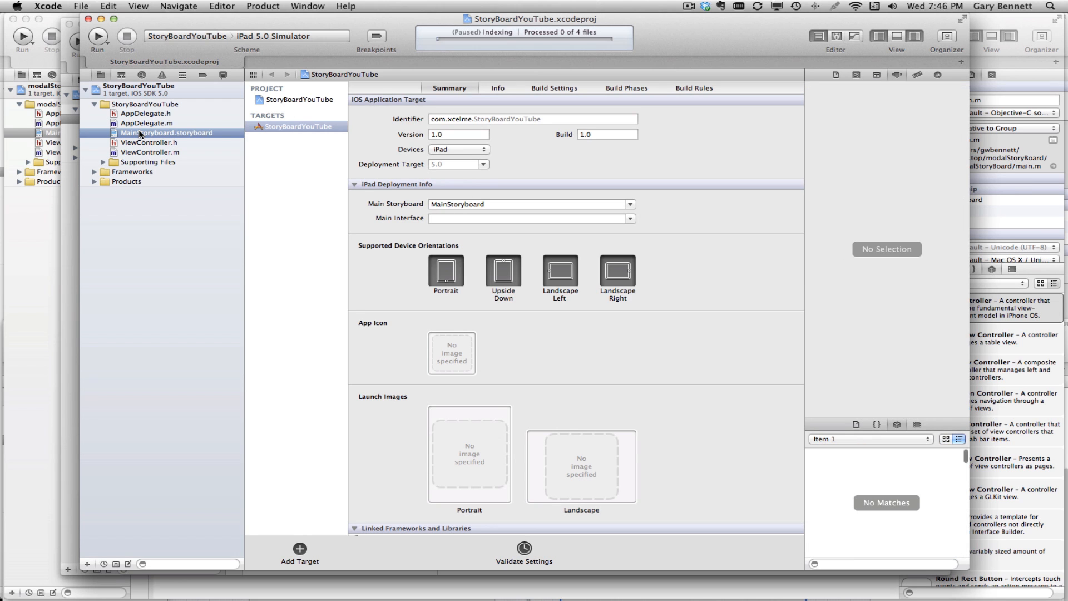
left_click(165, 133)
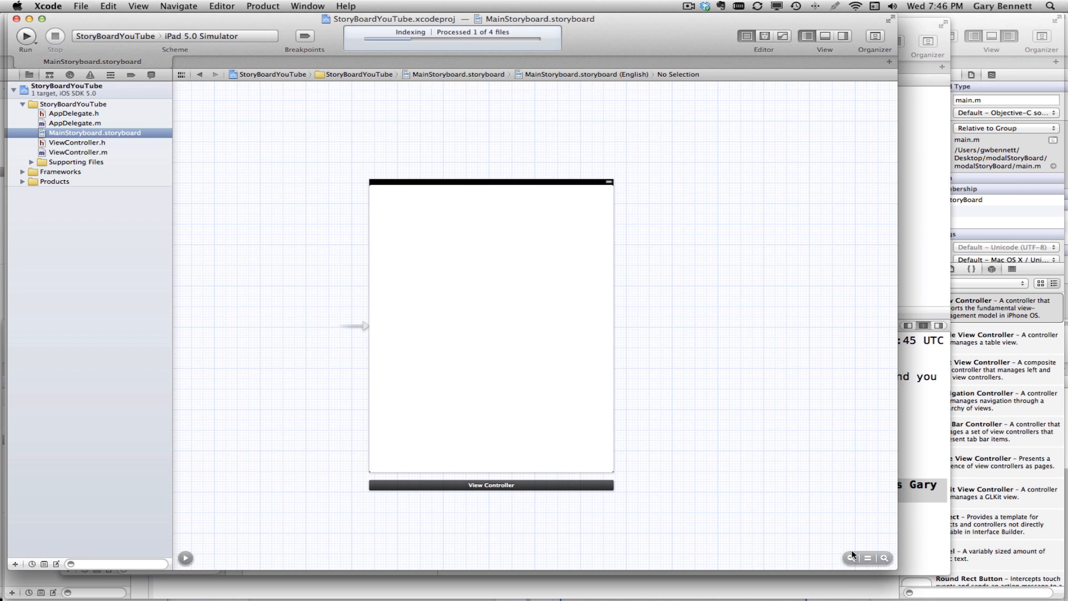
left_click(850, 558)
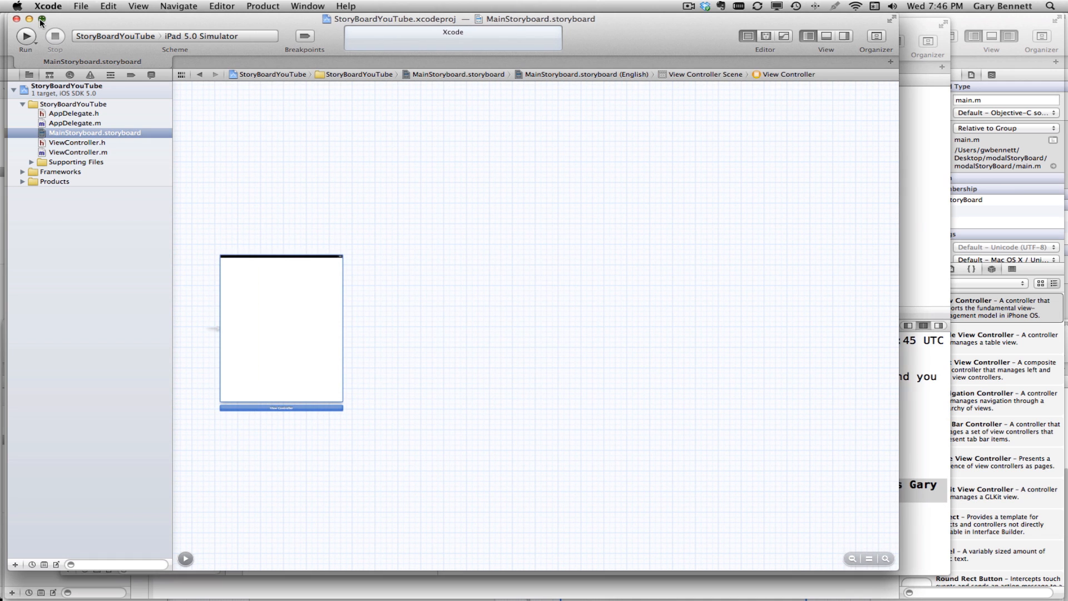
left_click(1015, 35)
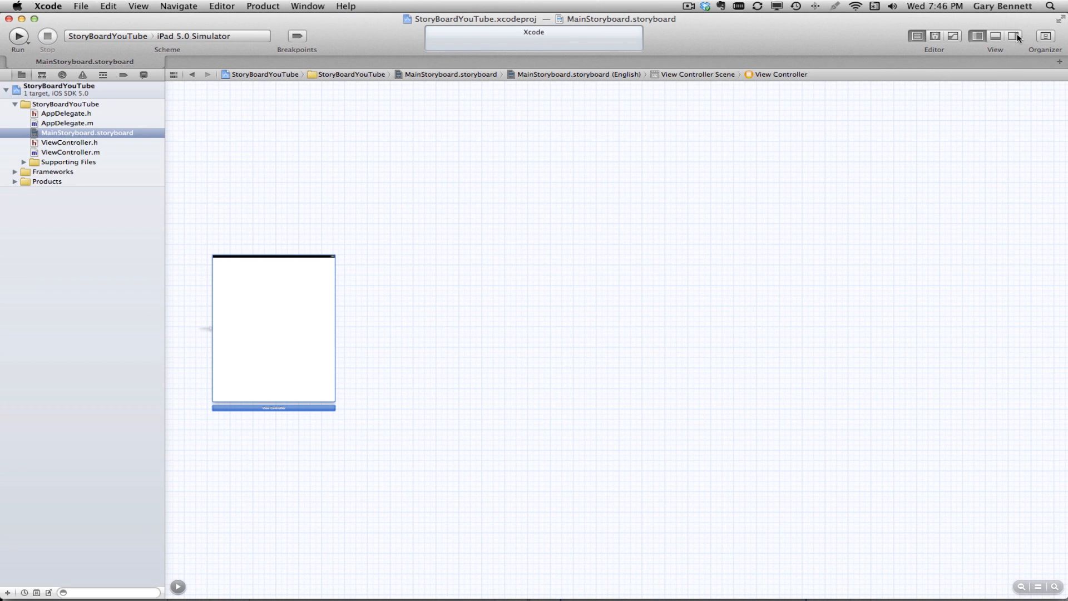
left_click(1014, 35)
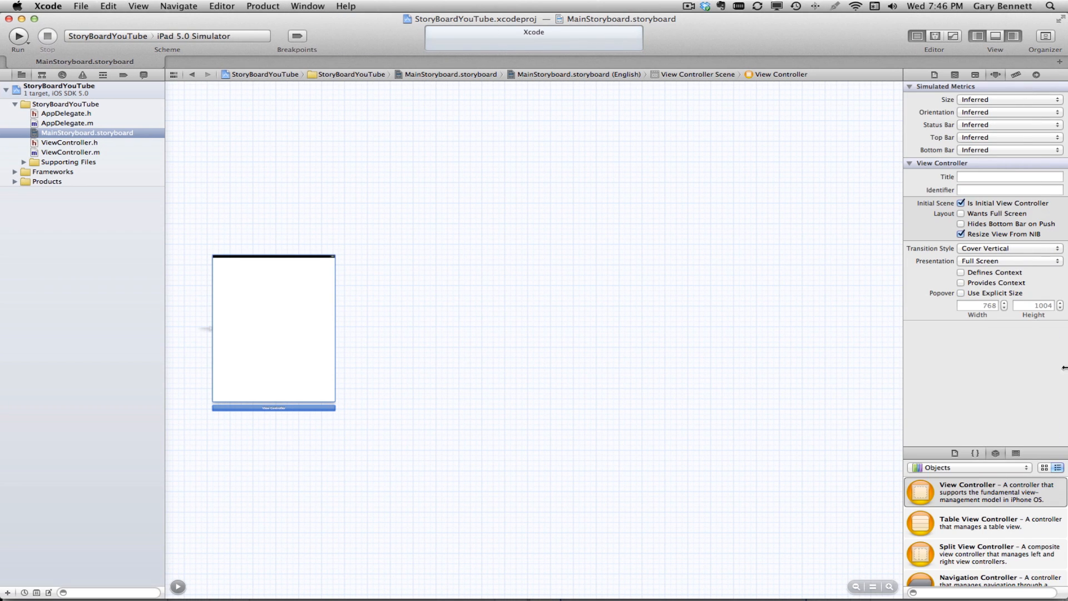
mouse_move(554, 436)
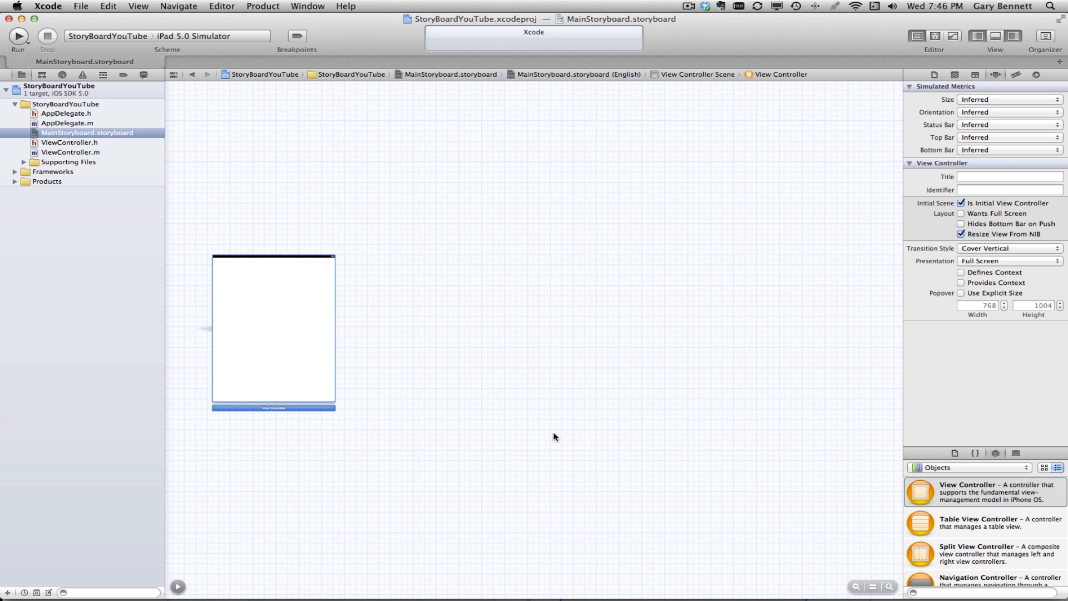
mouse_move(252, 326)
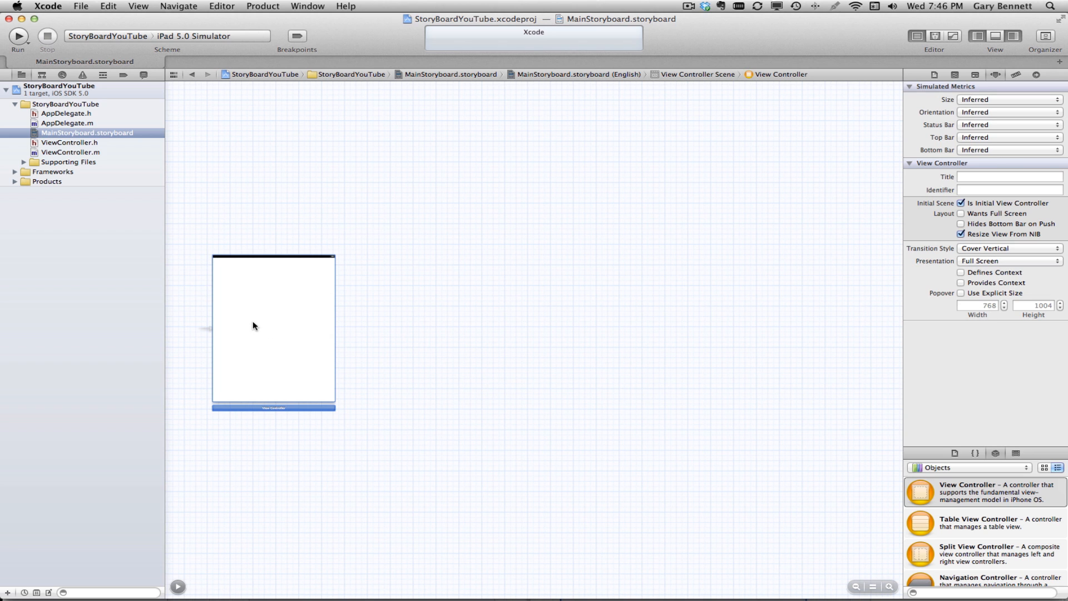
mouse_move(317, 305)
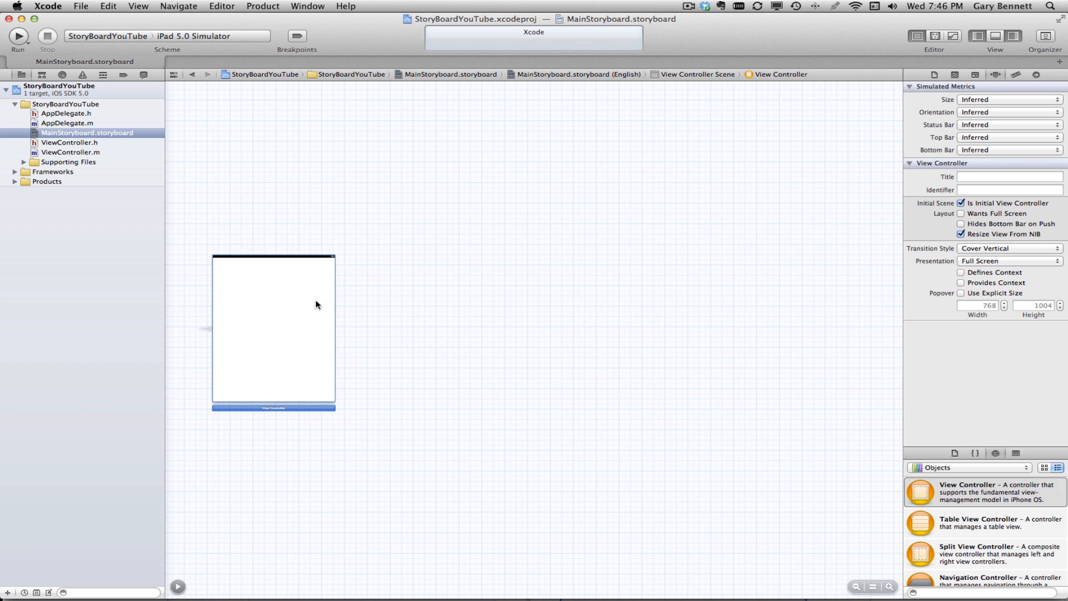
mouse_move(1034, 458)
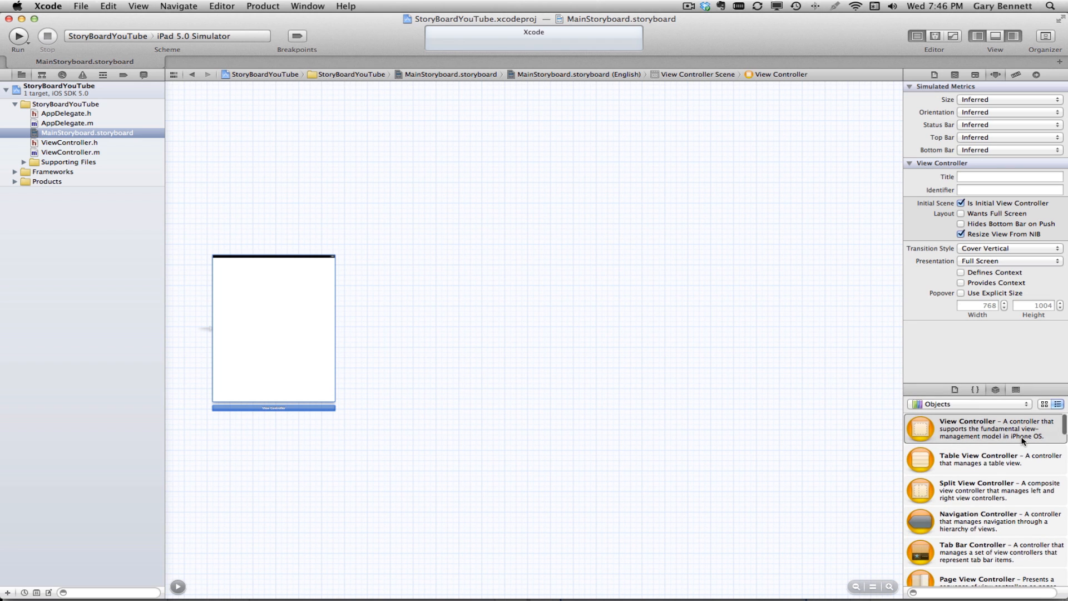
scroll("down", 3)
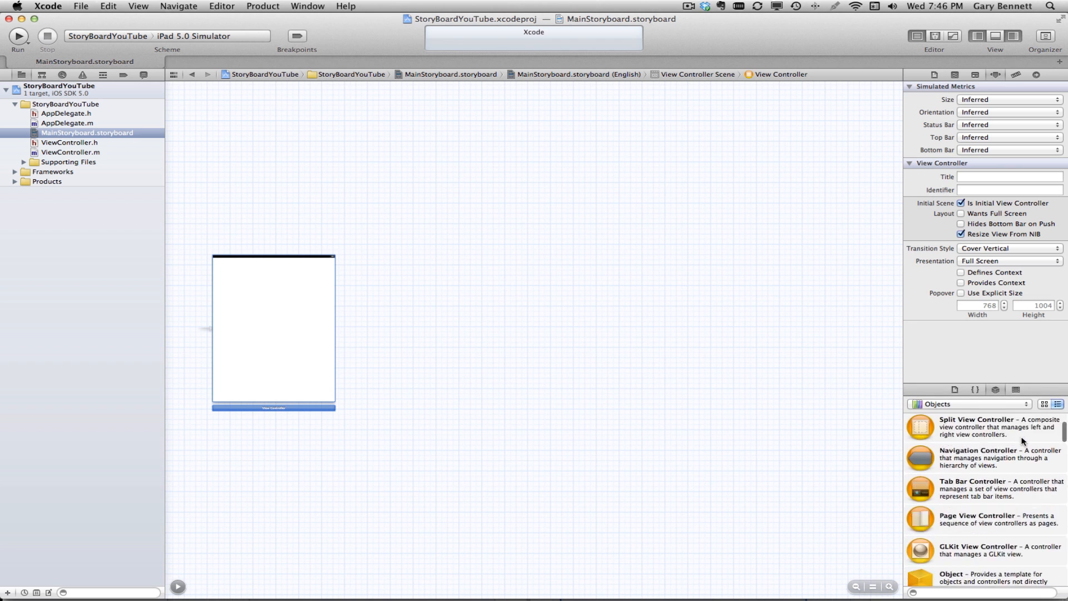
scroll("down", 3)
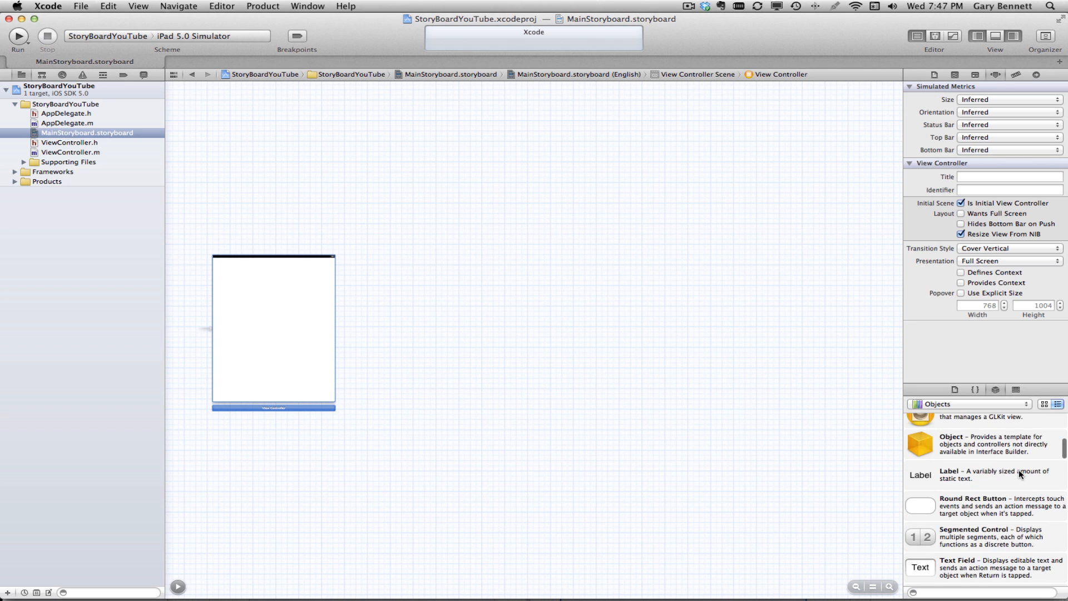
scroll("down", 3)
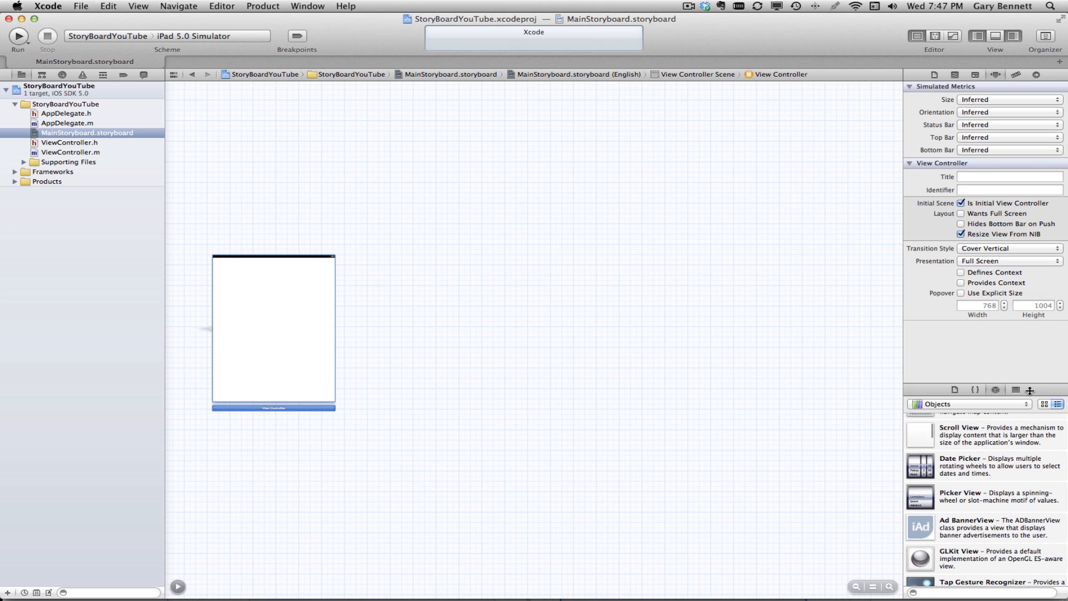
scroll("up", 3)
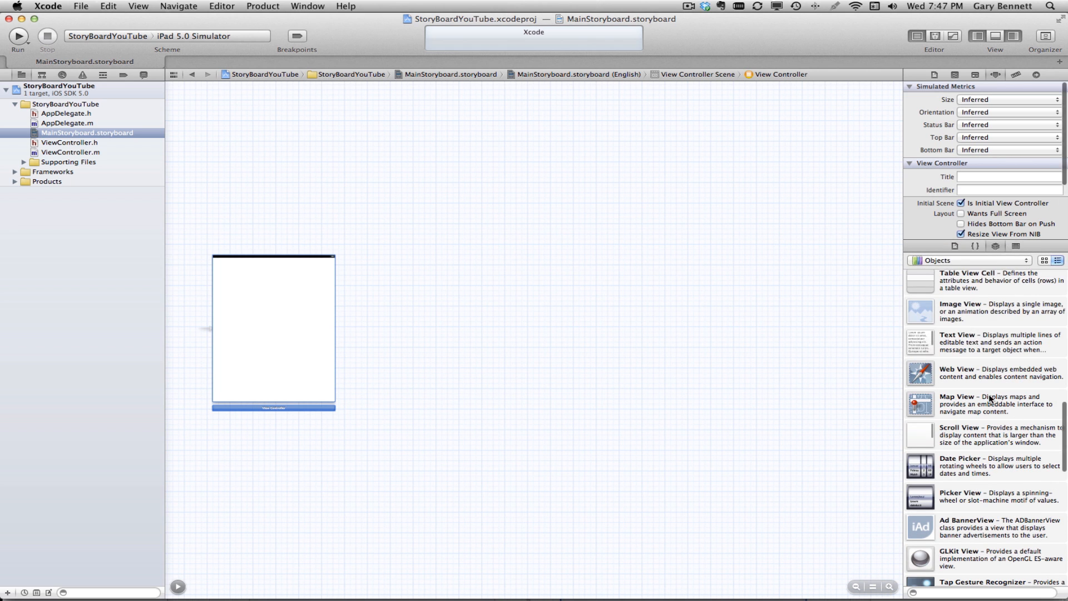
scroll("down", 3)
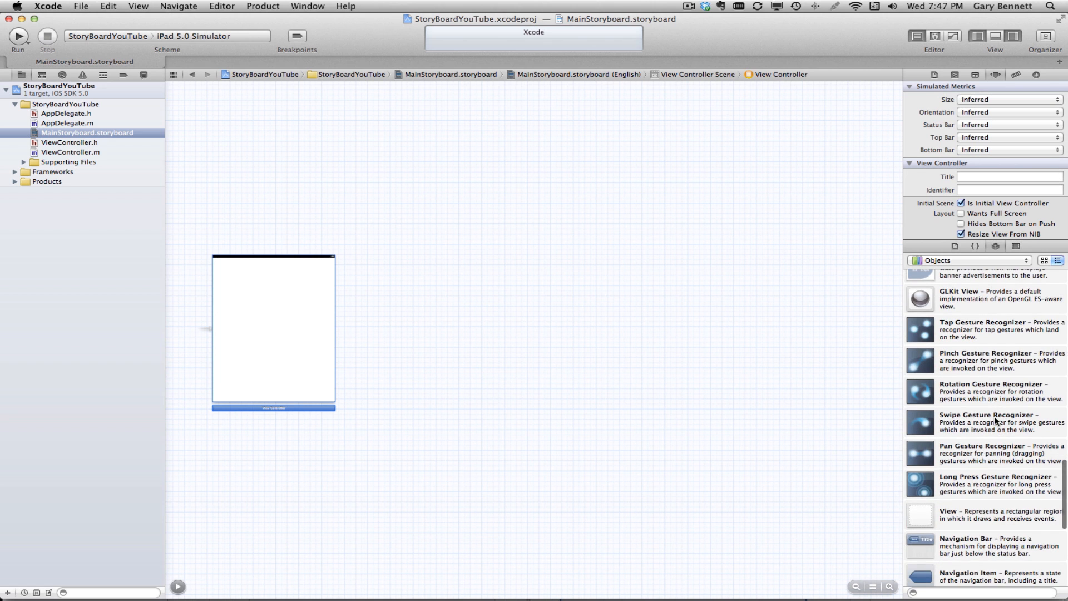
scroll("down", 3)
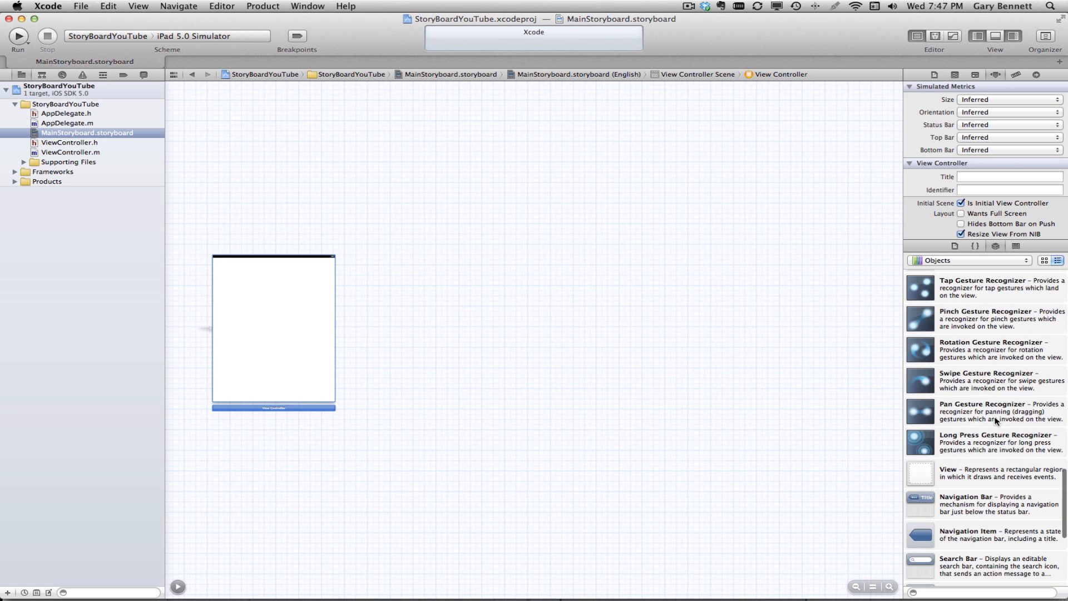
scroll("up", 3)
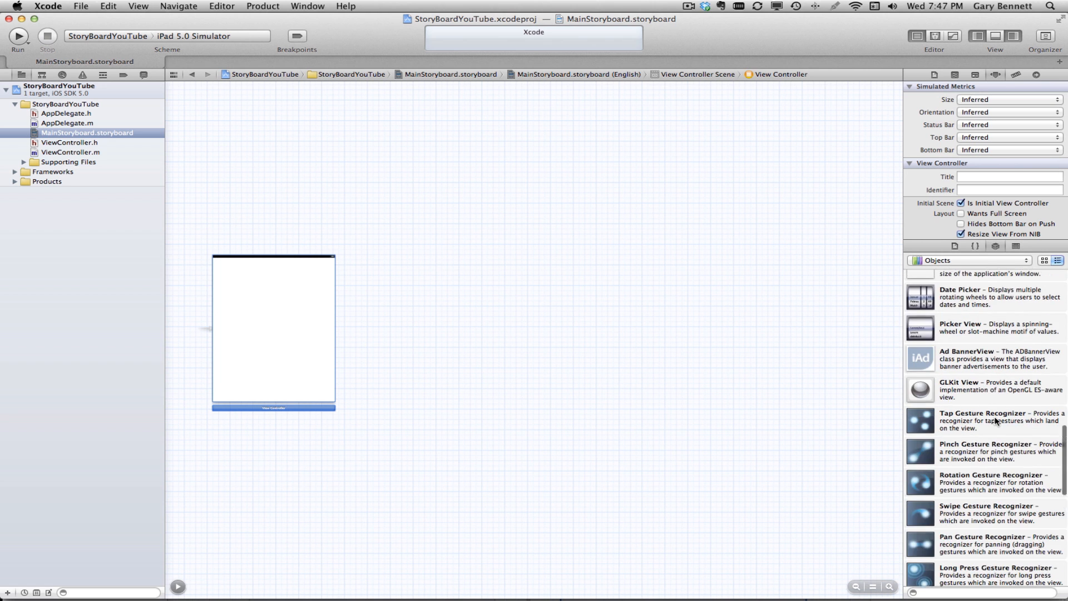
scroll("up", 3)
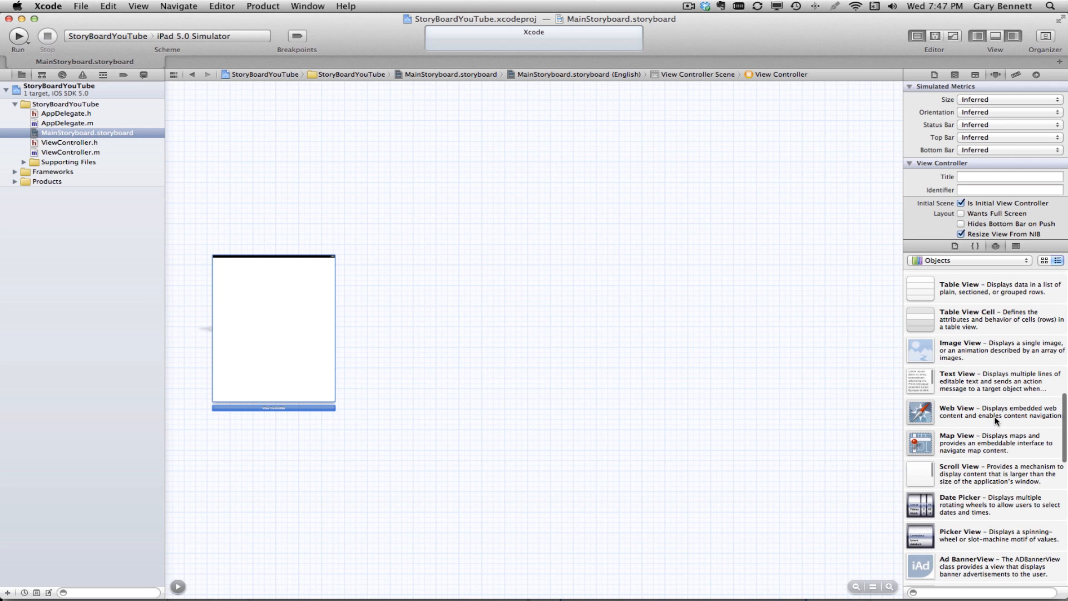
scroll("up", 3)
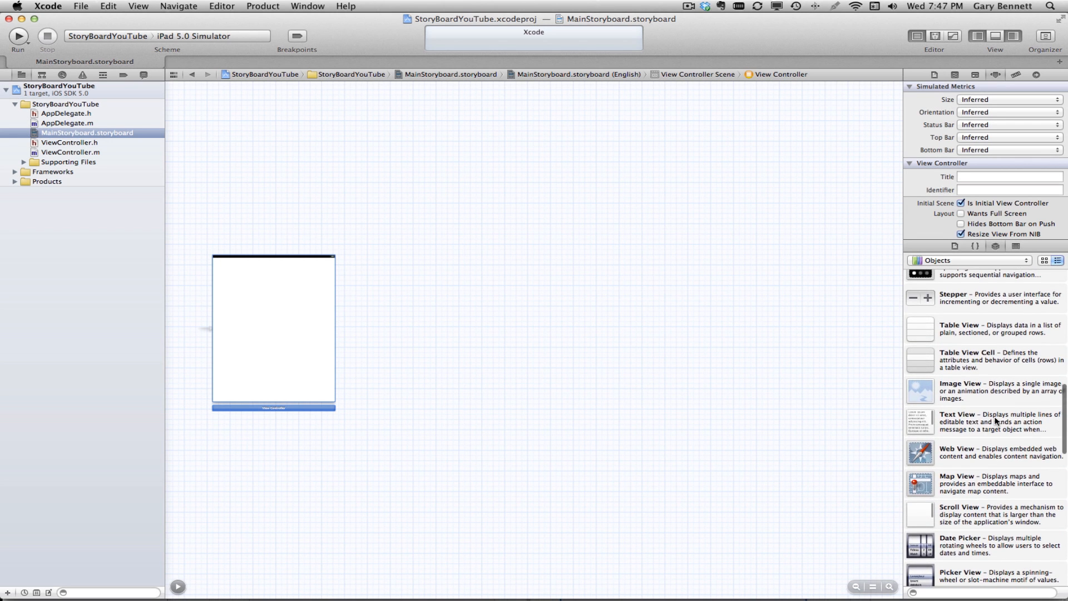
scroll("up", 3)
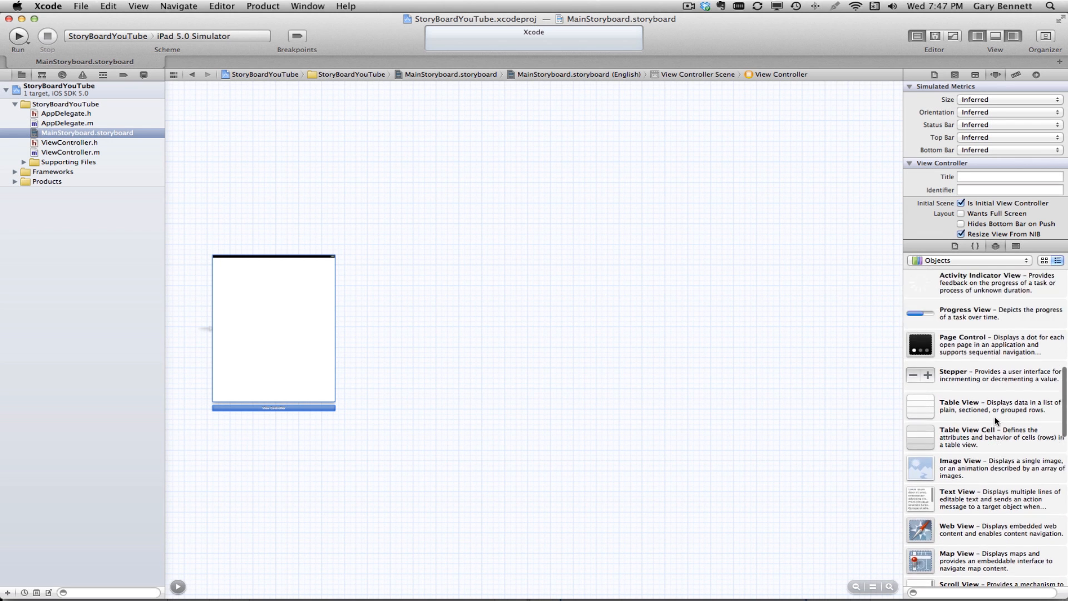
scroll("up", 3)
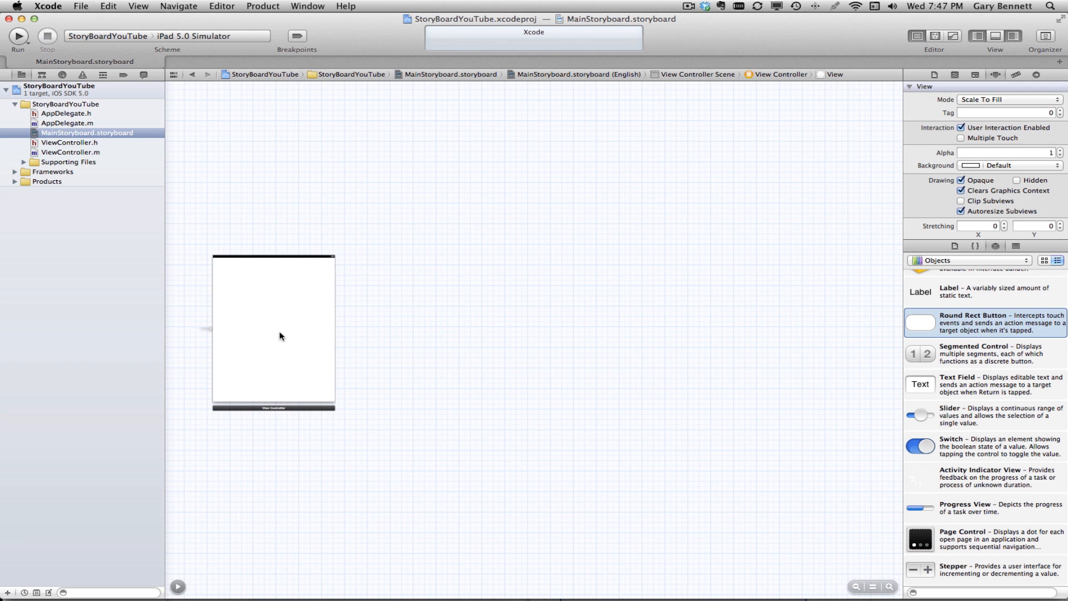
Select the first scene's view and add a Label above the Round Rect Button
left_click(272, 407)
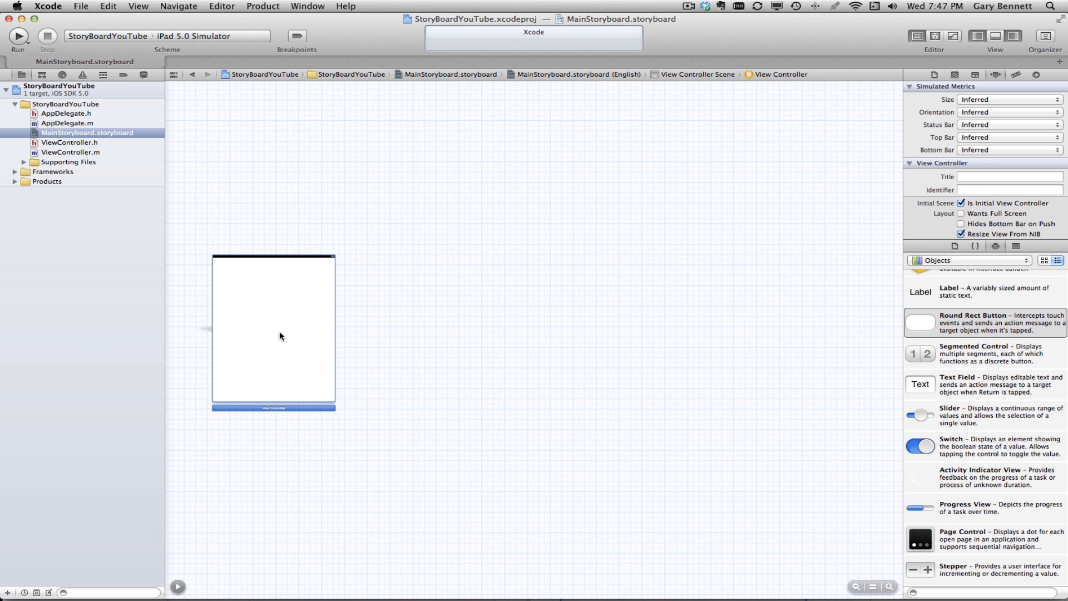
mouse_move(275, 341)
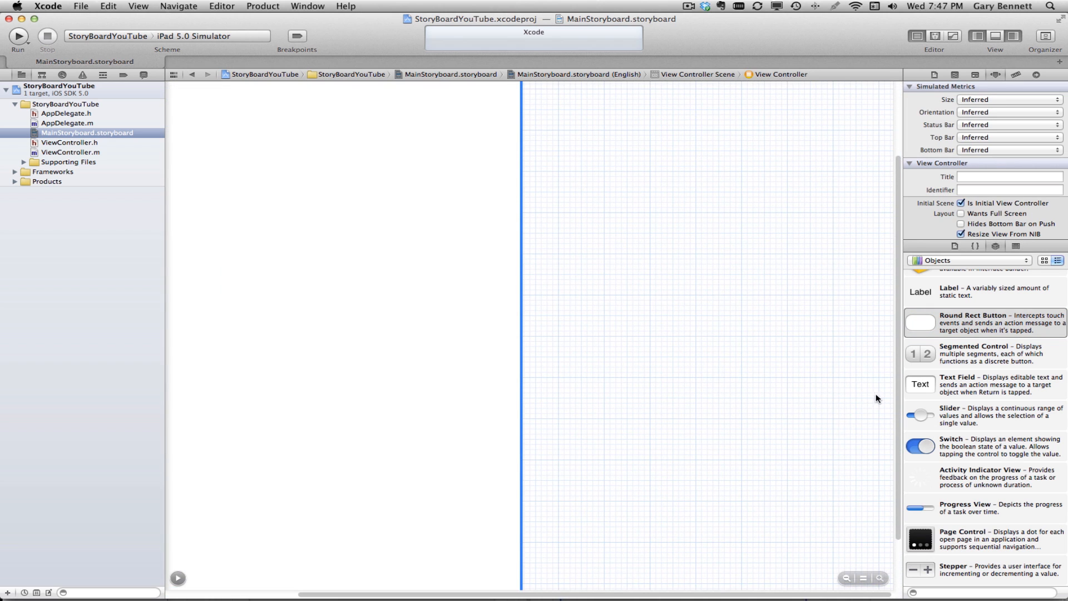
mouse_move(570, 356)
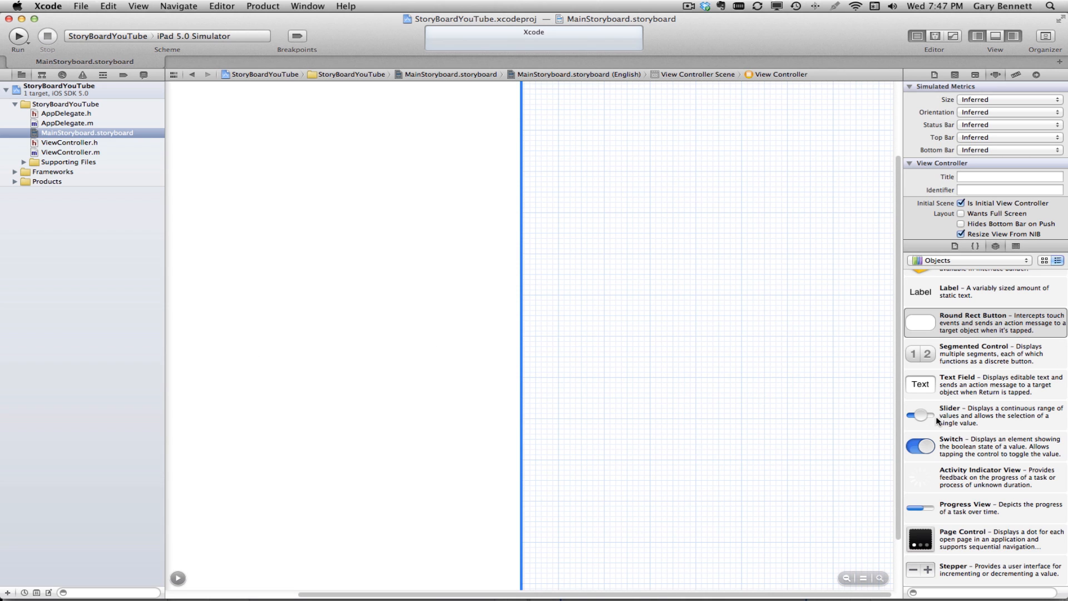
mouse_move(923, 324)
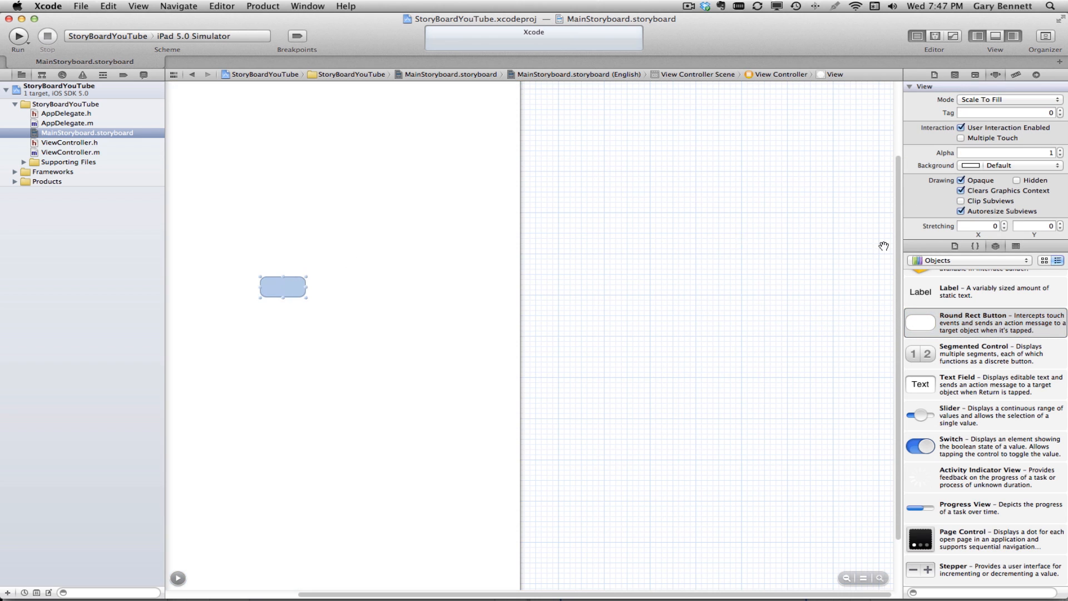
left_click(281, 287)
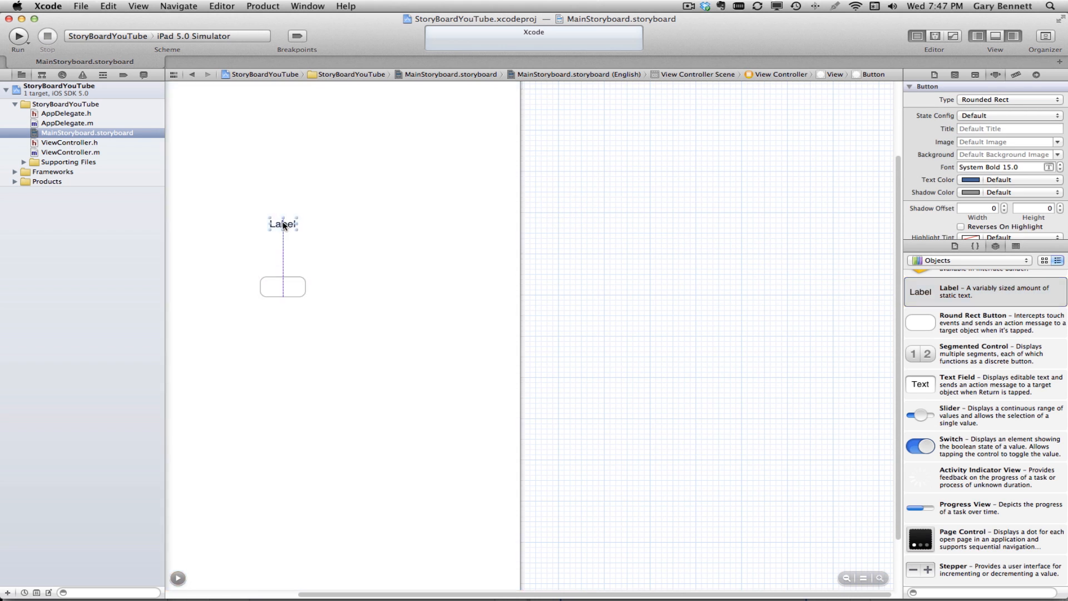
Set the label's text to First Screen
left_click(281, 224)
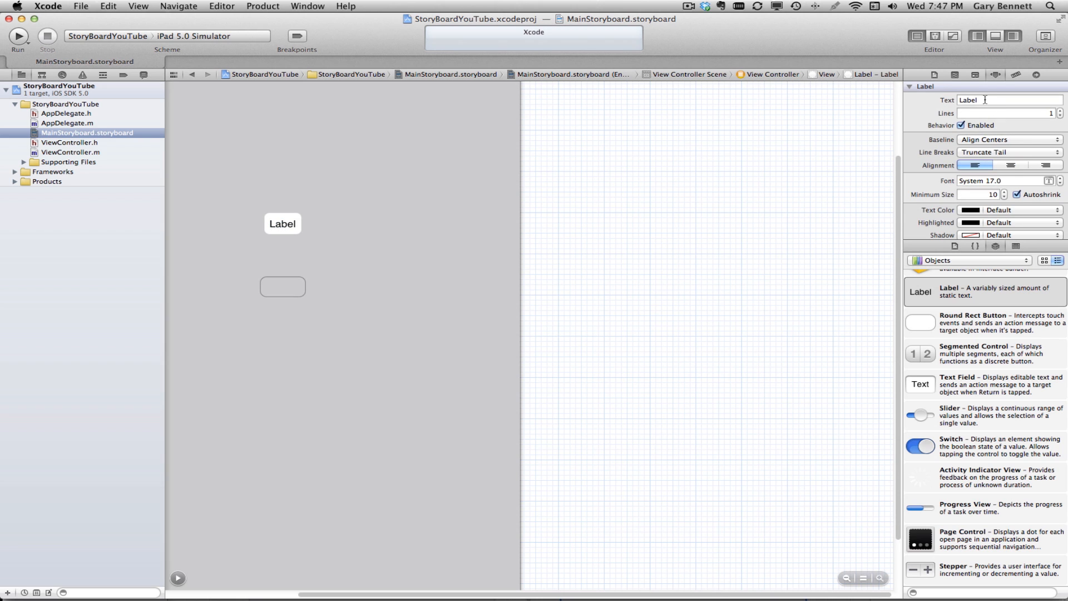
key("Backspace")
type("F")
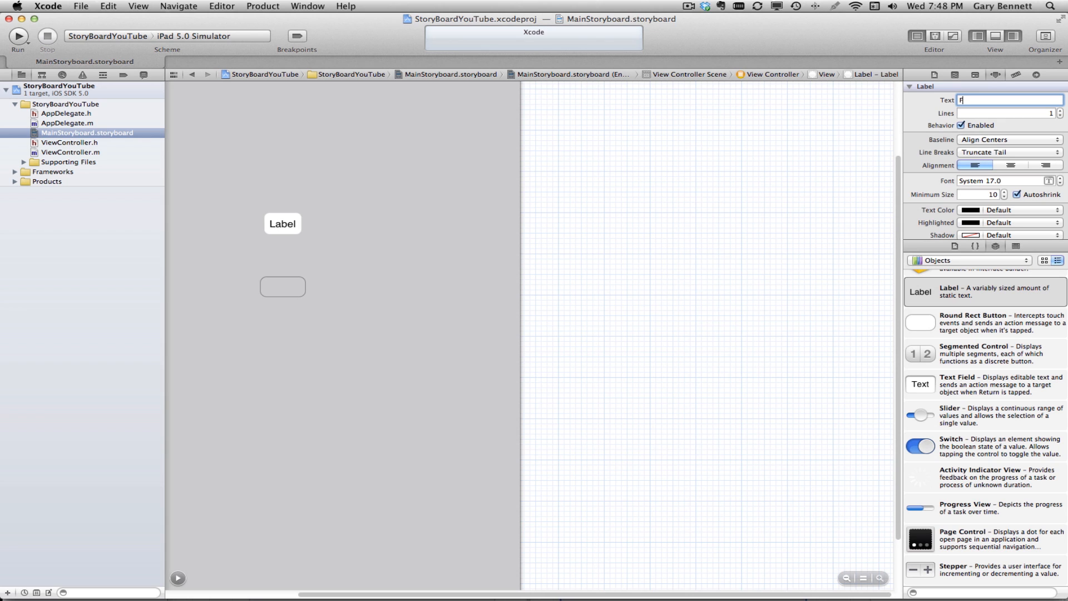
type("irst Sc")
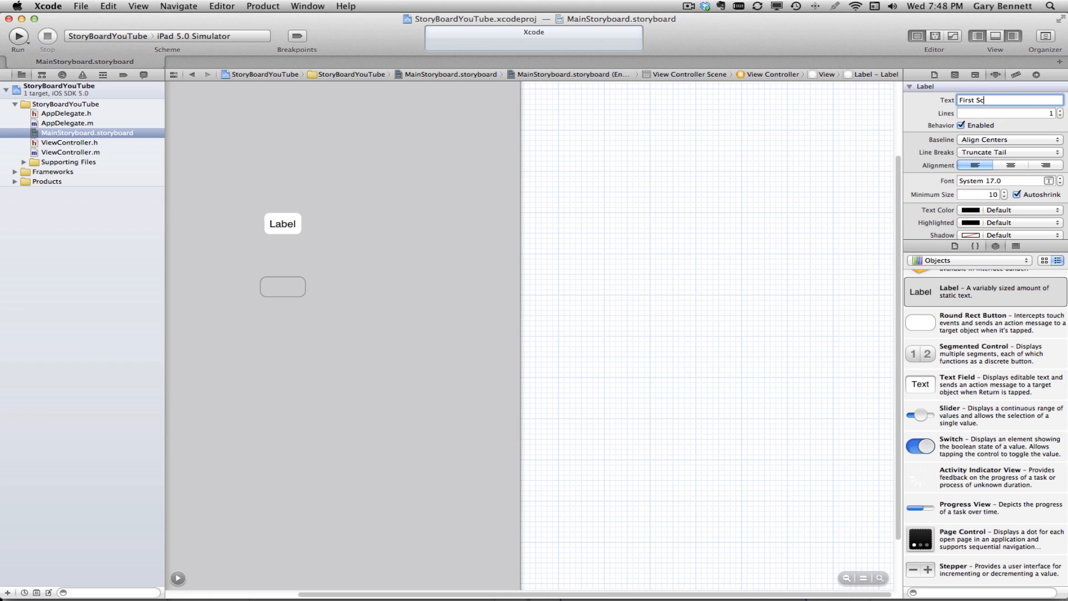
type("reen")
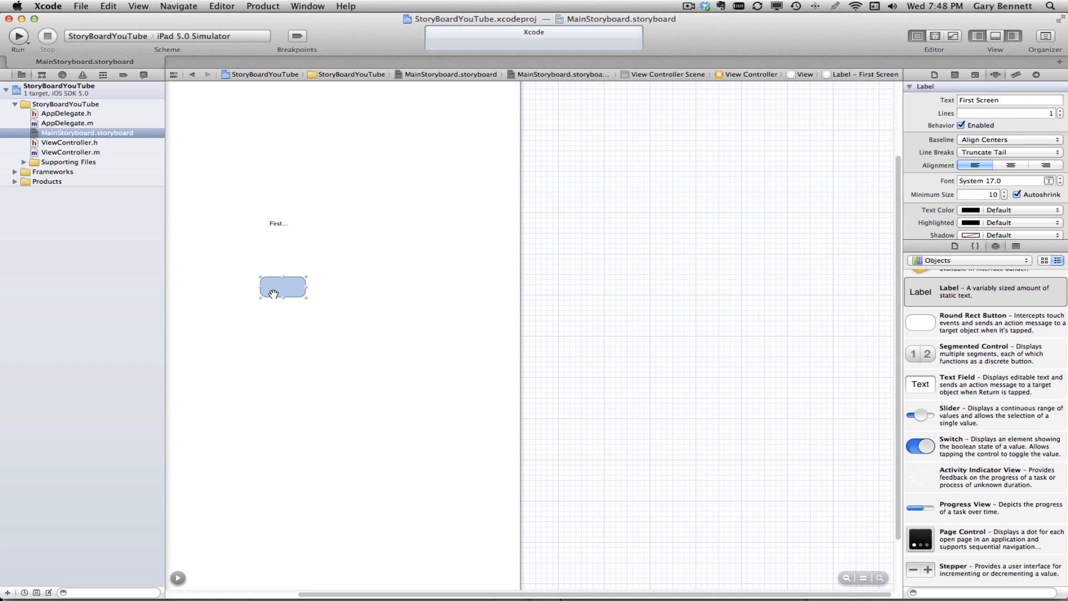
Widen the label to fit its text and align the button beneath it
left_click(278, 222)
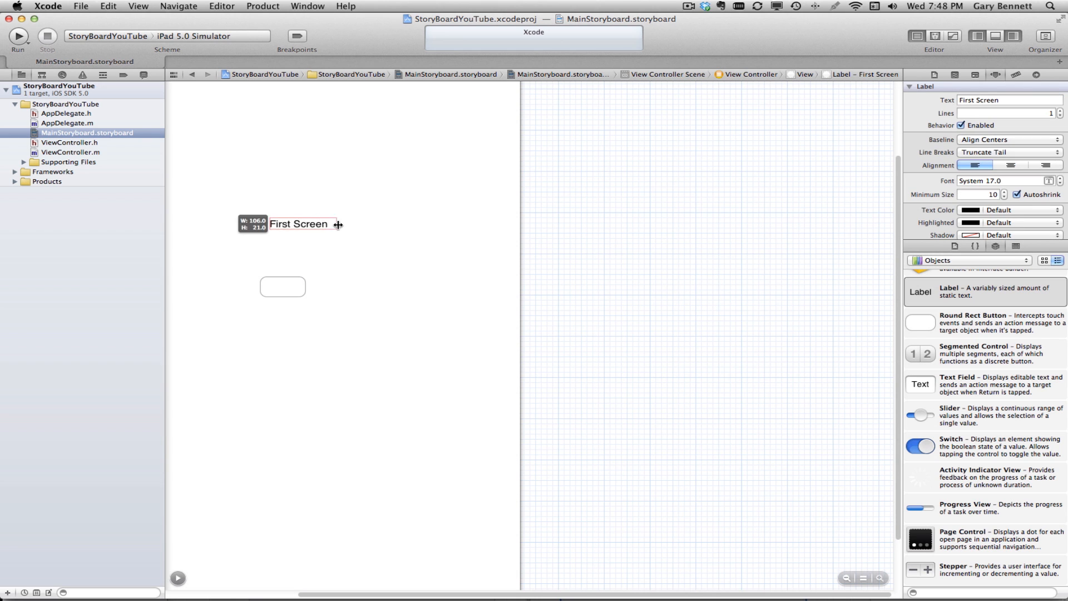
left_click(282, 286)
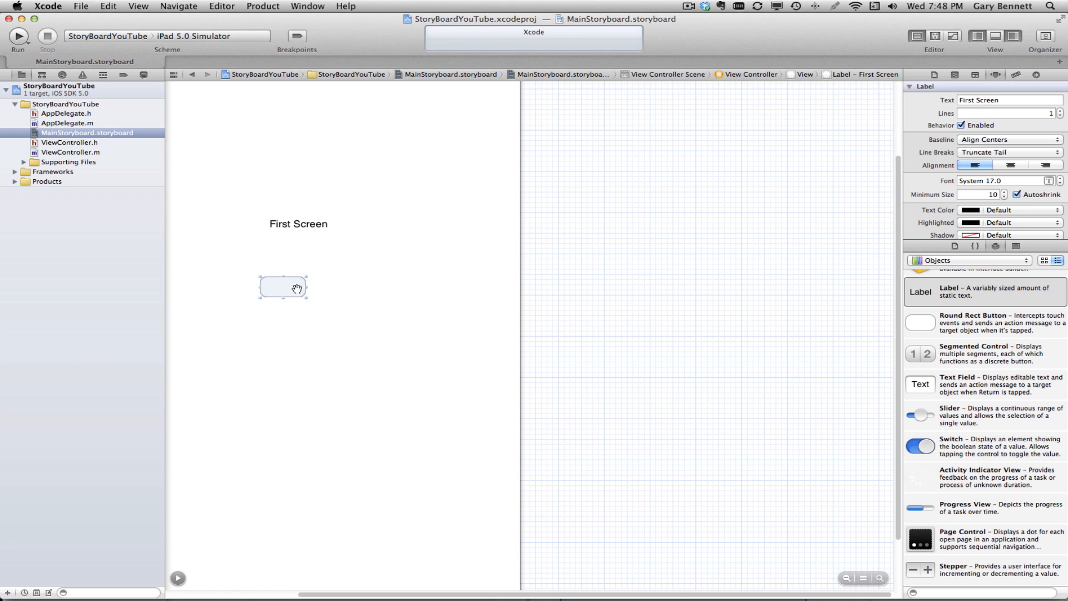
left_click(434, 244)
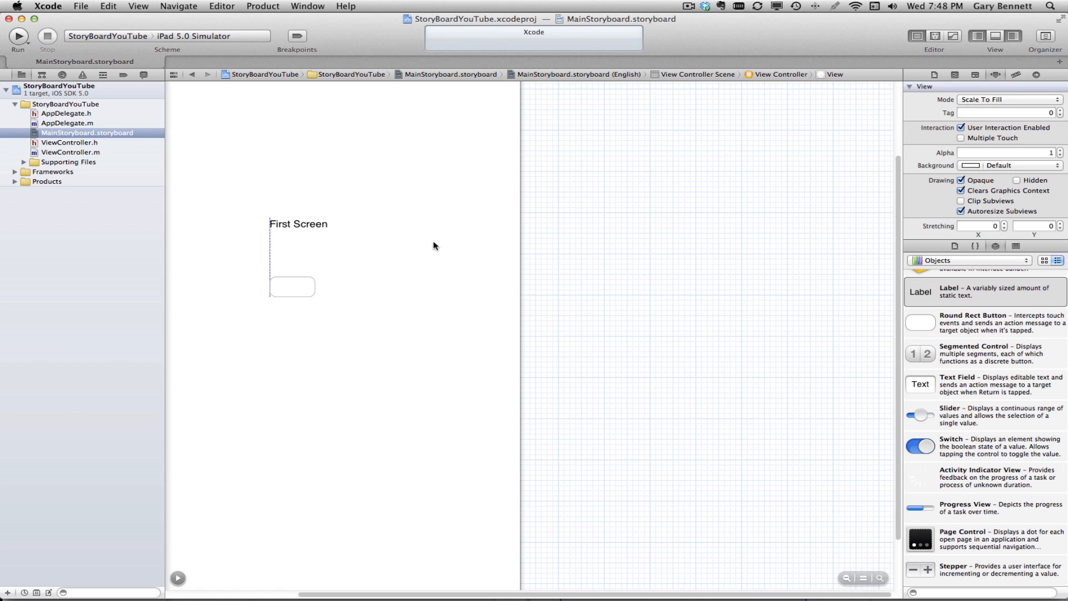
Title the button Press ME for next screen and zoom out to view the whole scene
left_click(291, 286)
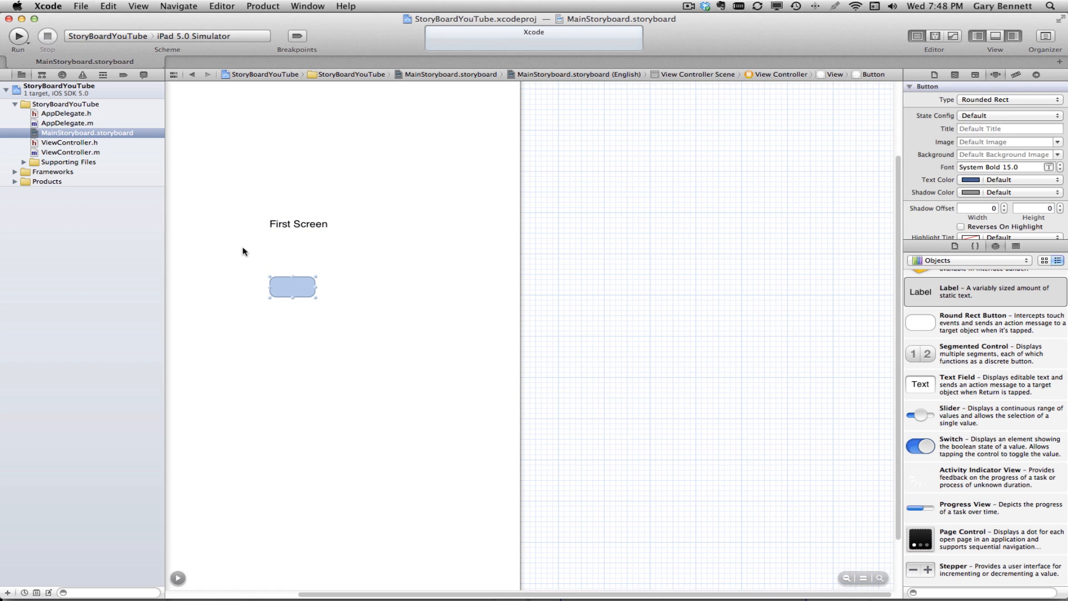
mouse_move(285, 287)
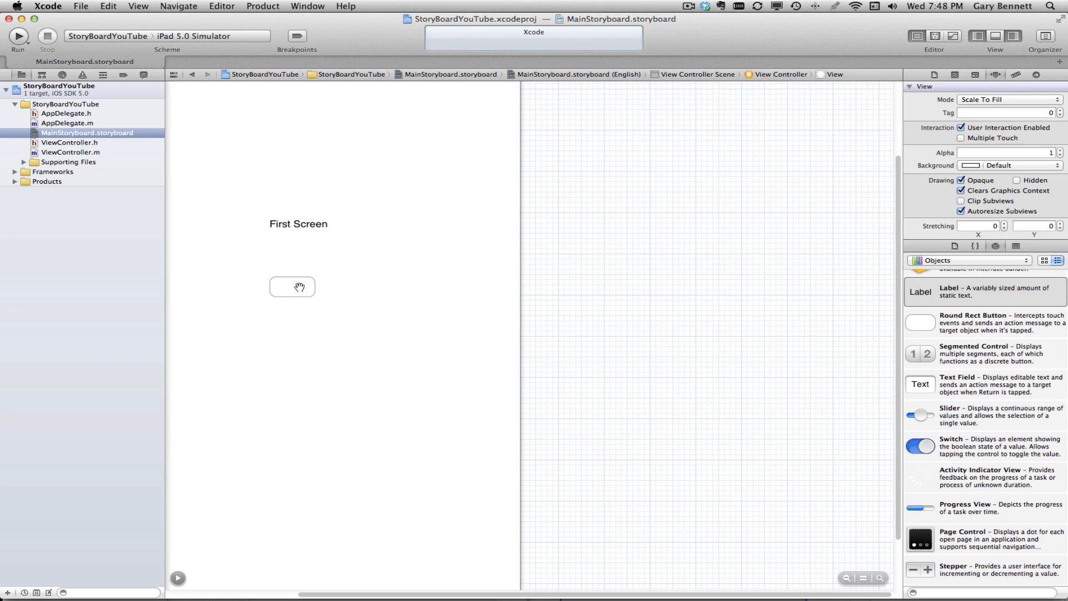
left_click(292, 286)
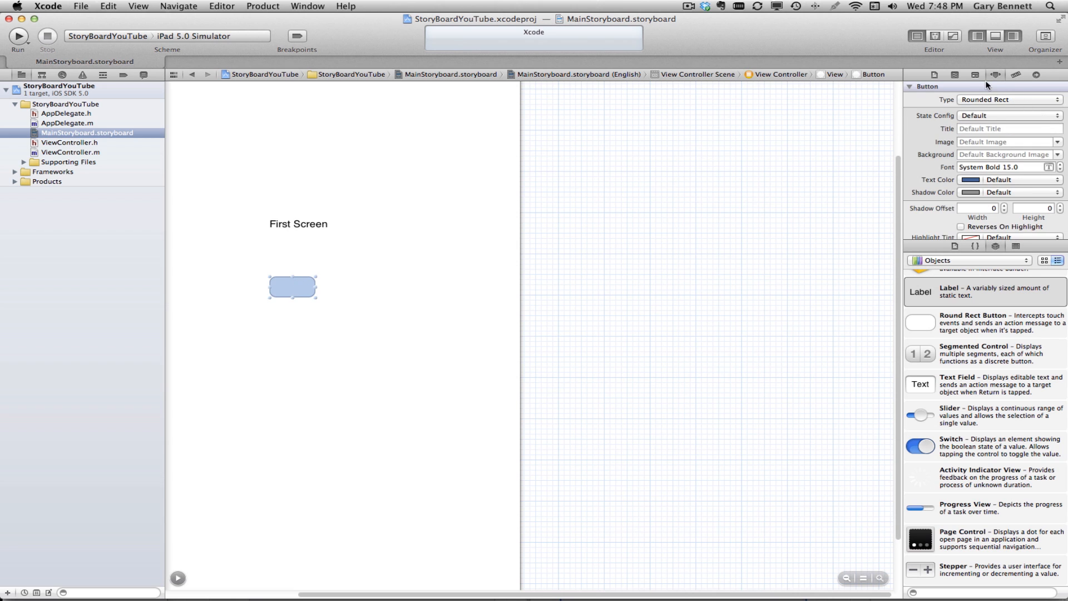
mouse_move(1025, 244)
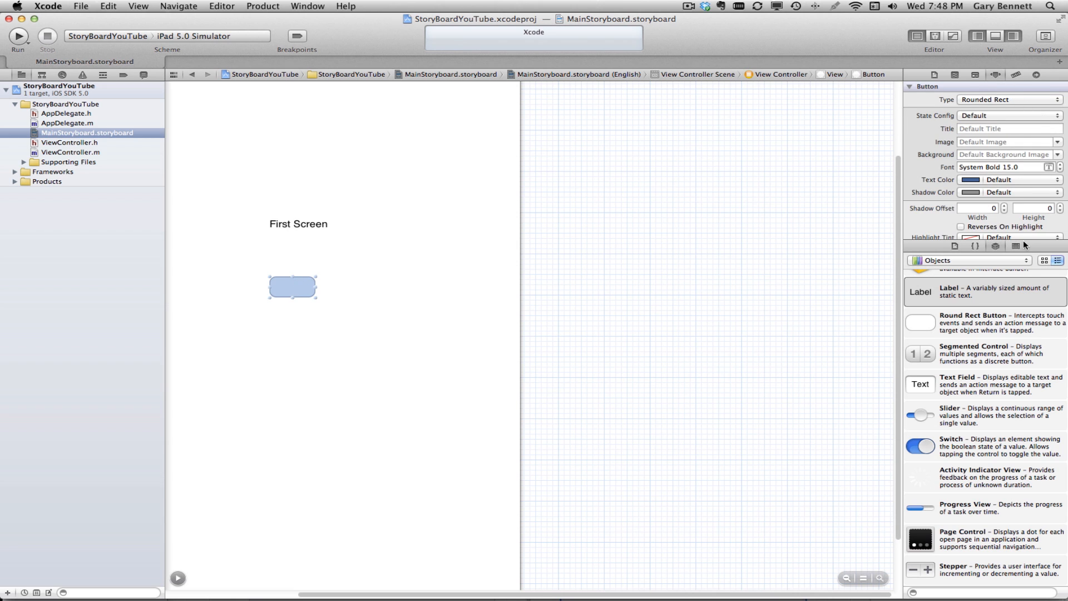
mouse_move(1045, 256)
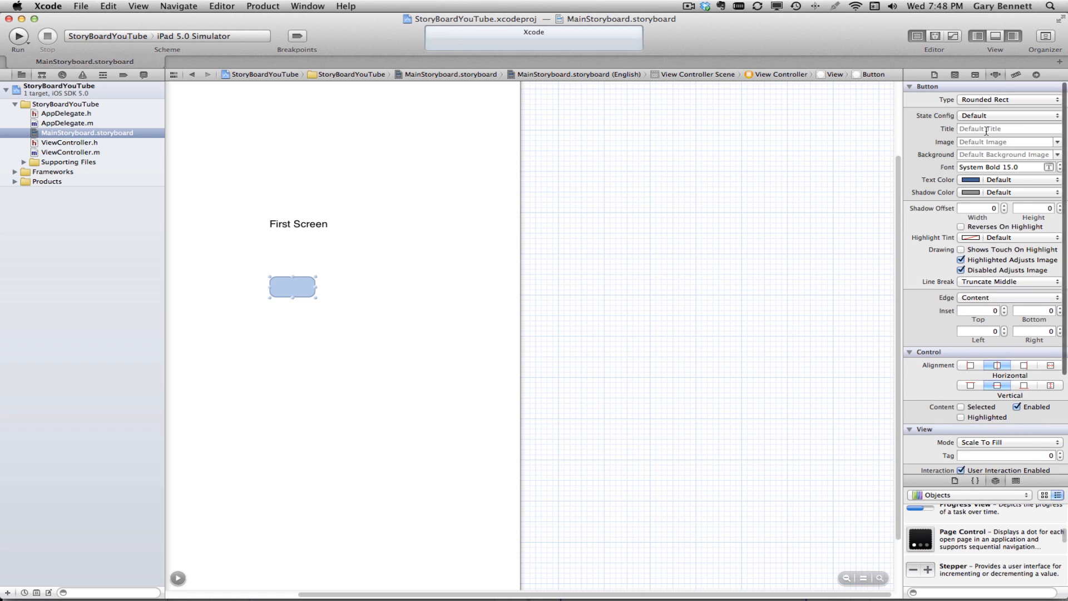
left_click(1008, 129)
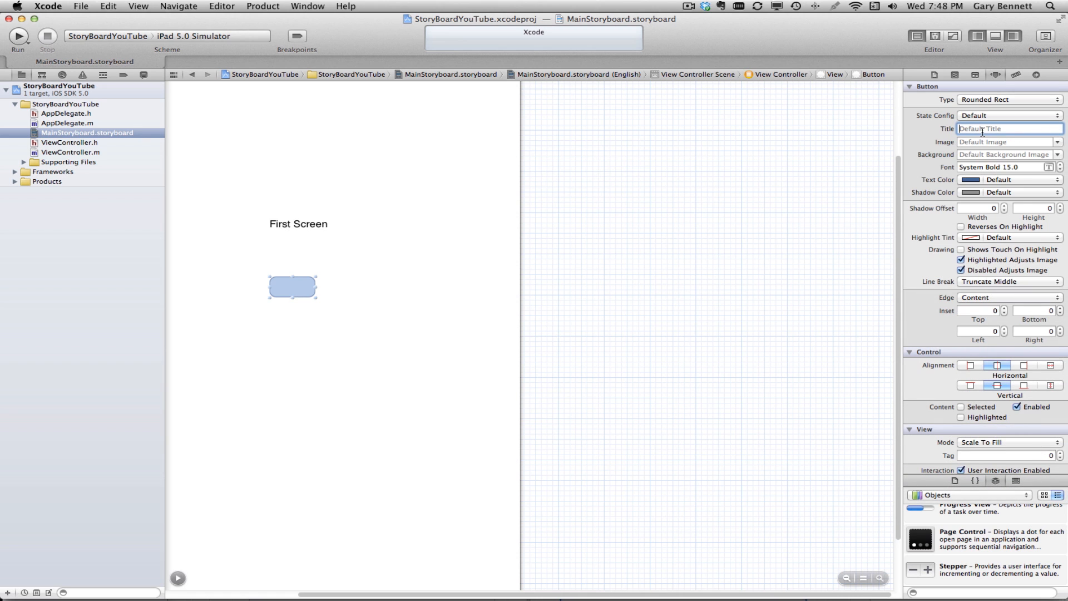
type("Press ME")
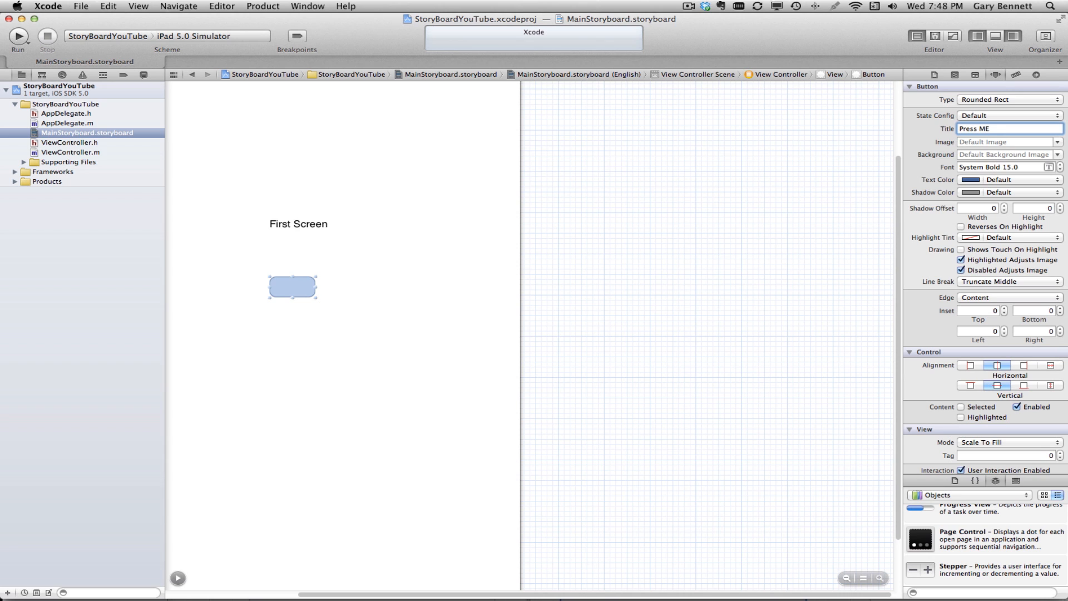
type("for next")
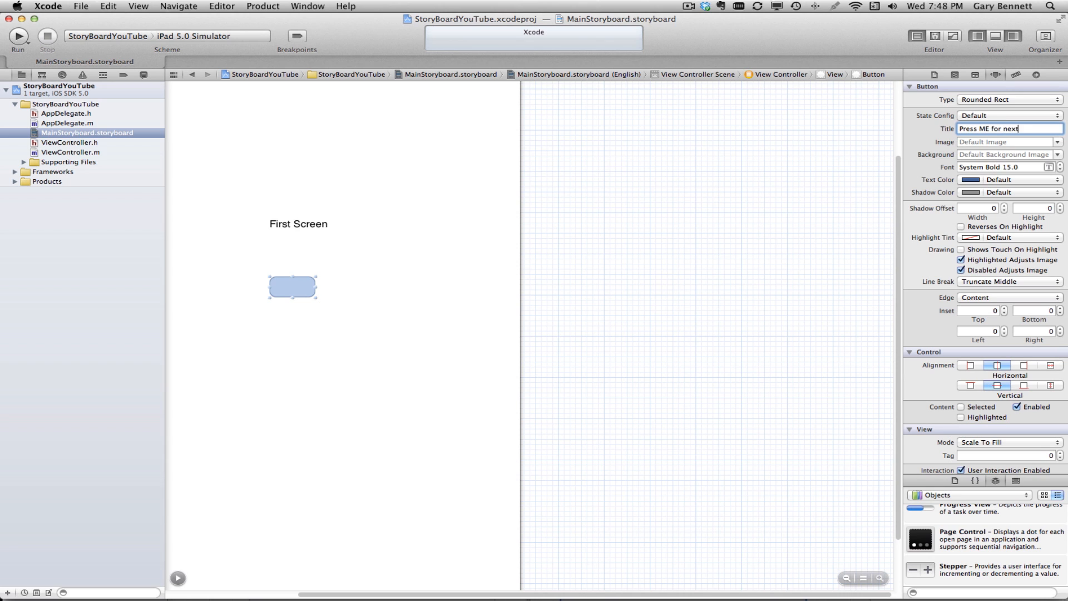
type("screen")
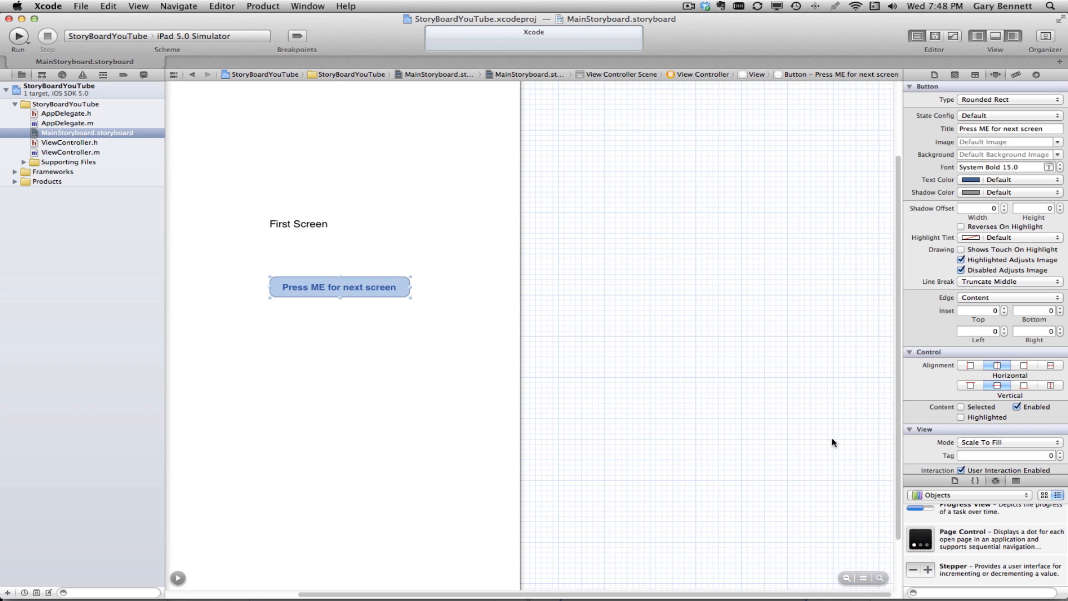
left_click(846, 578)
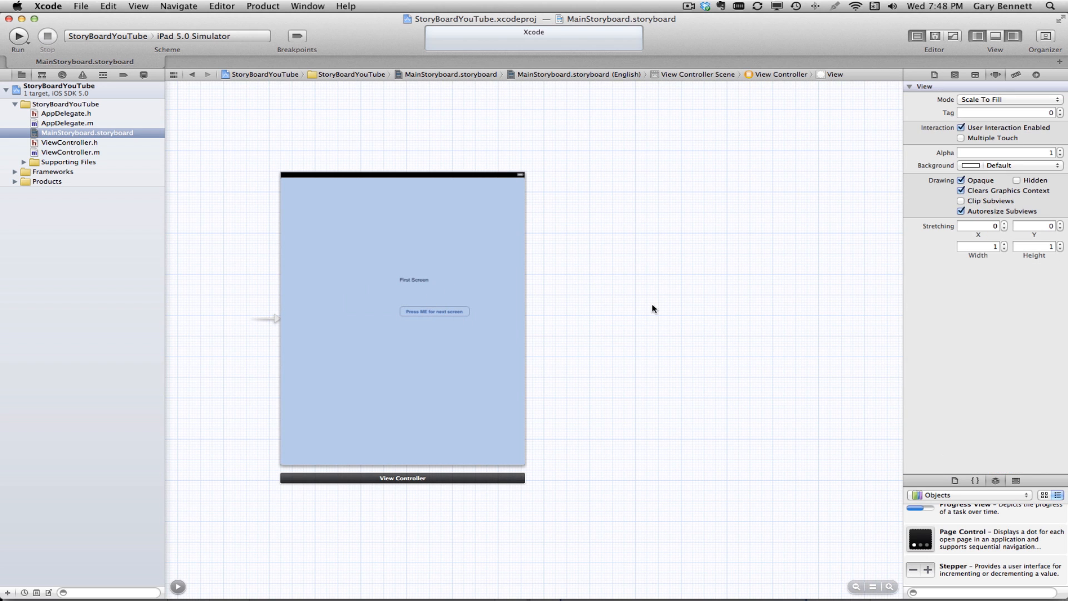
mouse_move(659, 320)
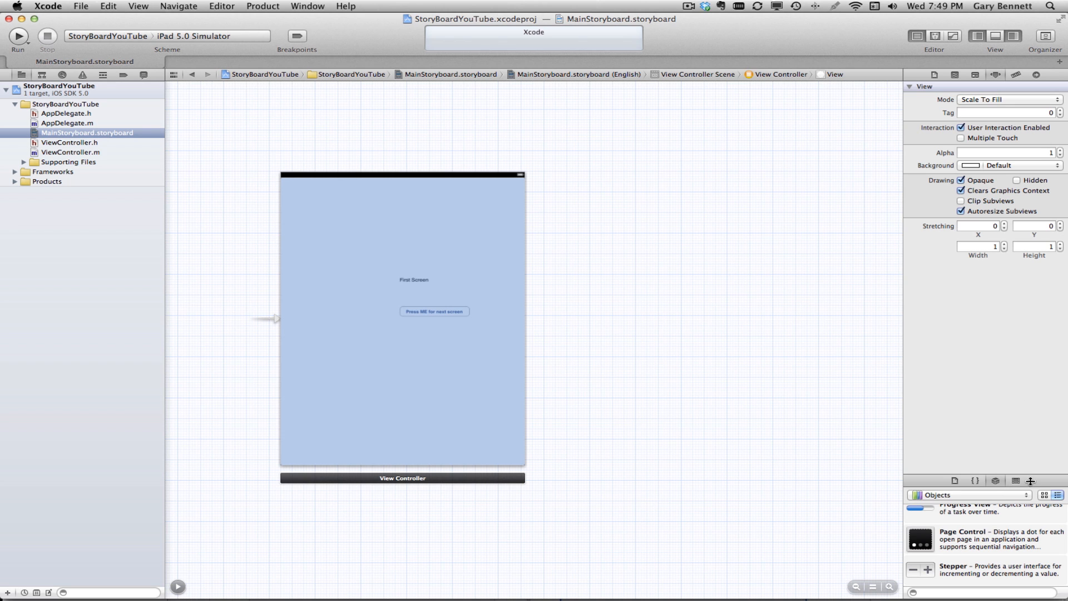
scroll("up", 3)
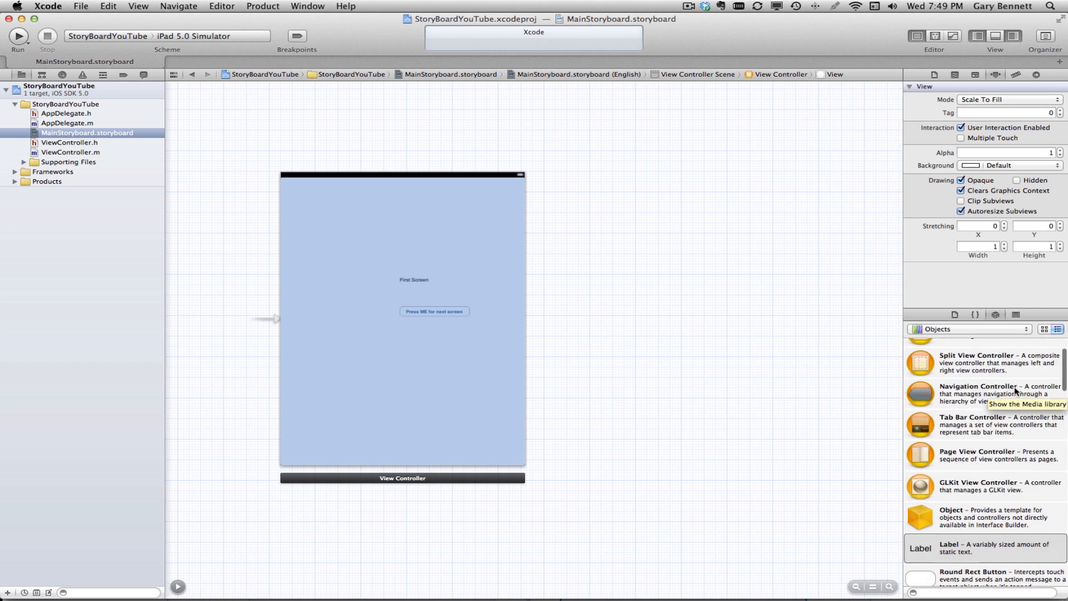
scroll("up", 3)
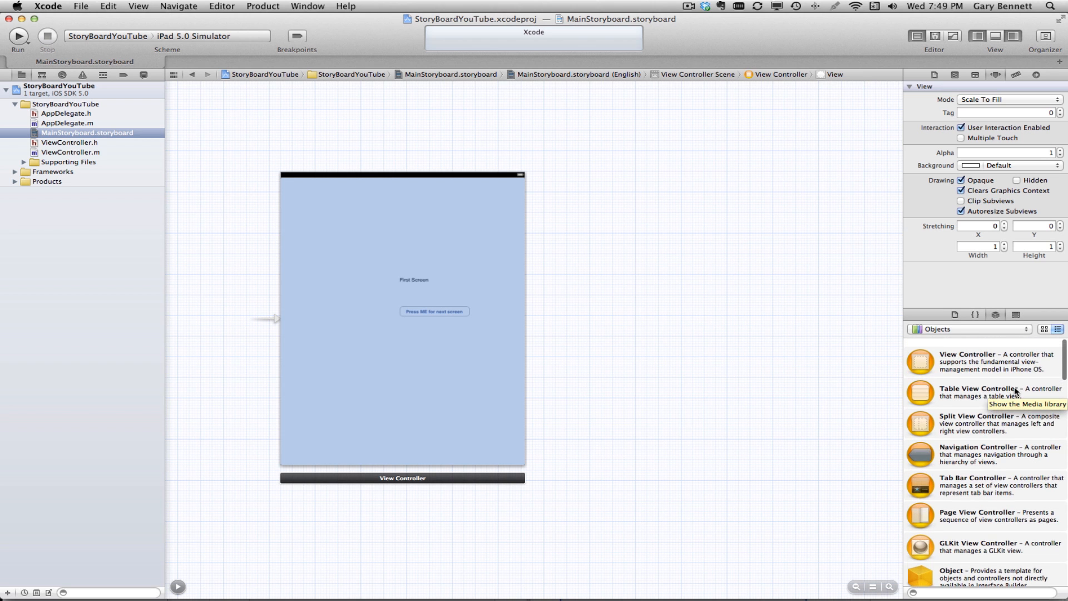
scroll("down", 3)
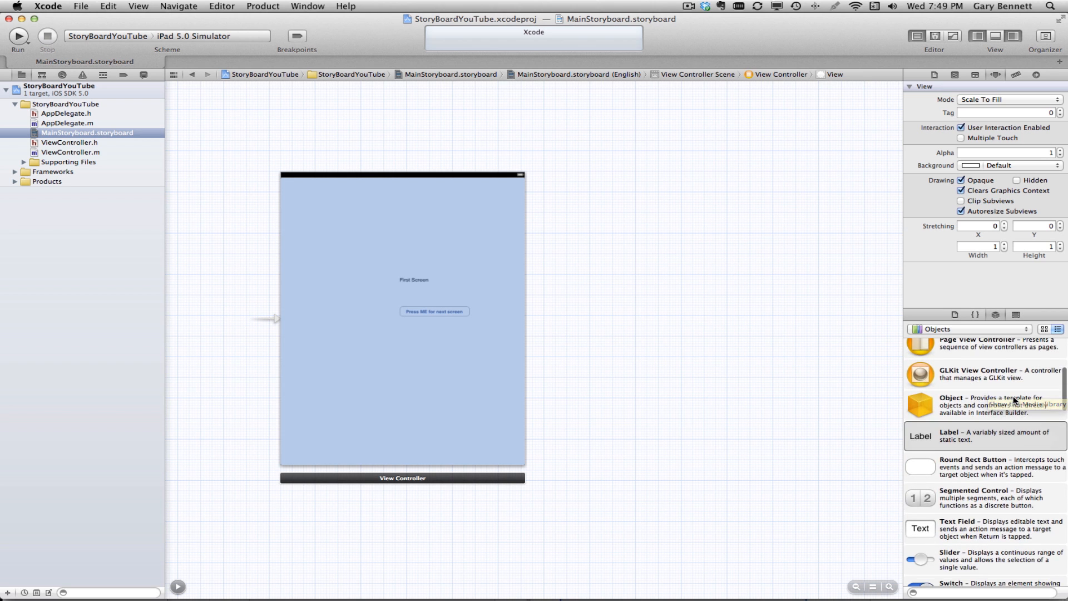
scroll("down", 3)
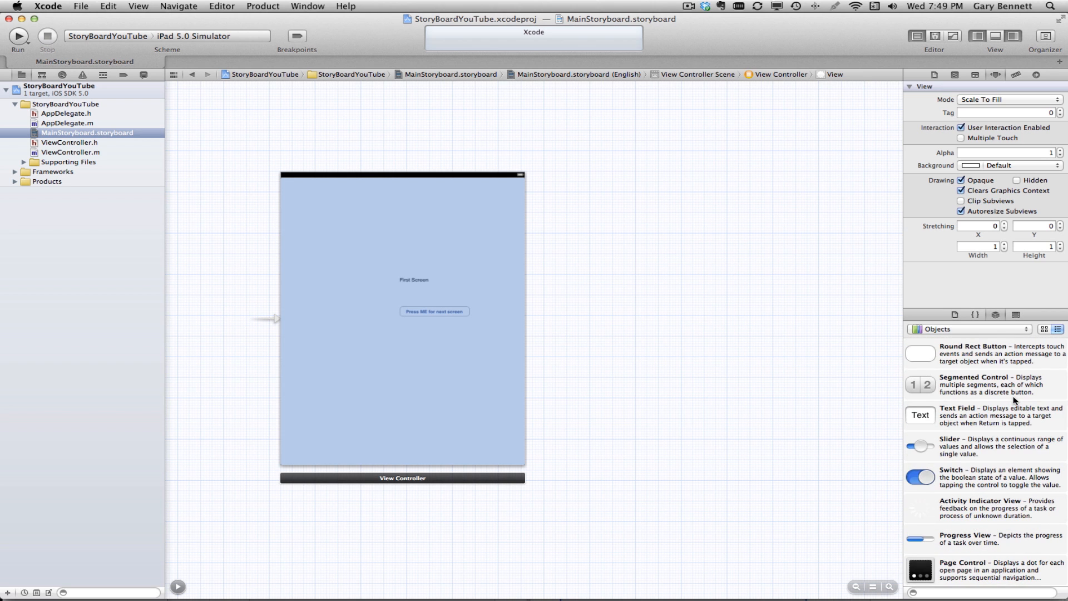
scroll("down", 3)
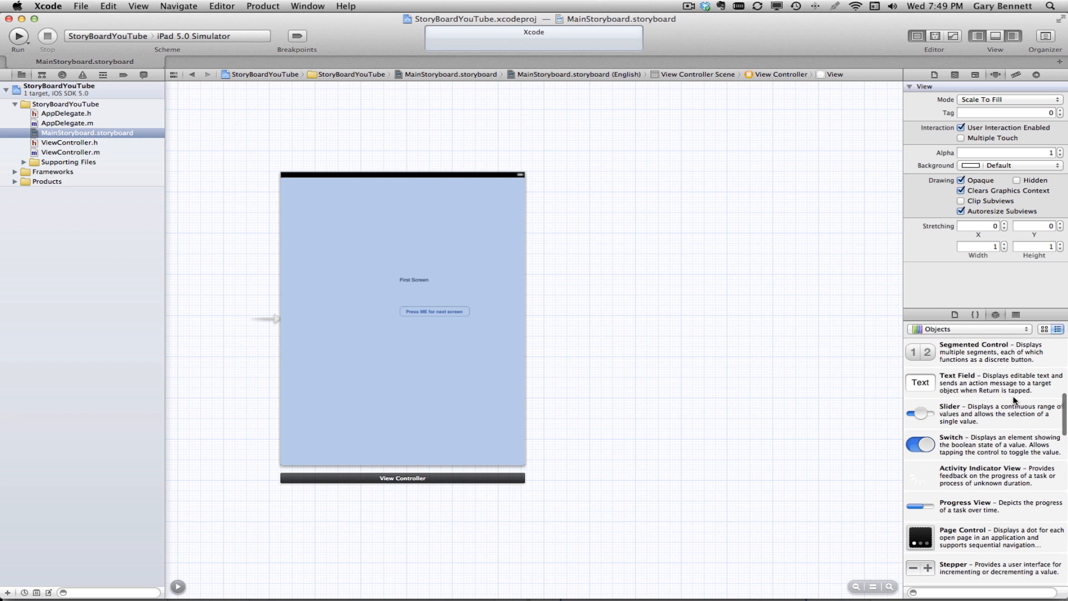
scroll("down", 3)
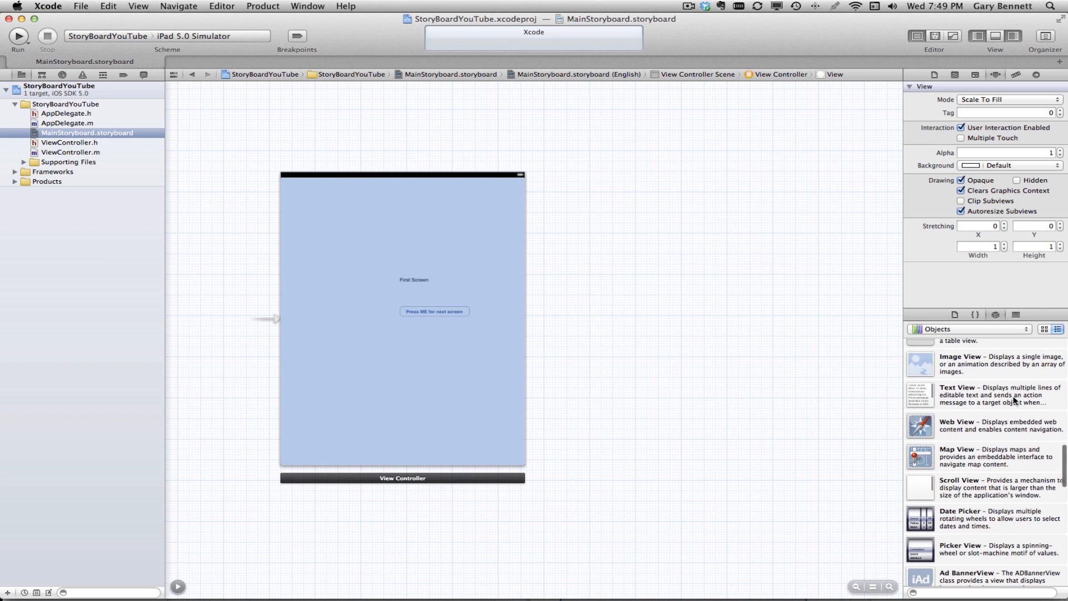
scroll("down", 3)
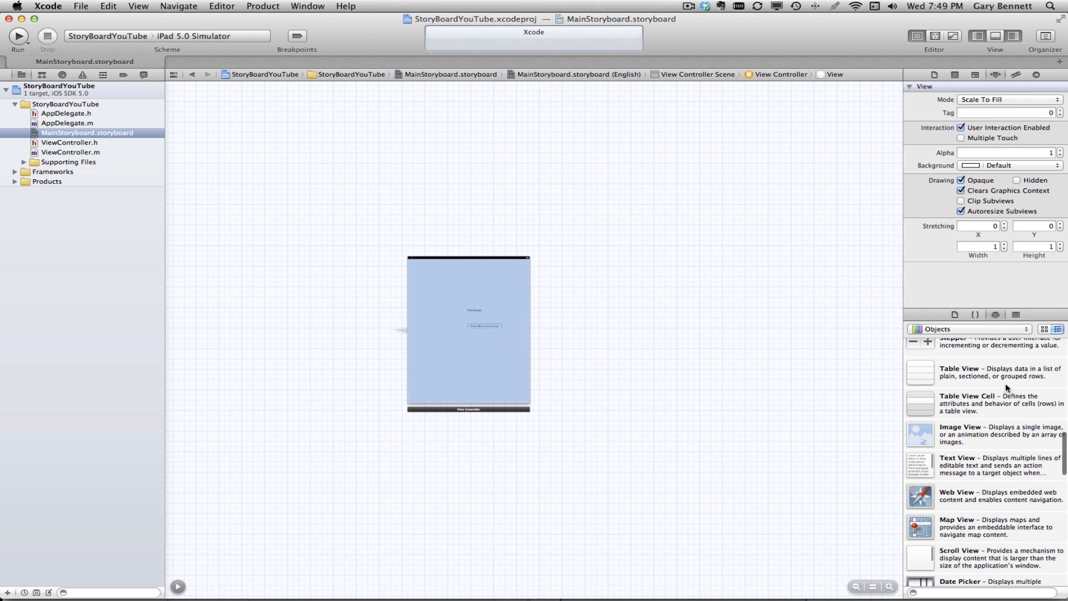
scroll("up", 3)
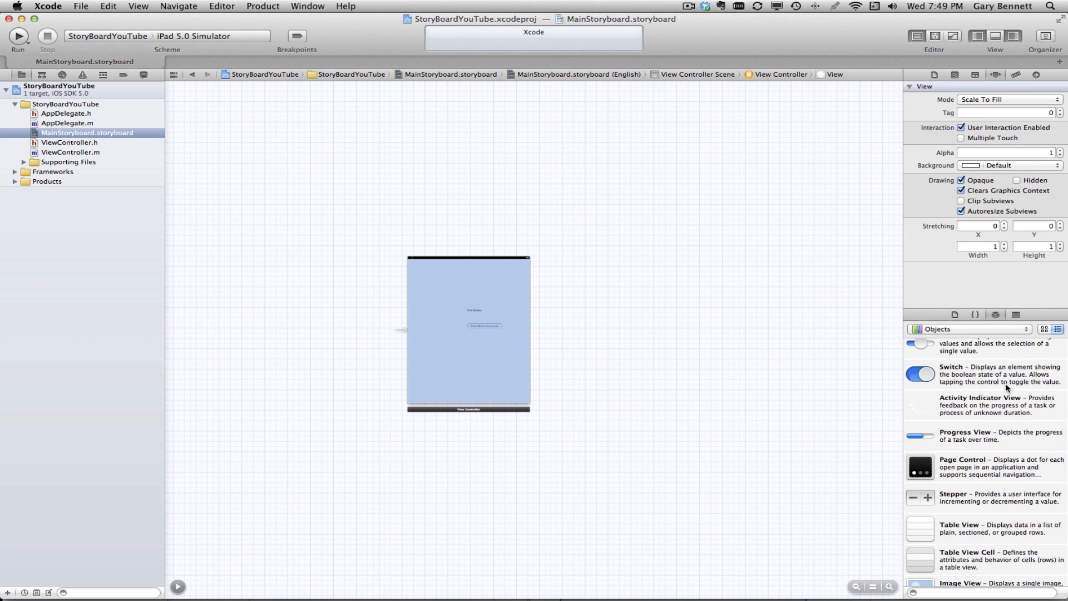
scroll("up", 3)
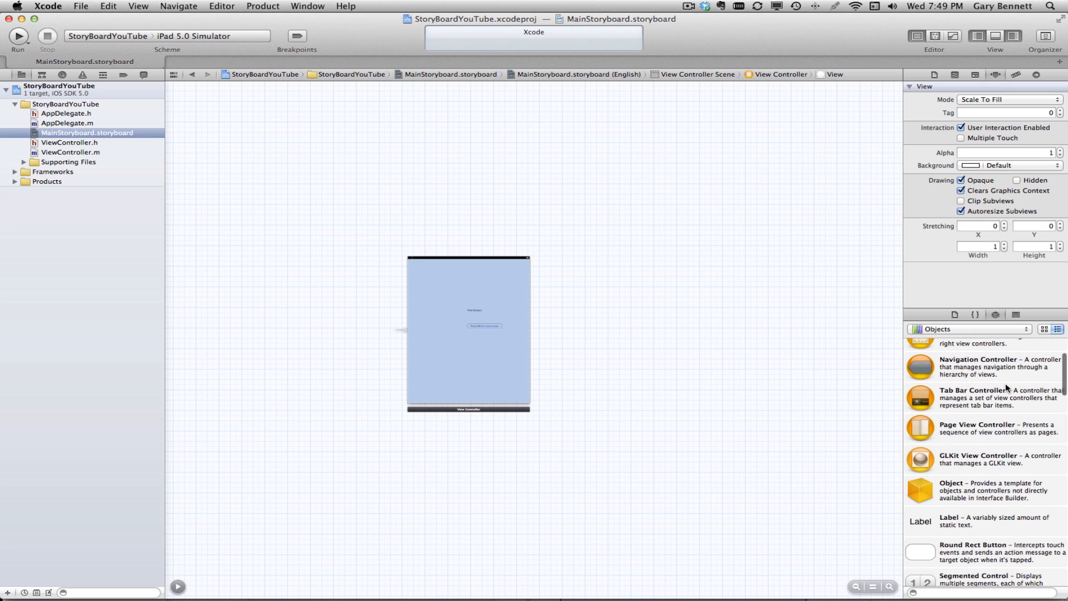
scroll("up", 3)
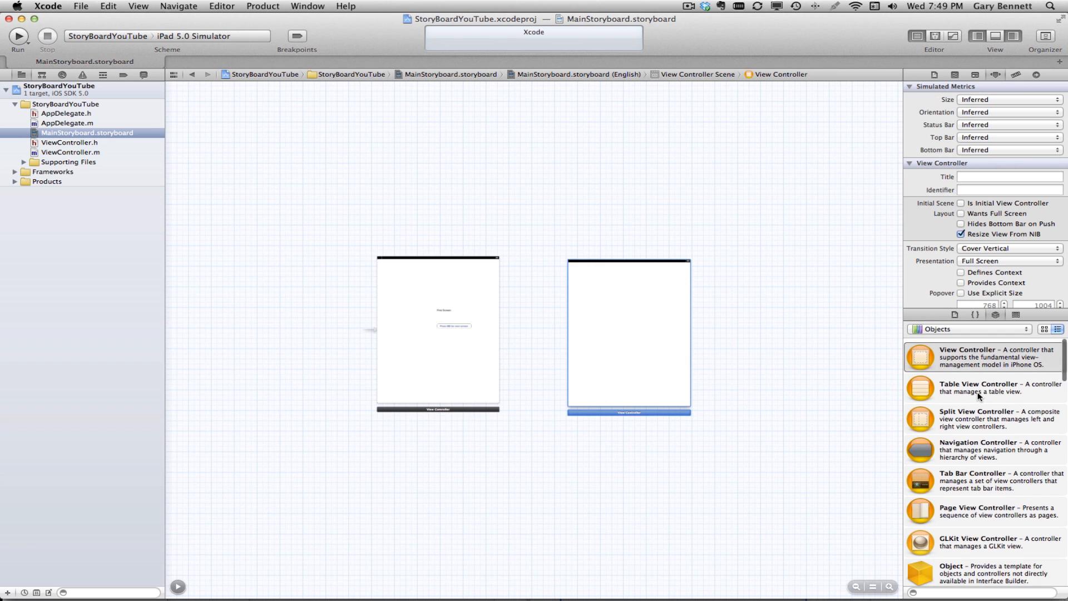
Place a Label on the new second view controller scene
scroll("down", 3)
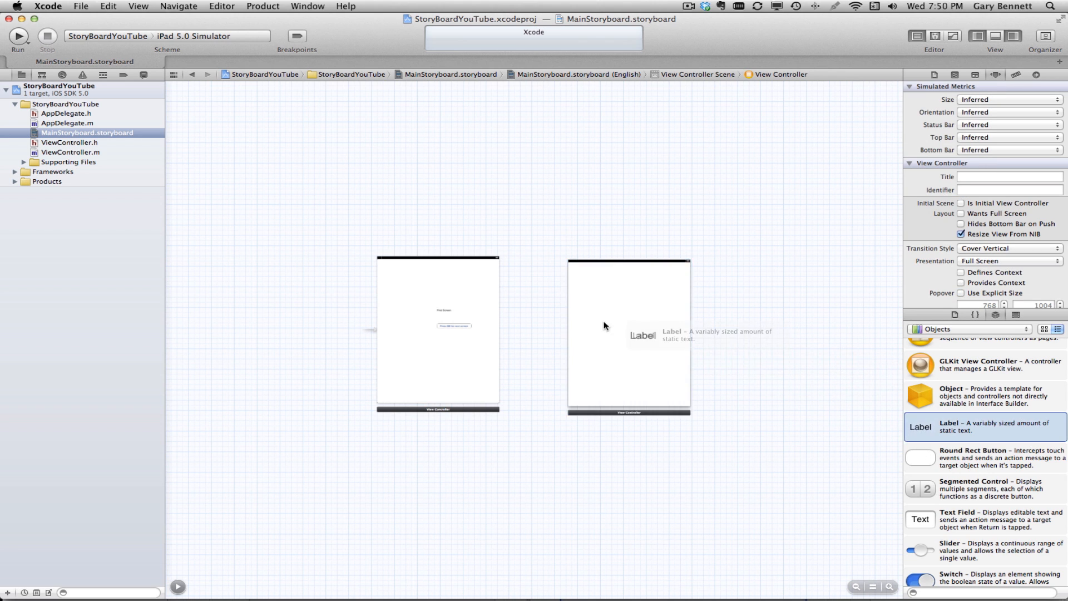
left_click(627, 333)
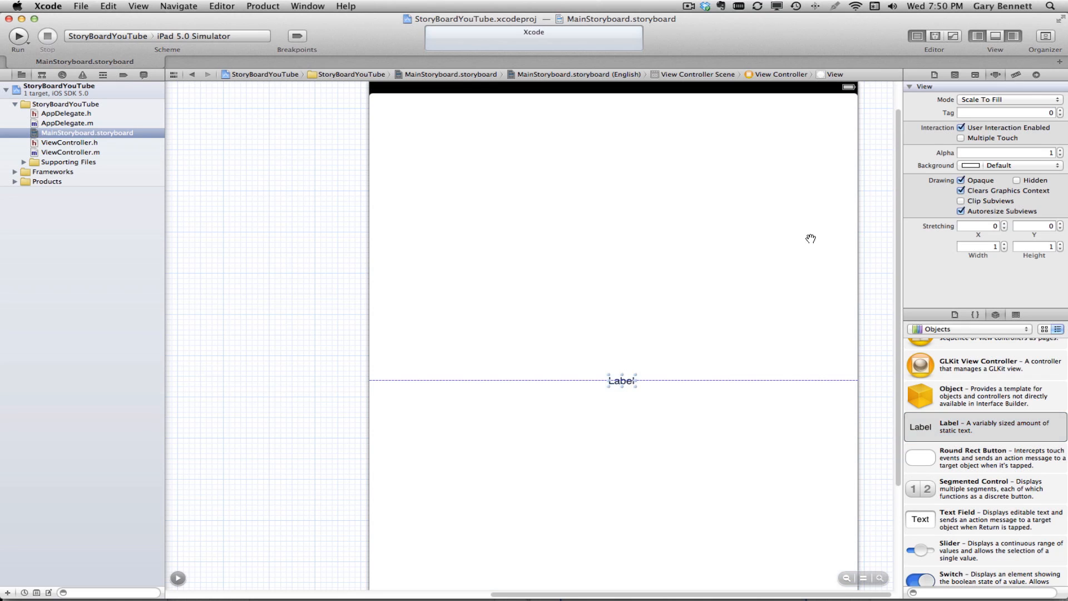
Set the second scene's label text to Second Screen
left_click(620, 380)
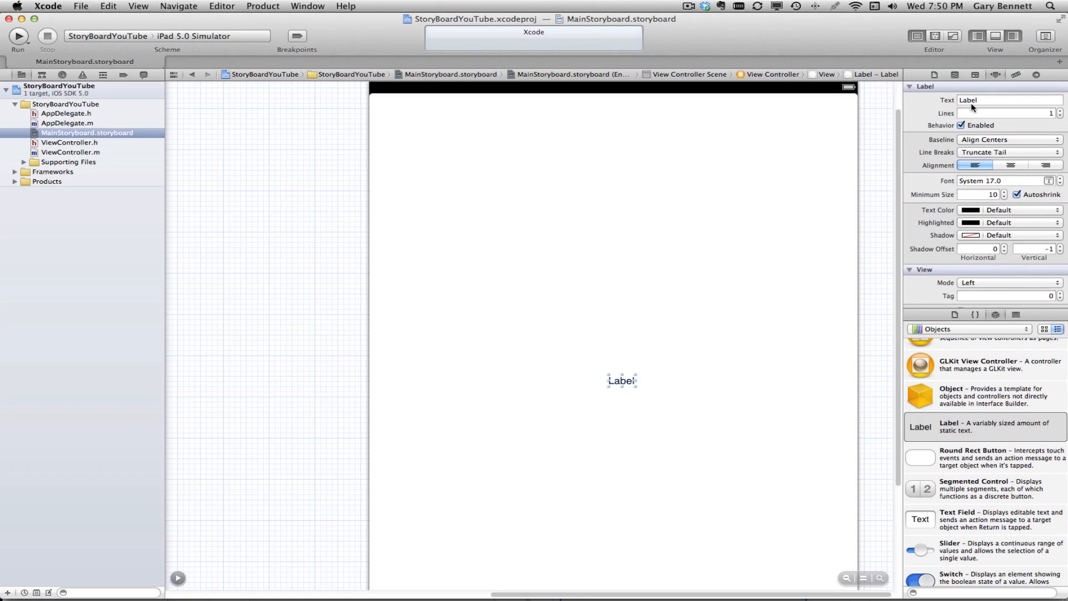
left_click(1008, 101)
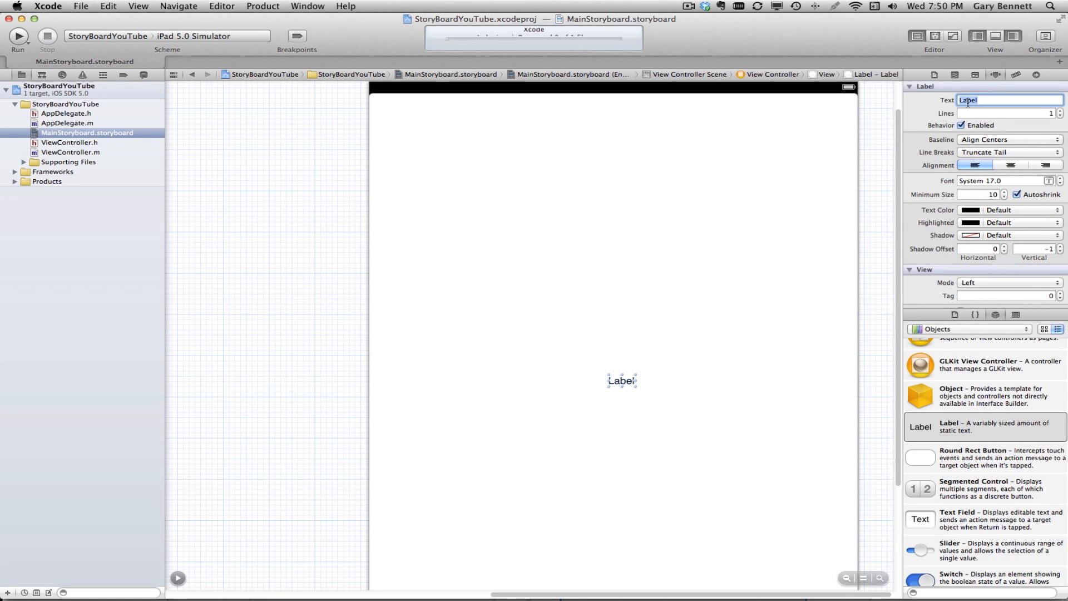
type("Second")
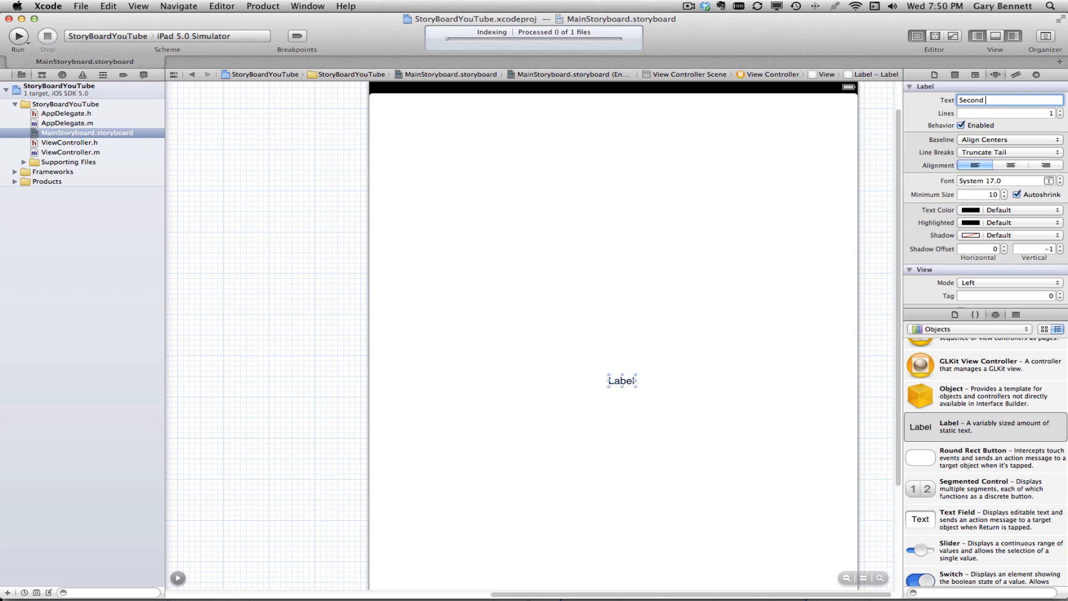
type("Screen")
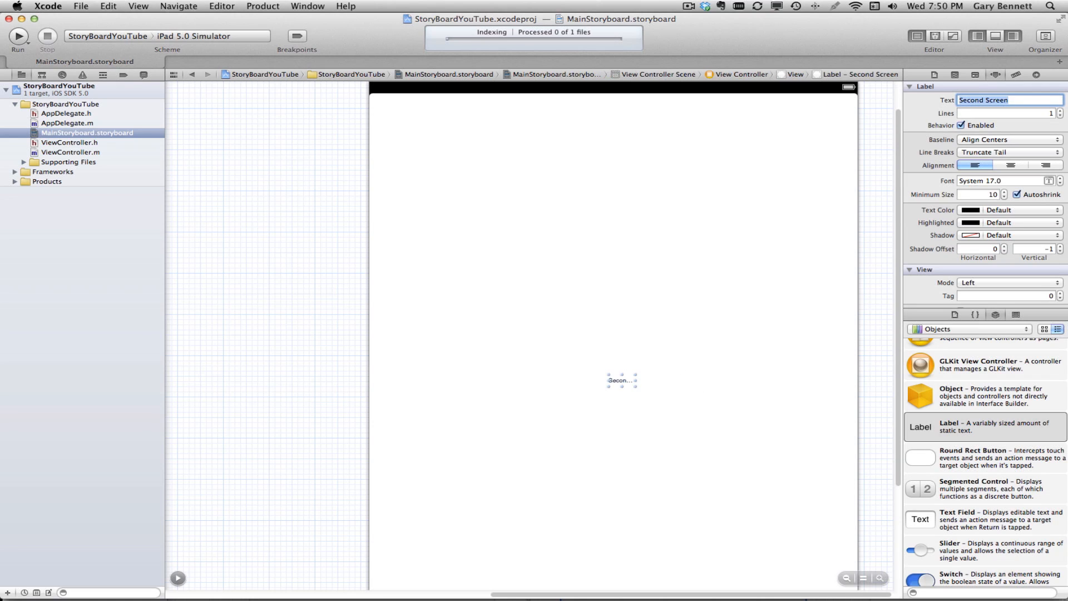
mouse_move(658, 380)
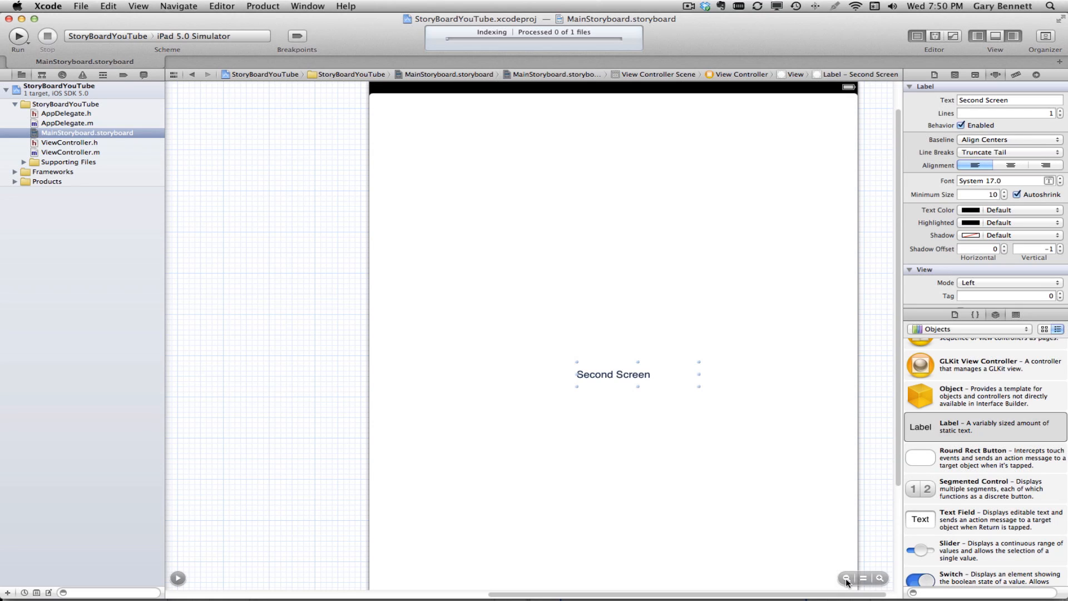
Control-drag from the button to the second view controller to show the Storyboard Segues choices
left_click(857, 577)
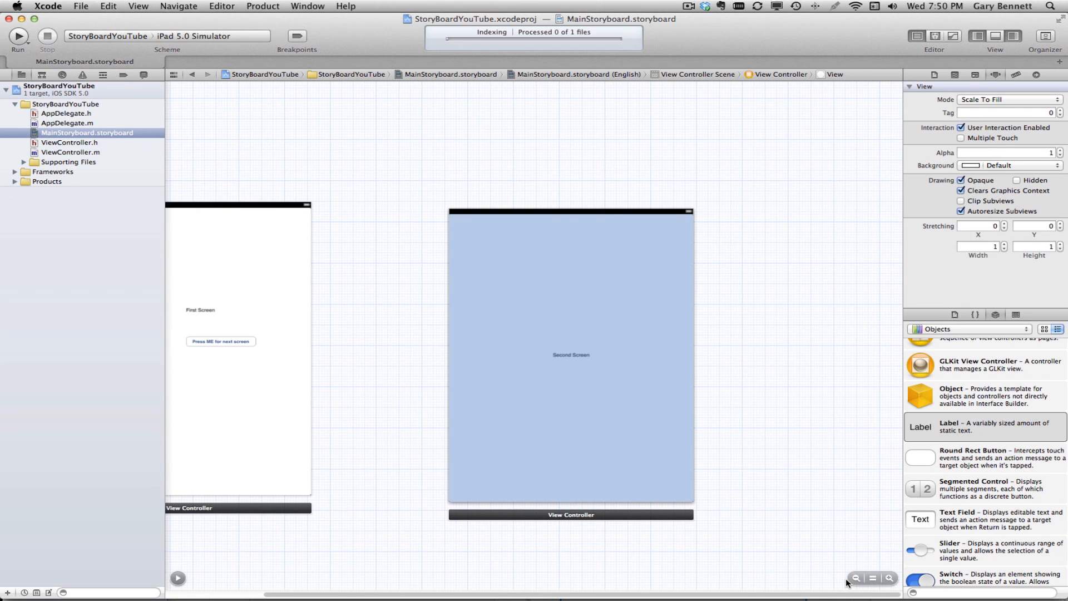
mouse_move(302, 332)
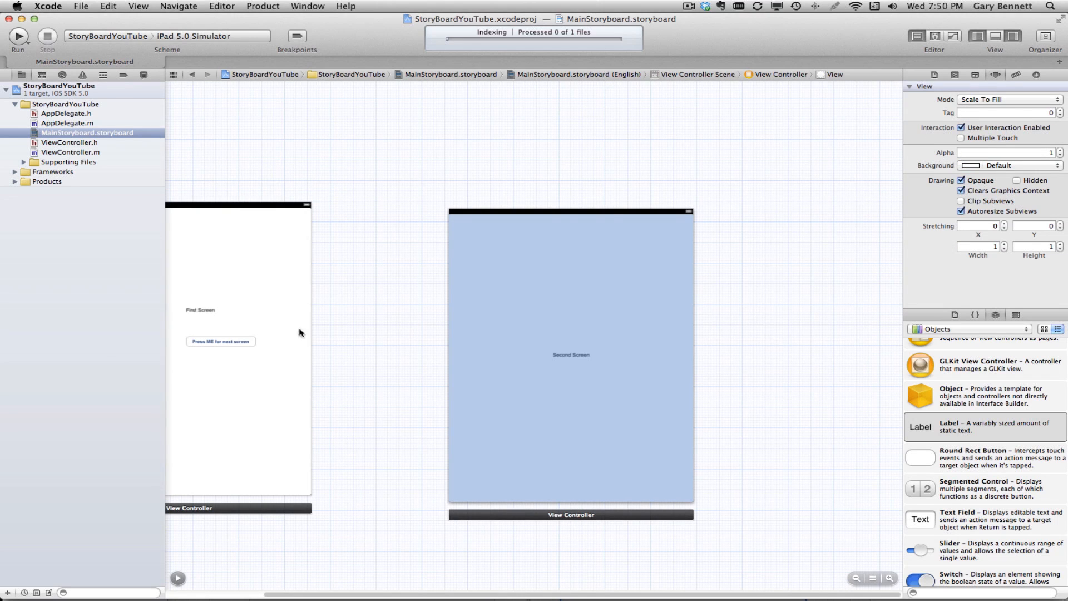
mouse_move(219, 345)
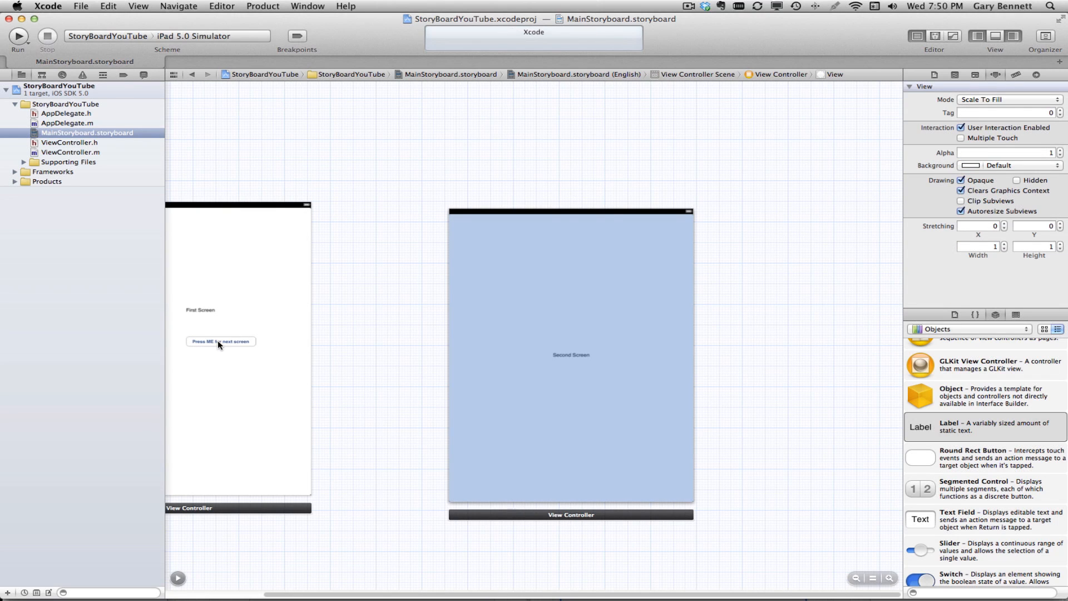
left_click(237, 340)
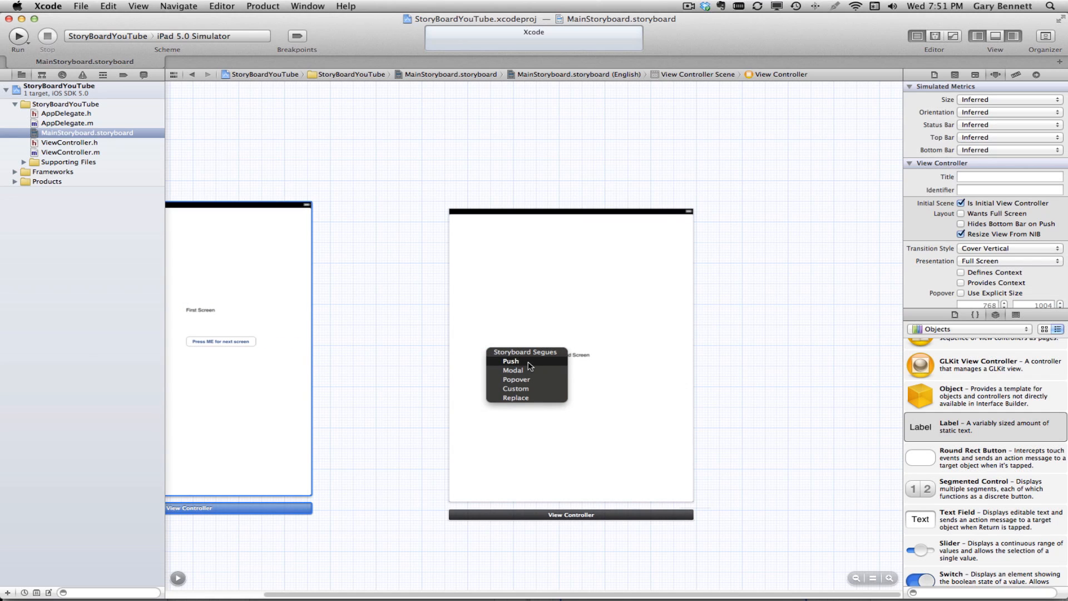
Make the connection a Modal segue and set its Transition to Flip Horizontal
left_click(511, 369)
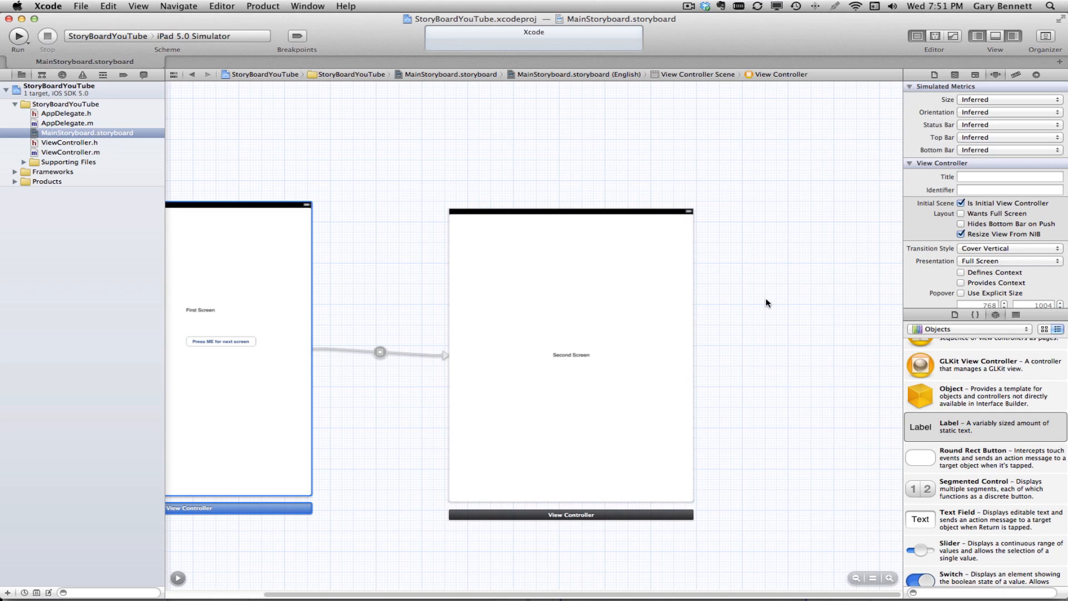
mouse_move(728, 307)
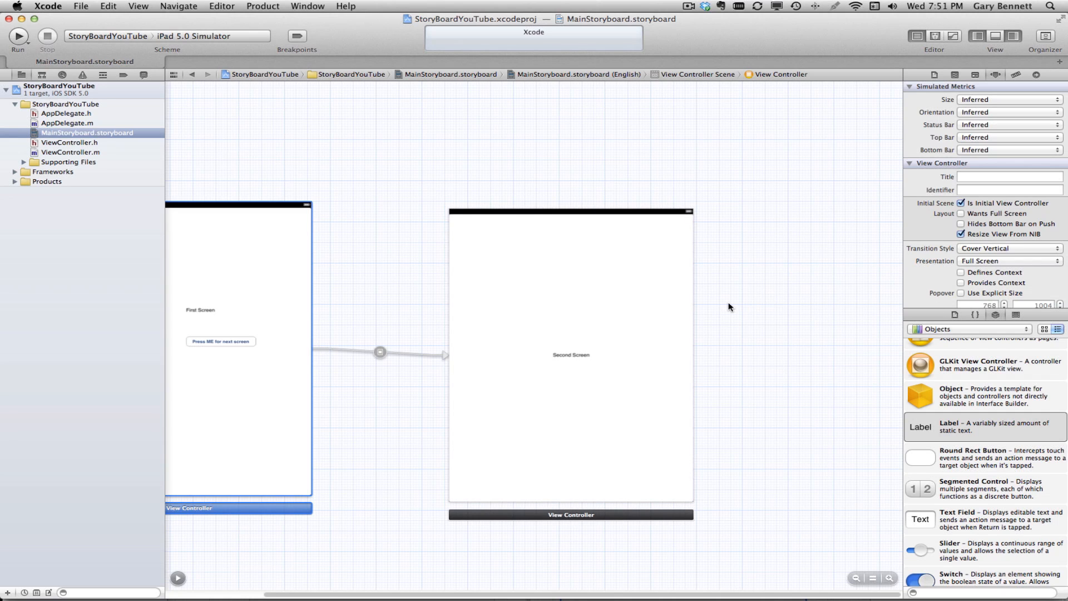
left_click(379, 353)
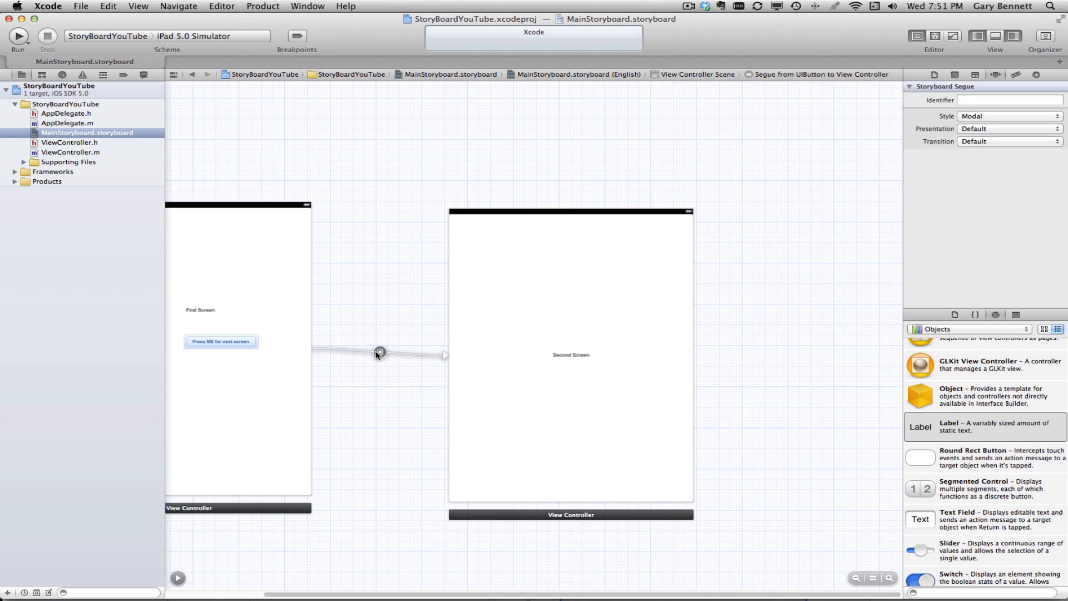
mouse_move(998, 87)
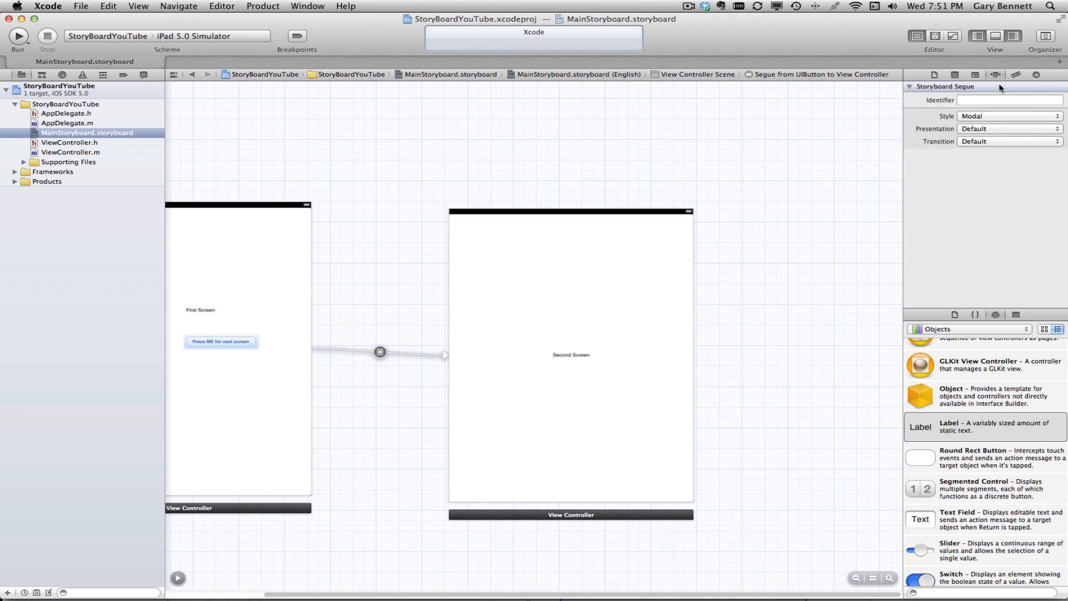
mouse_move(1015, 137)
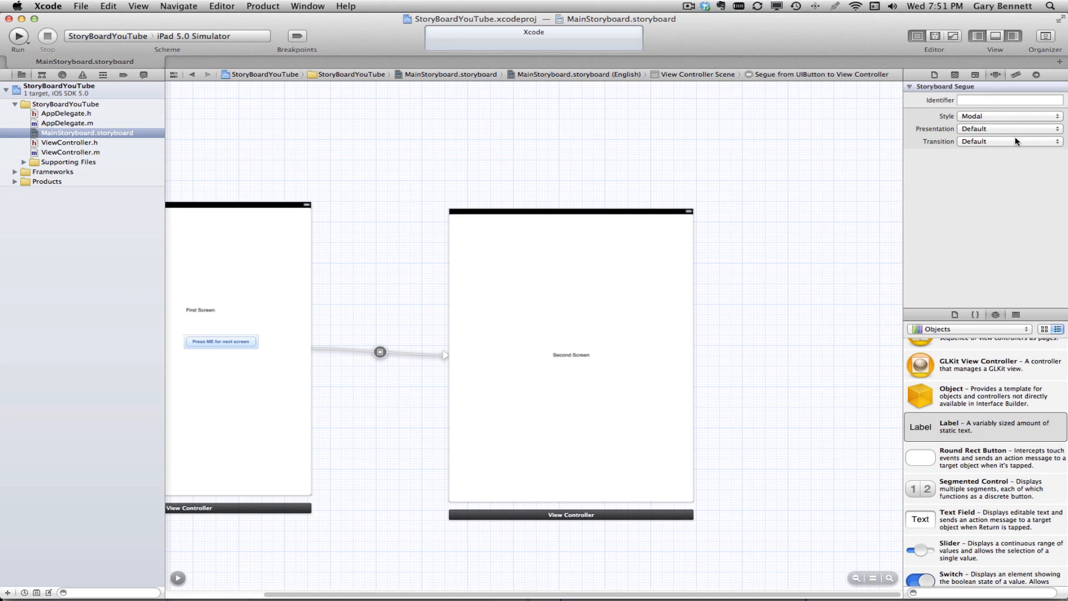
left_click(1010, 141)
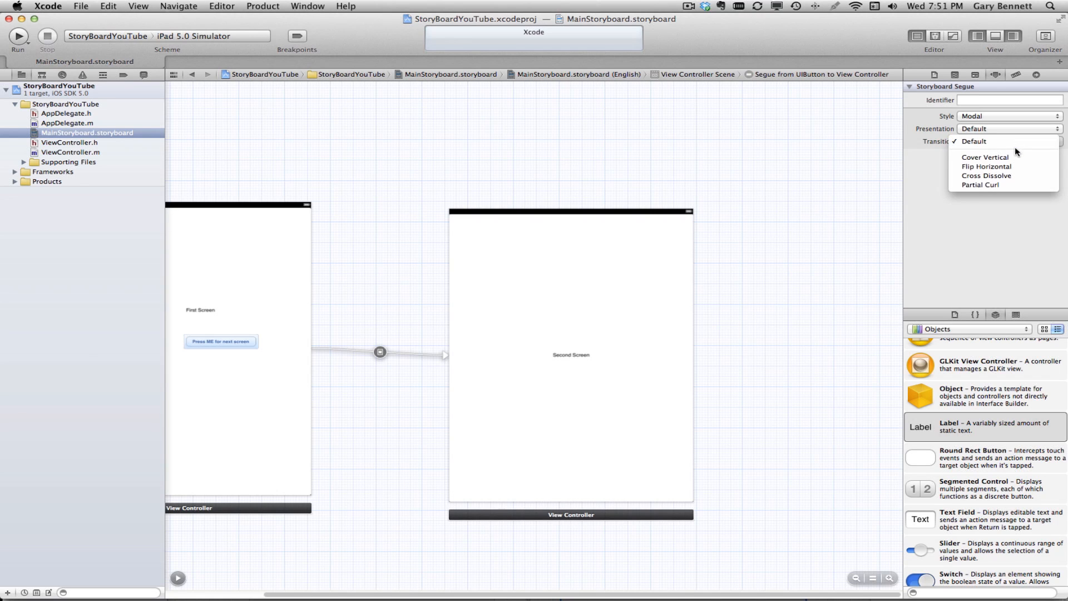
mouse_move(981, 185)
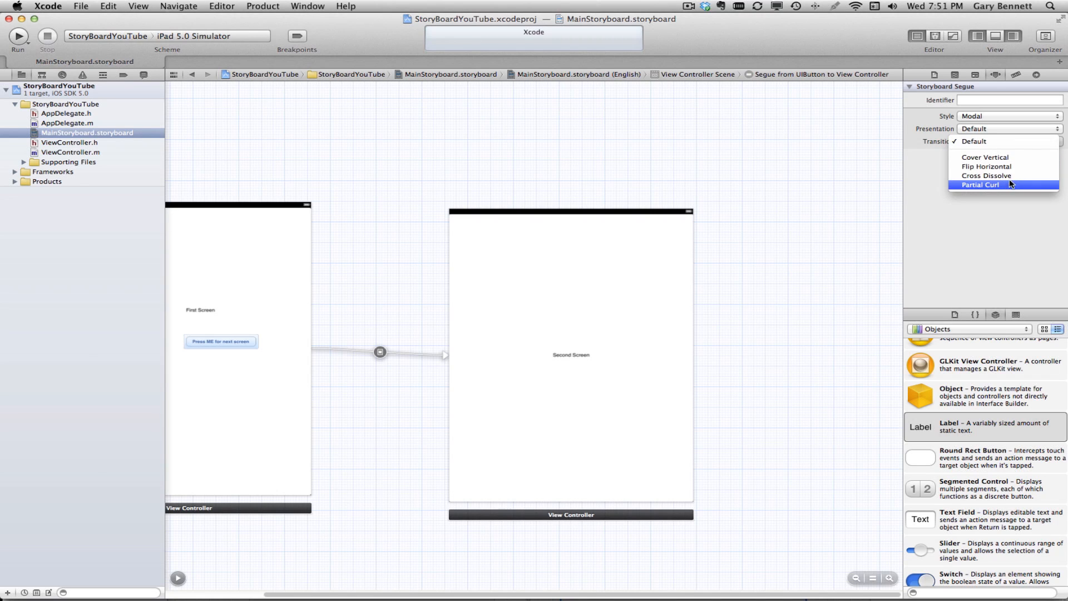
left_click(986, 166)
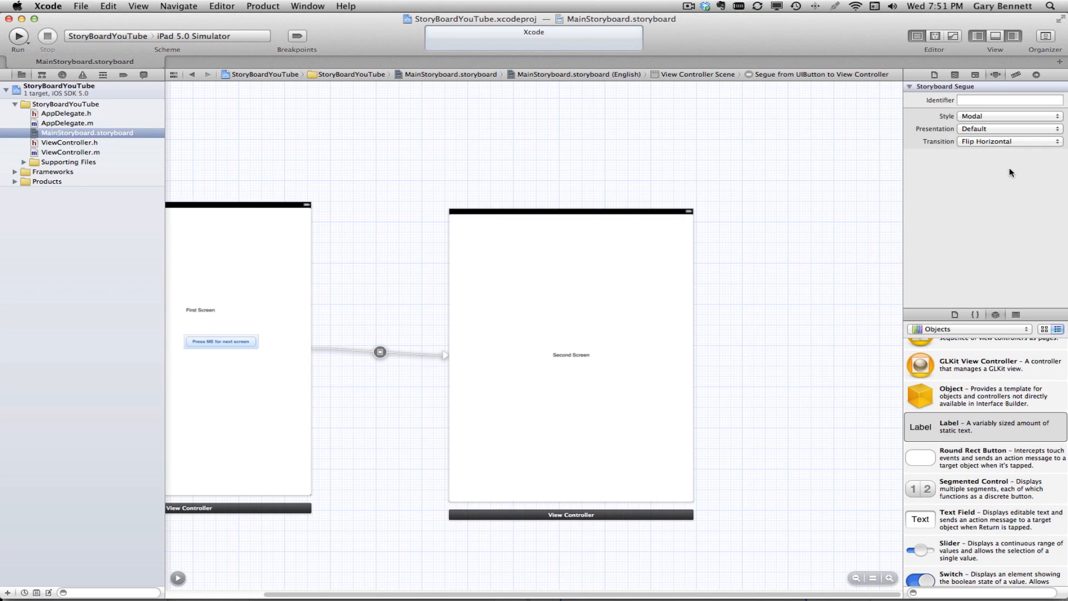
mouse_move(322, 112)
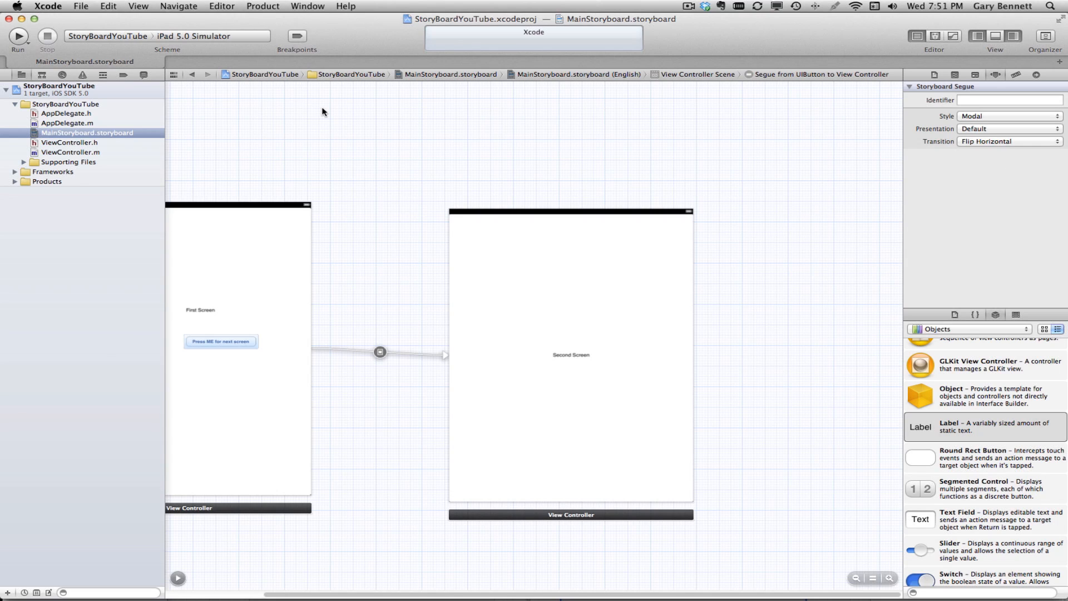
mouse_move(17, 39)
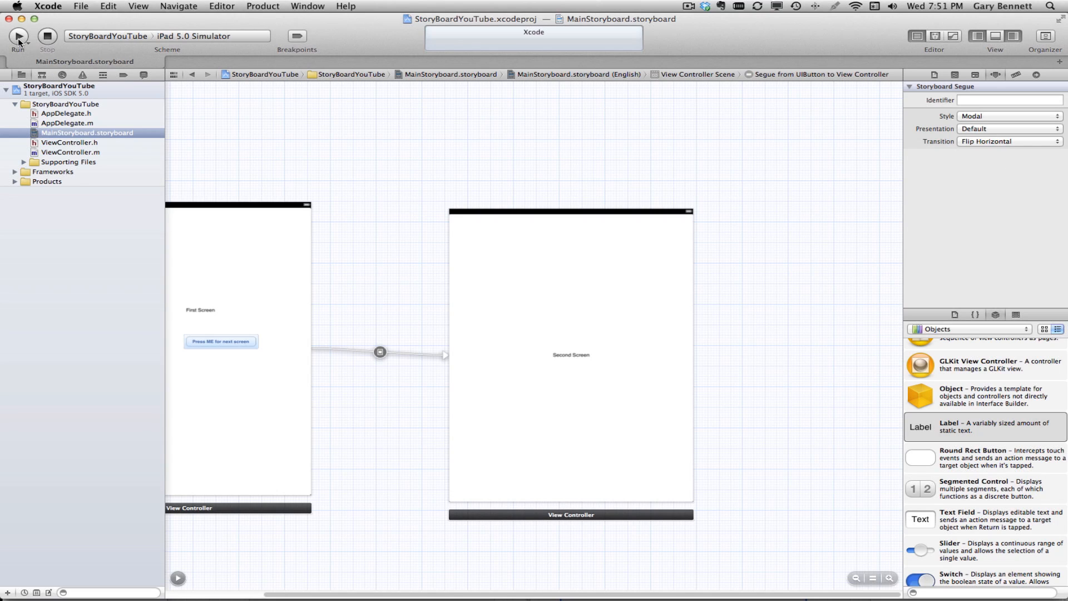
Run the app and bring the iPad simulator showing the First Screen to the front
left_click(17, 36)
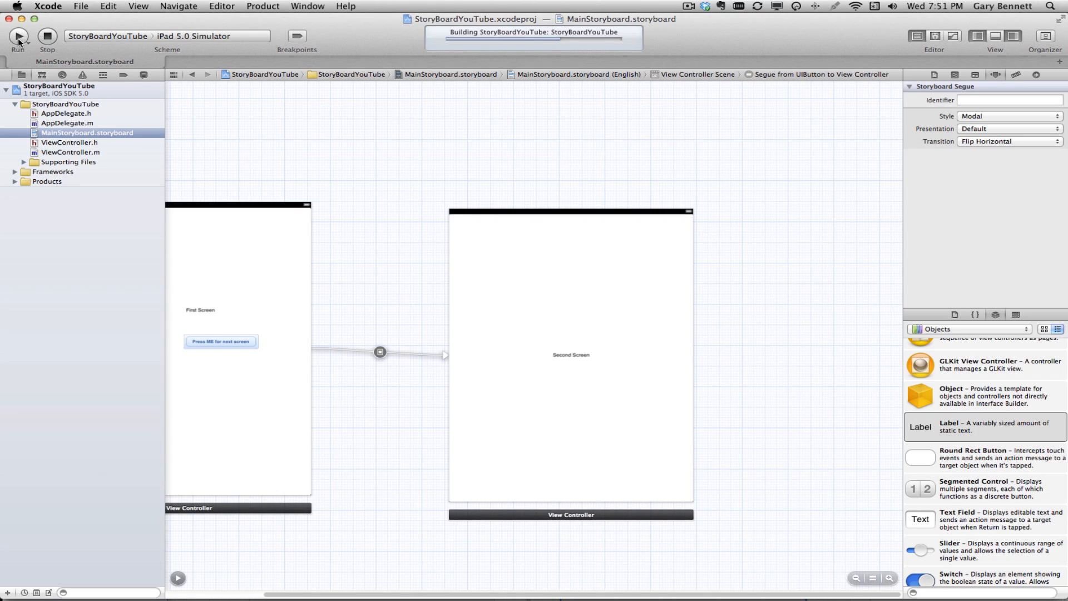
left_click(17, 35)
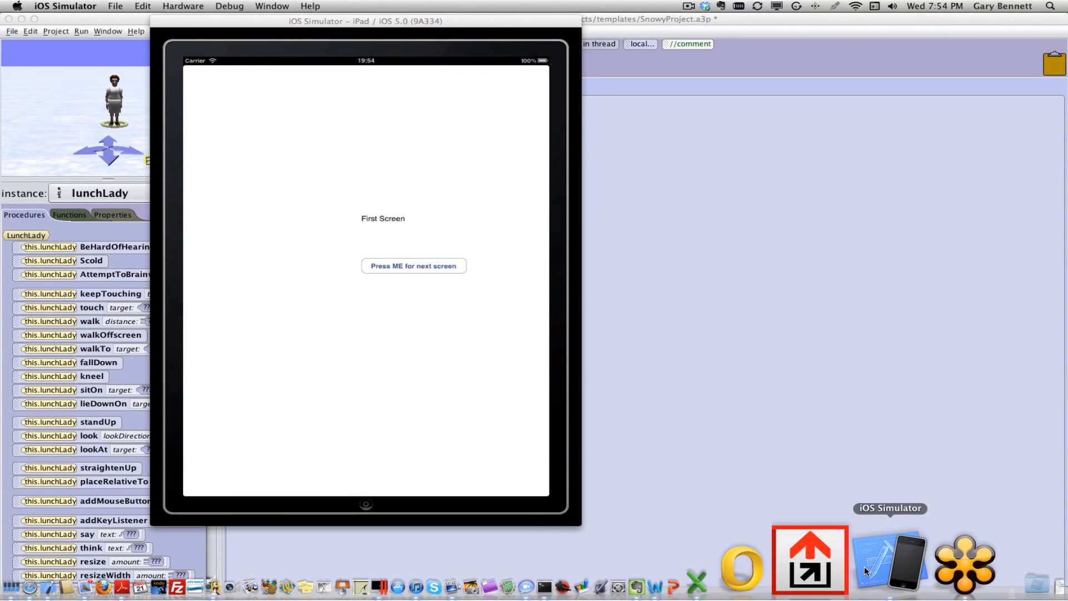
mouse_move(497, 292)
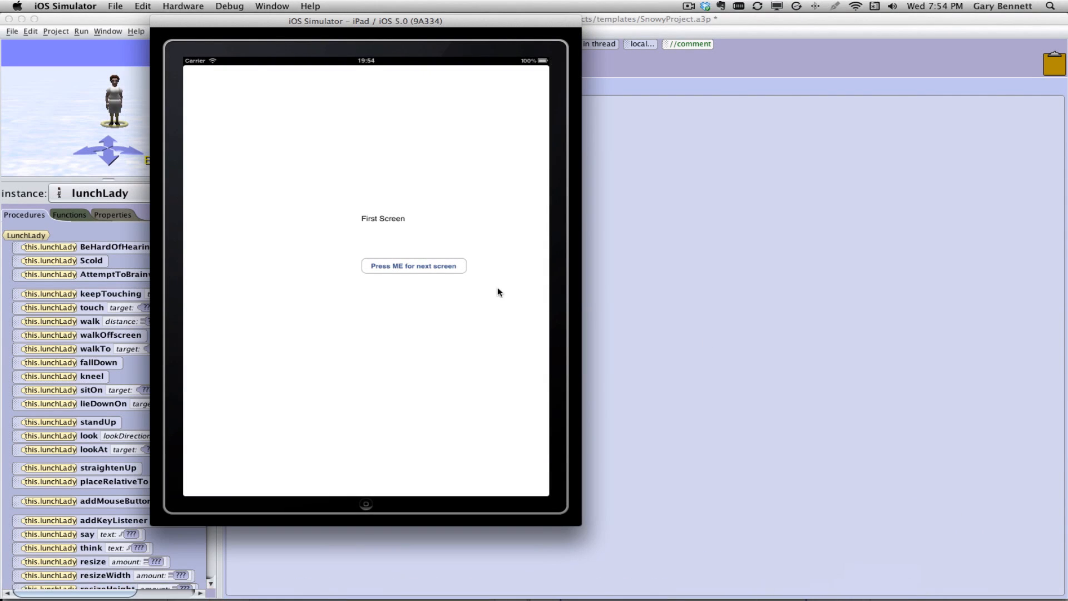
mouse_move(398, 271)
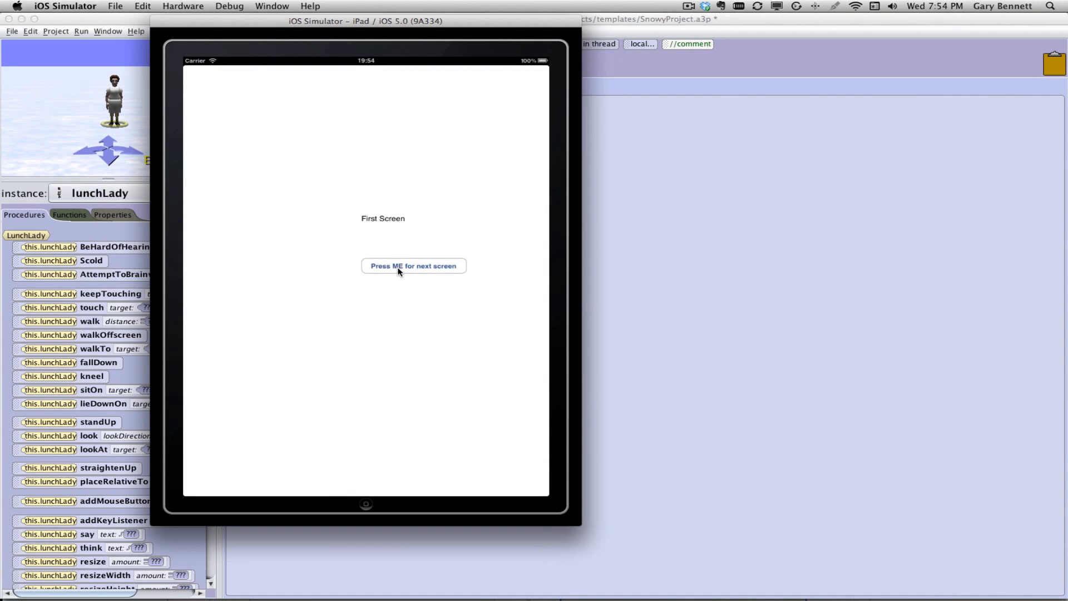
mouse_move(423, 274)
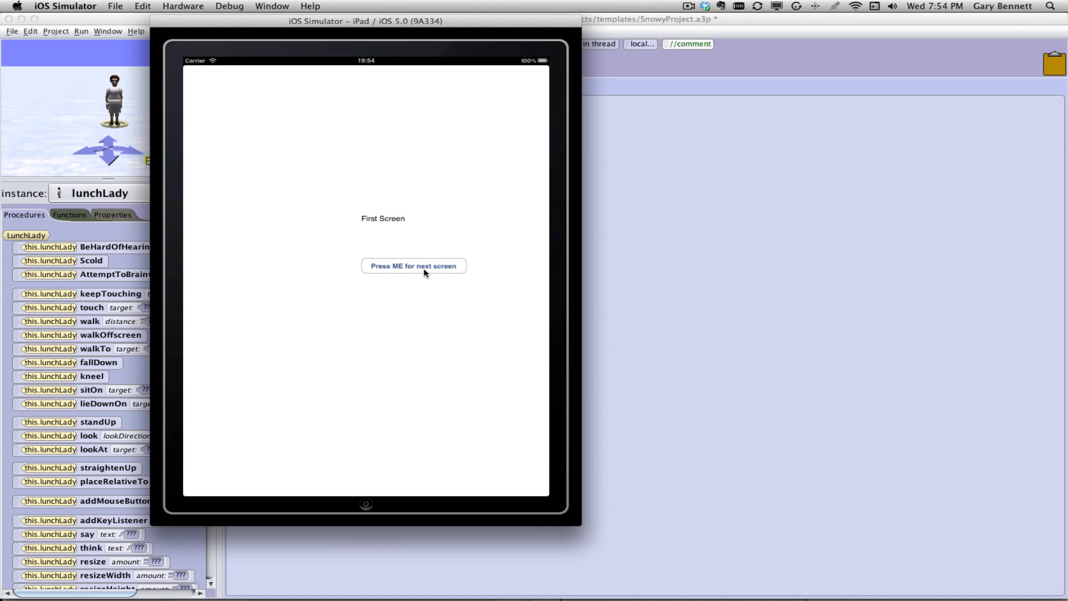
mouse_move(436, 268)
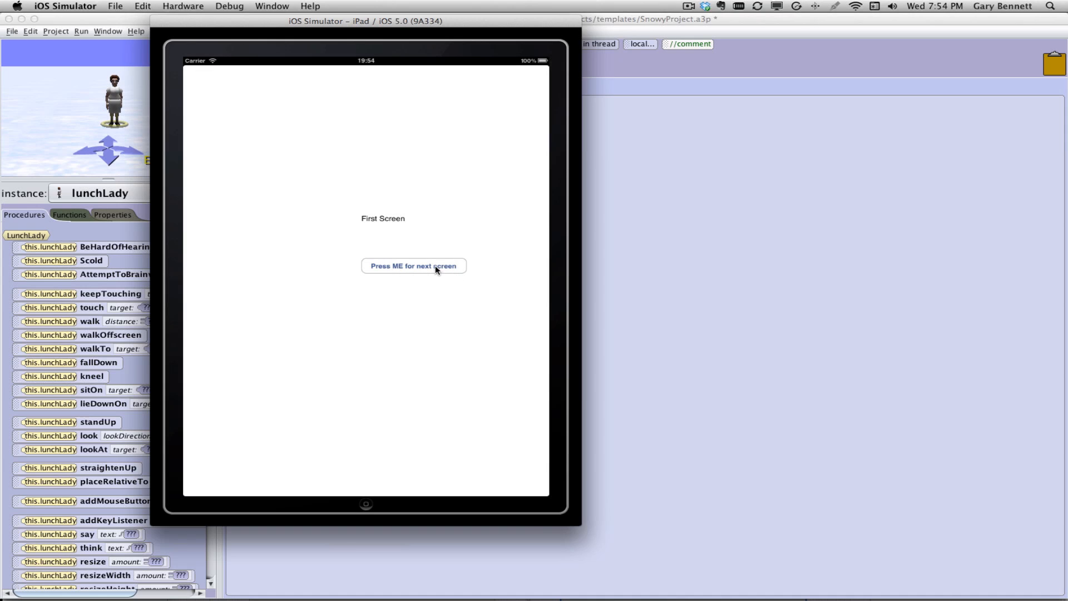
Tap 'Press ME for next screen' to reach the Second Screen, then close the Alice window
left_click(413, 264)
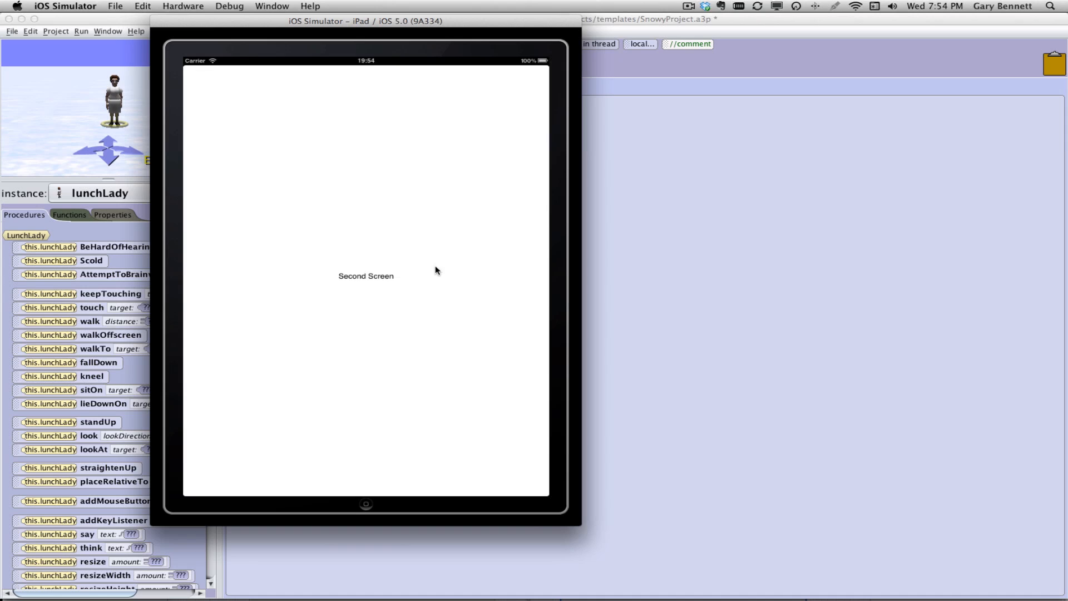
mouse_move(264, 307)
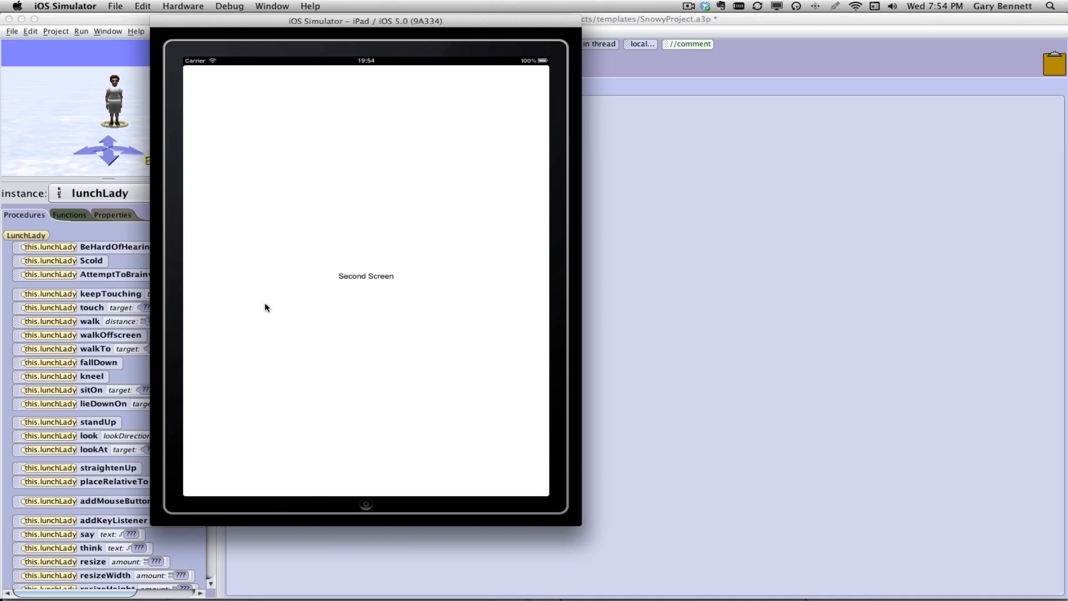
mouse_move(147, 90)
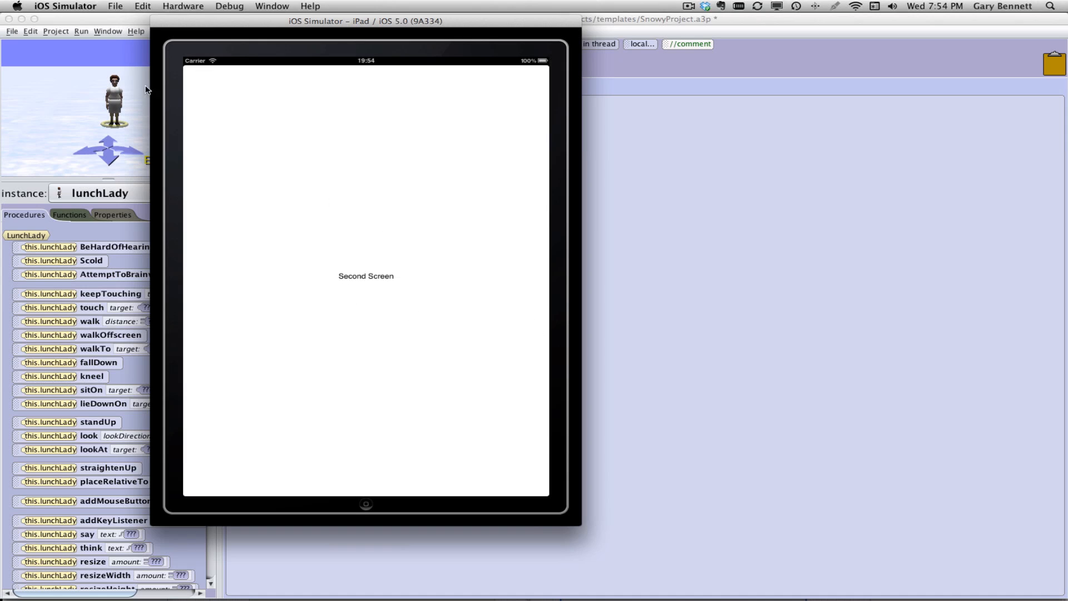
mouse_move(84, 22)
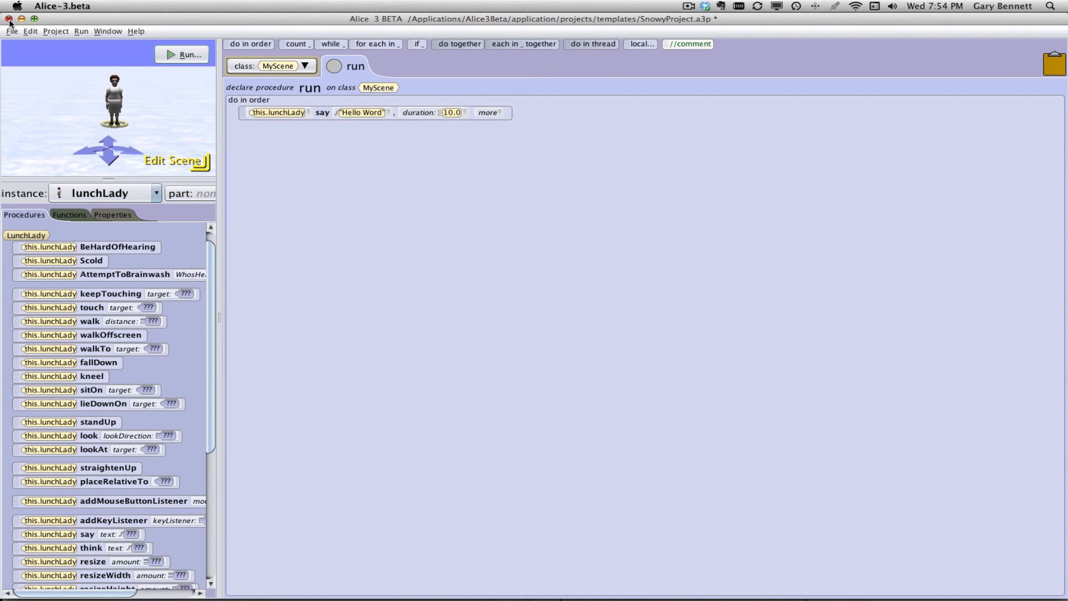
left_click(10, 19)
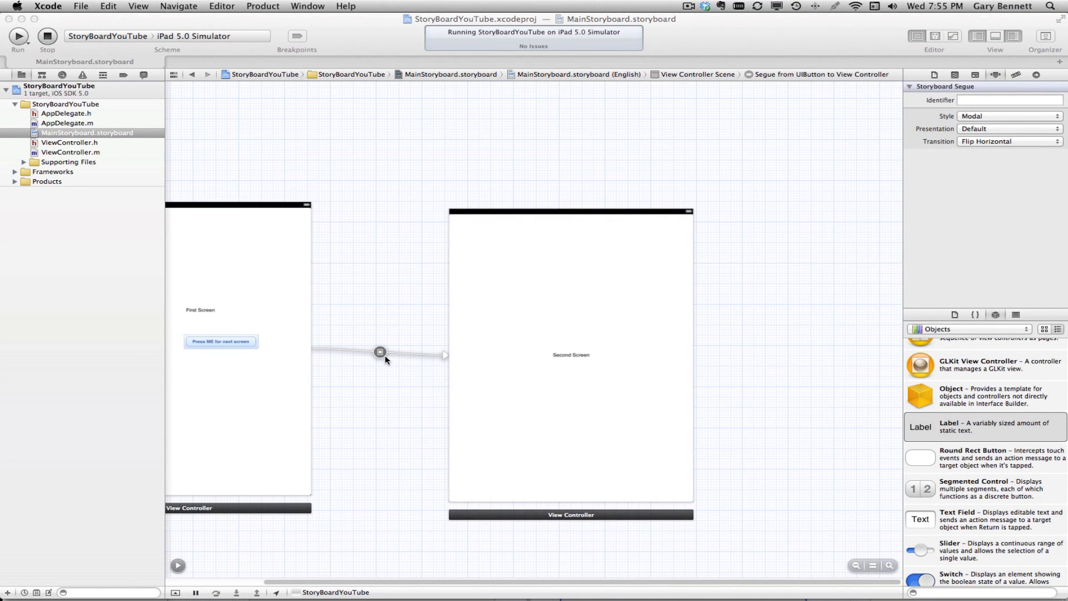
Set the segue Transition to Partial Curl, run again and stop the old copy
left_click(1009, 142)
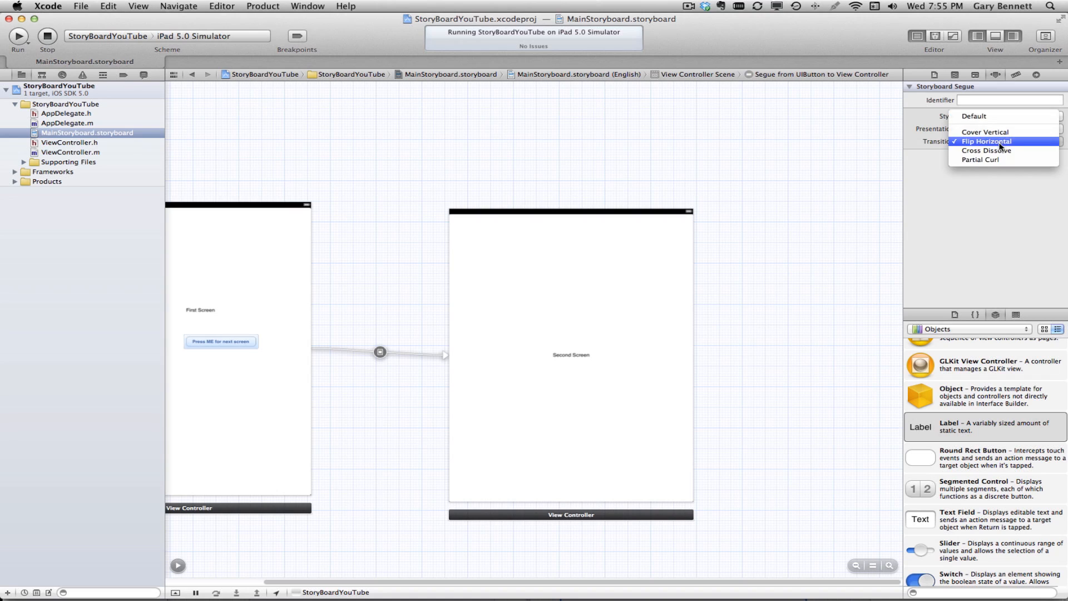
left_click(982, 159)
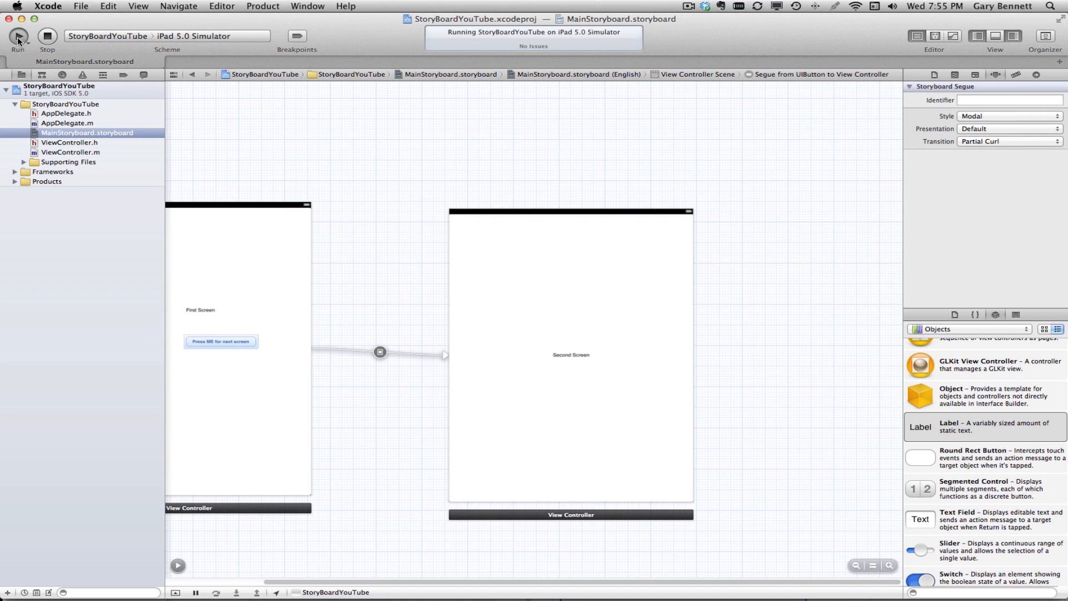
left_click(17, 38)
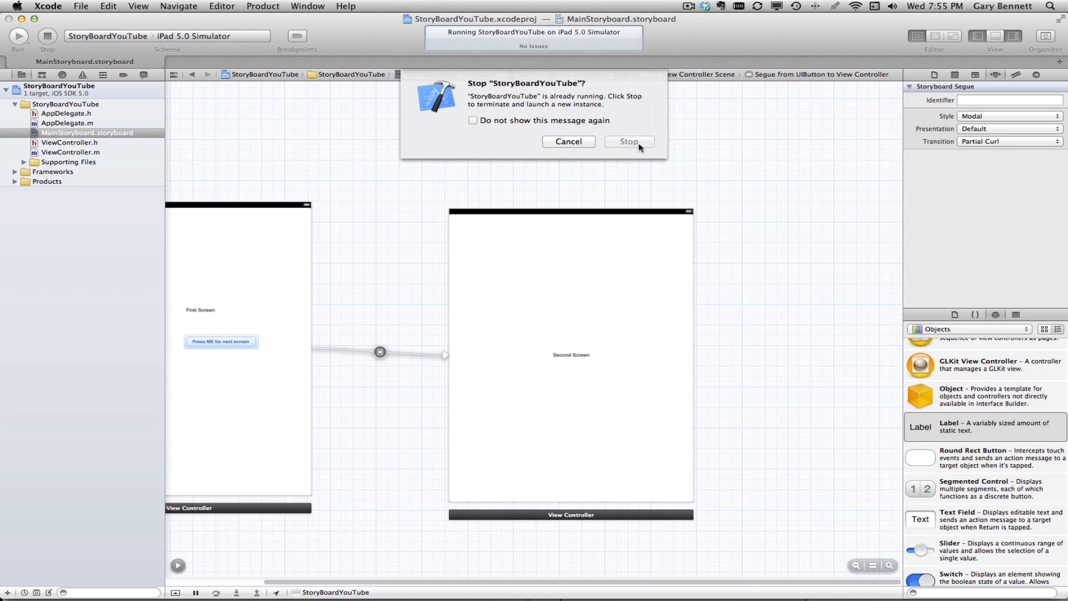
left_click(627, 141)
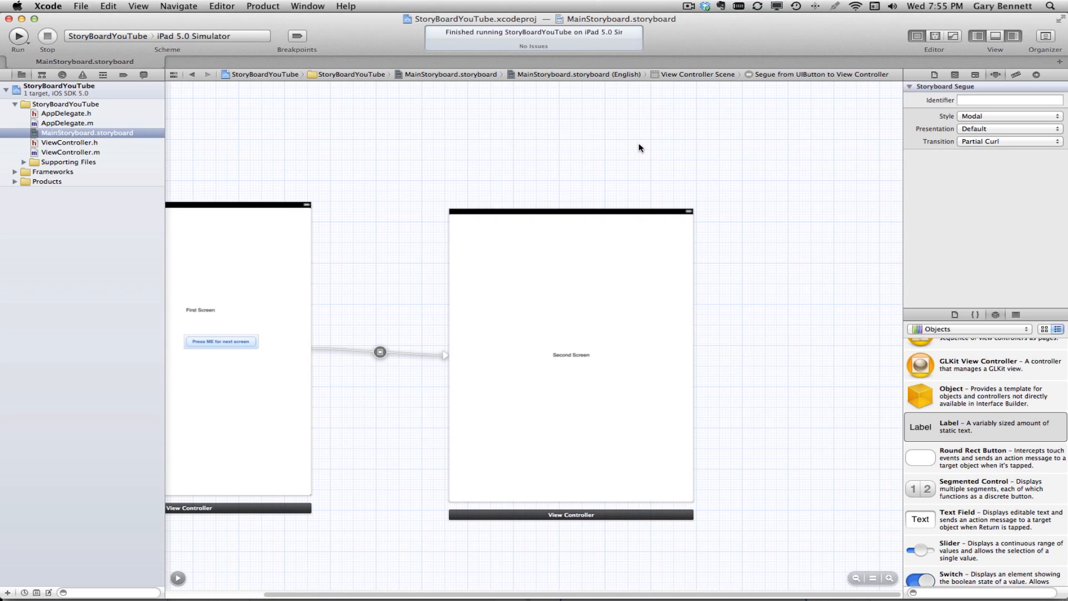
Bring the relaunched simulator showing the First Screen to the front
left_click(18, 36)
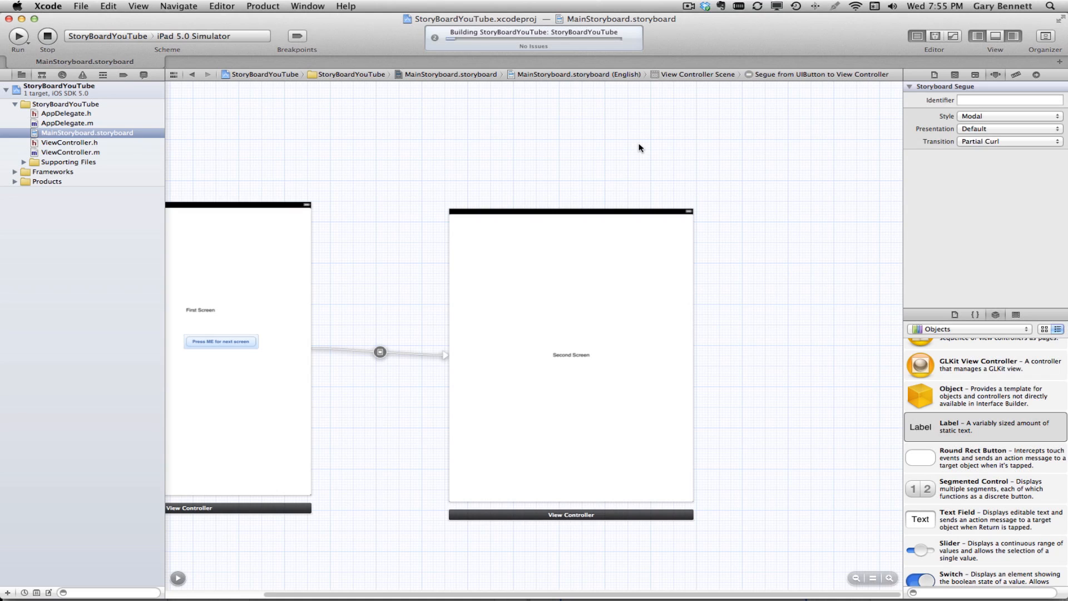
left_click(18, 36)
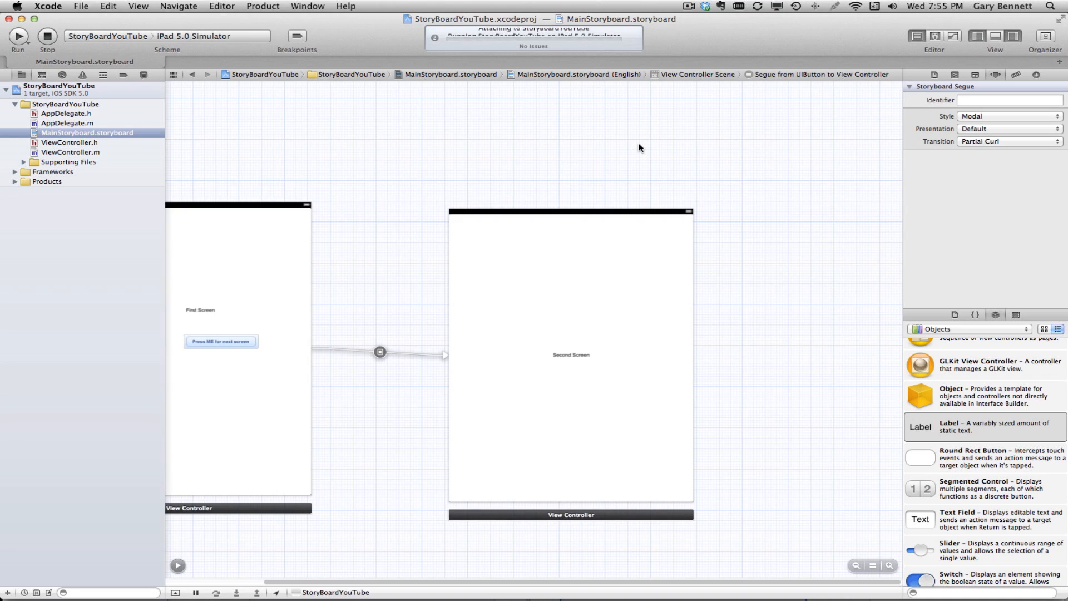
left_click(18, 35)
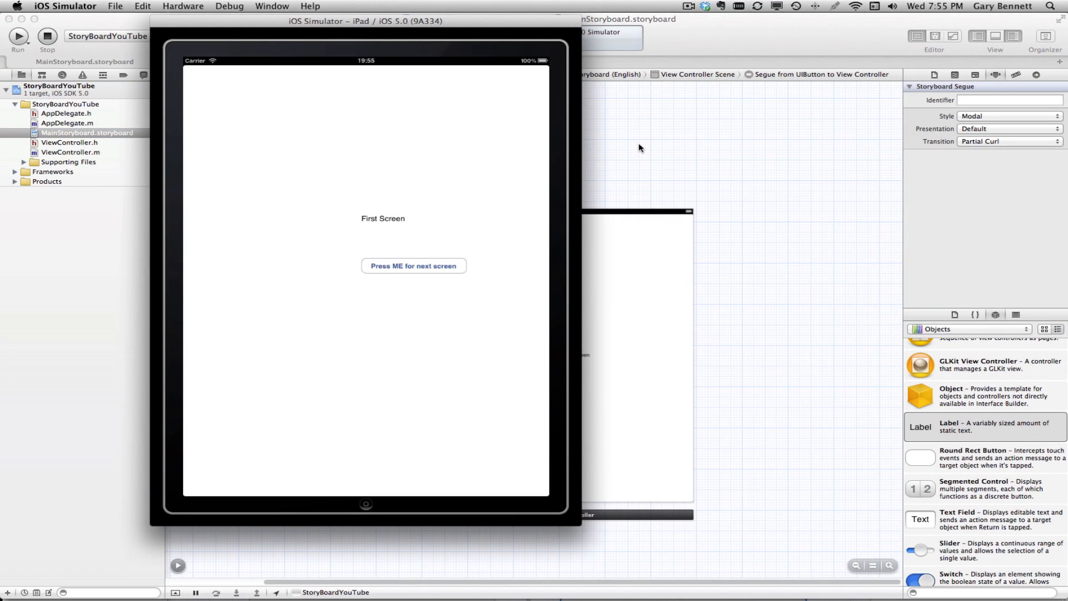
mouse_move(474, 257)
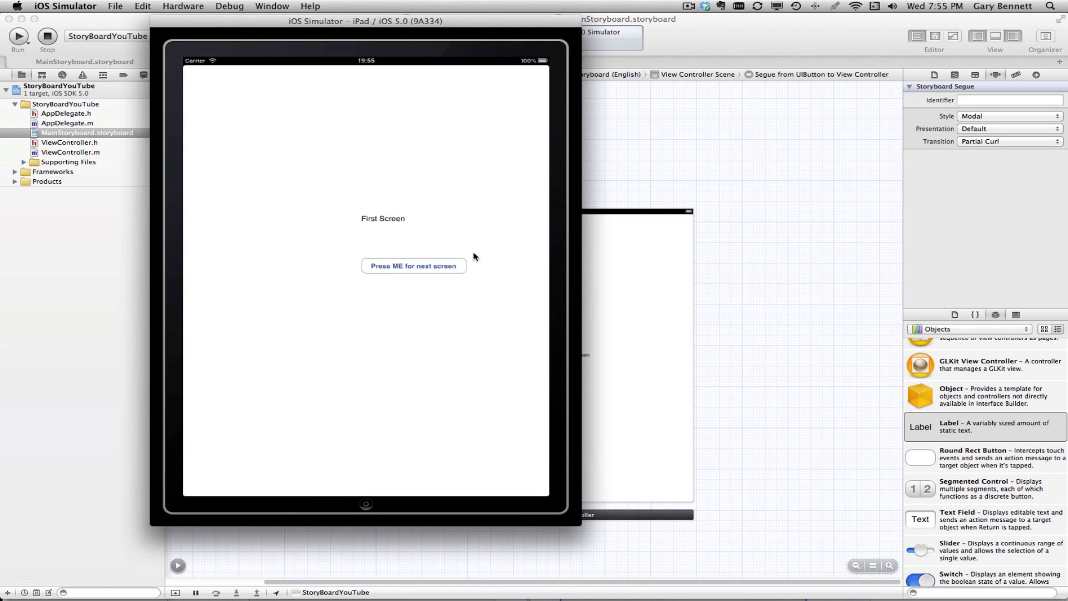
Tap the button to reach the Second Screen with a page curl, then switch to Safari
left_click(414, 266)
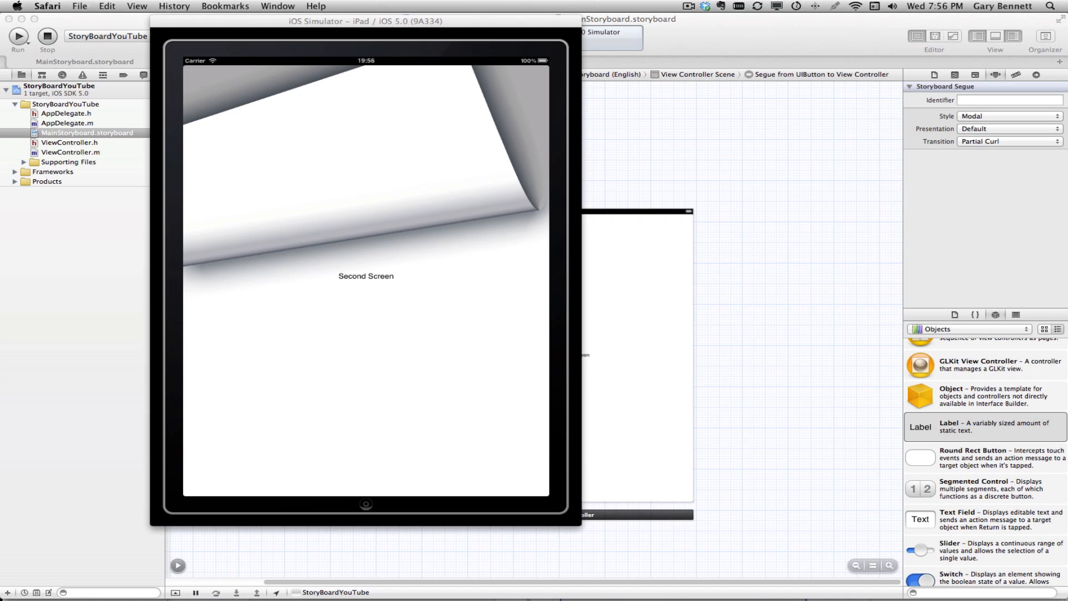
left_click(46, 38)
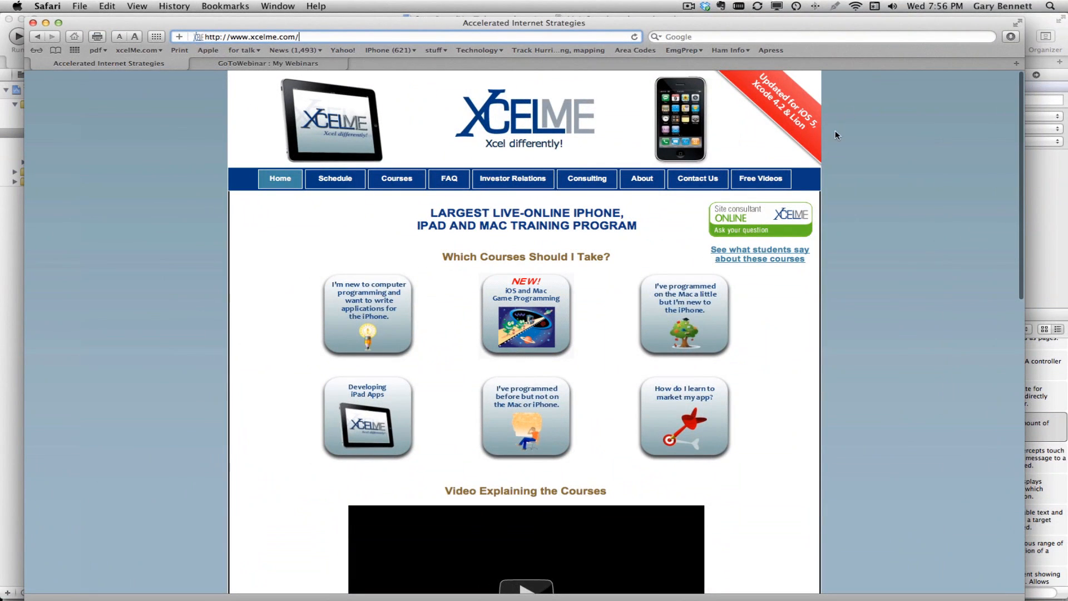
Visit the XcelMe Free Videos webinars page, then its Courses page
left_click(760, 178)
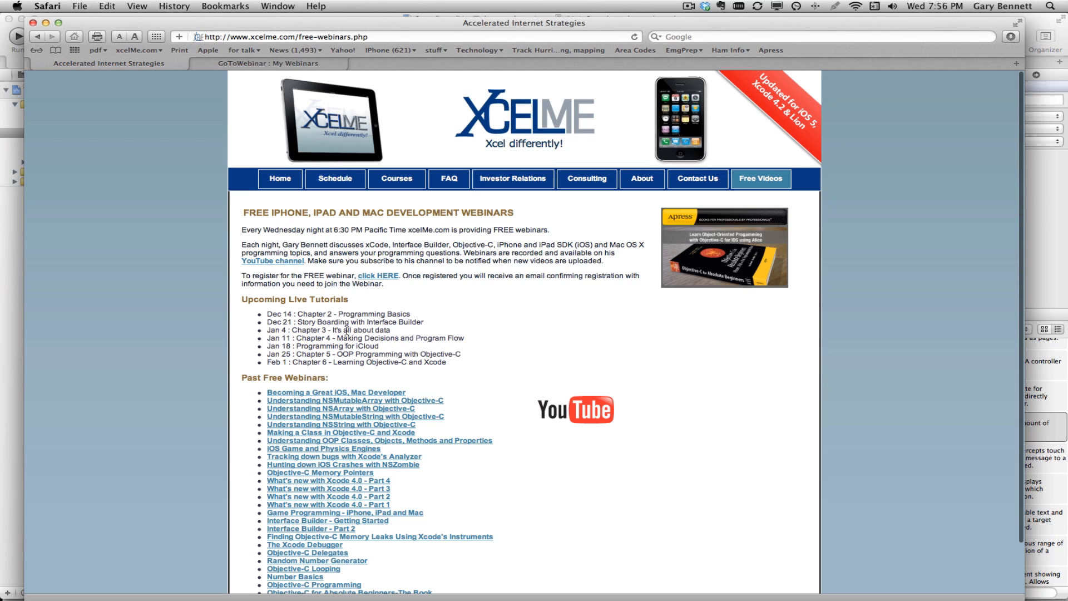
mouse_move(378, 362)
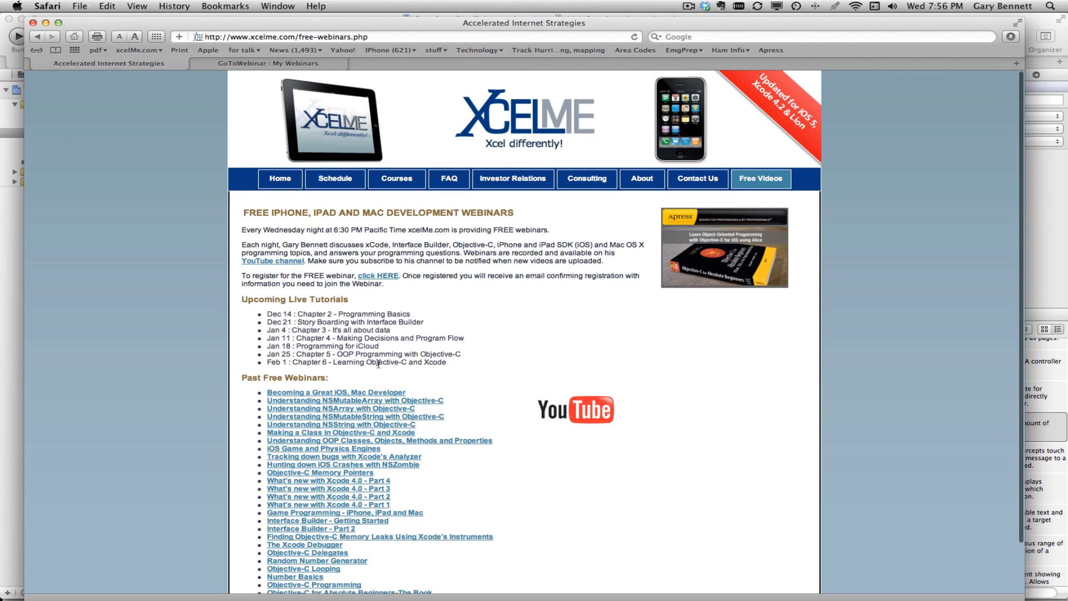
left_click(396, 178)
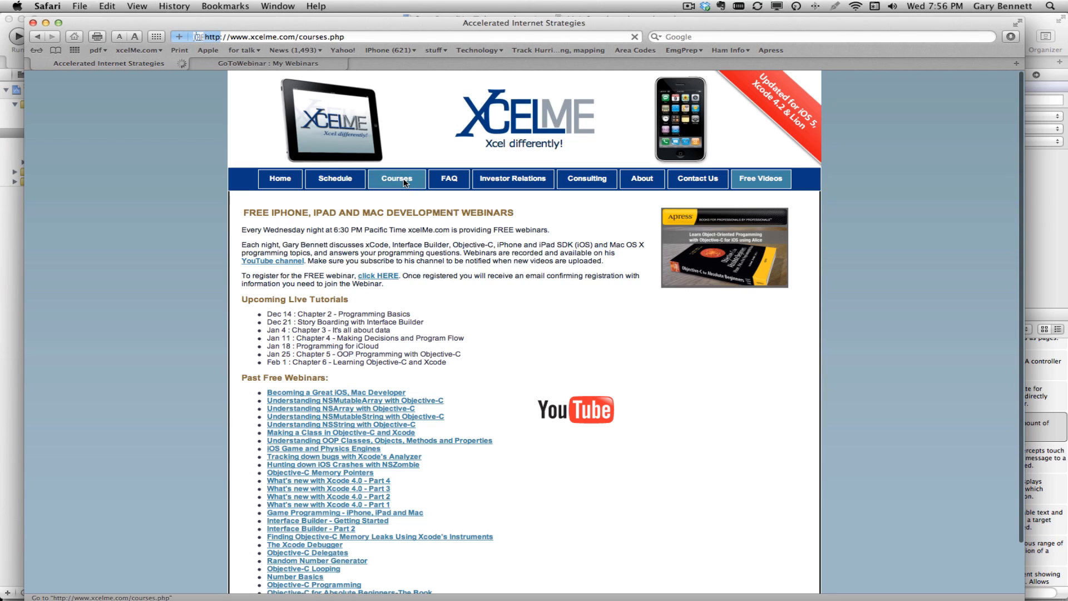
left_click(396, 178)
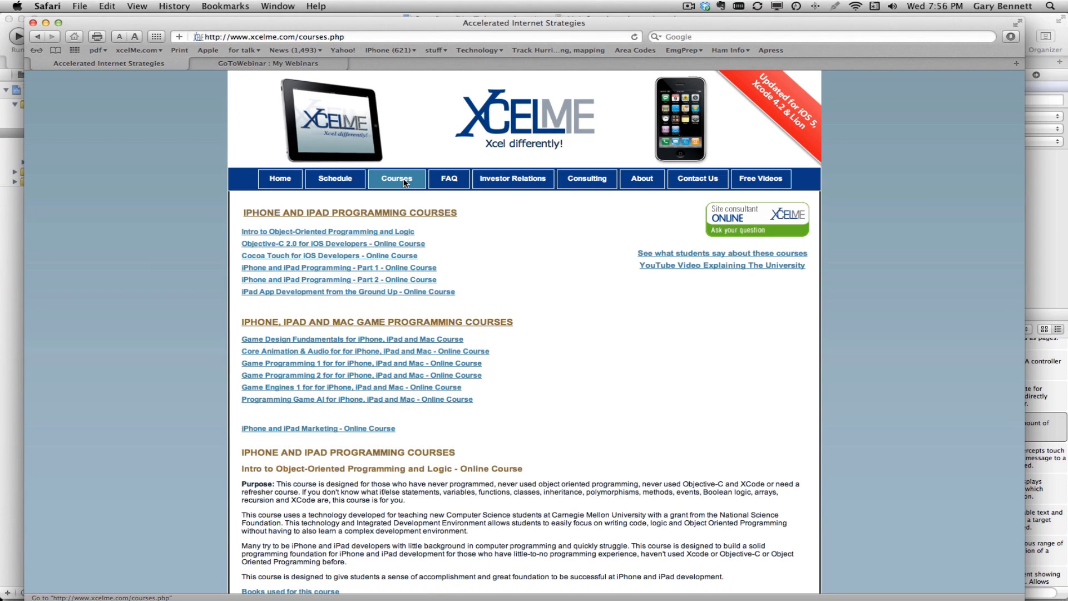
mouse_move(535, 30)
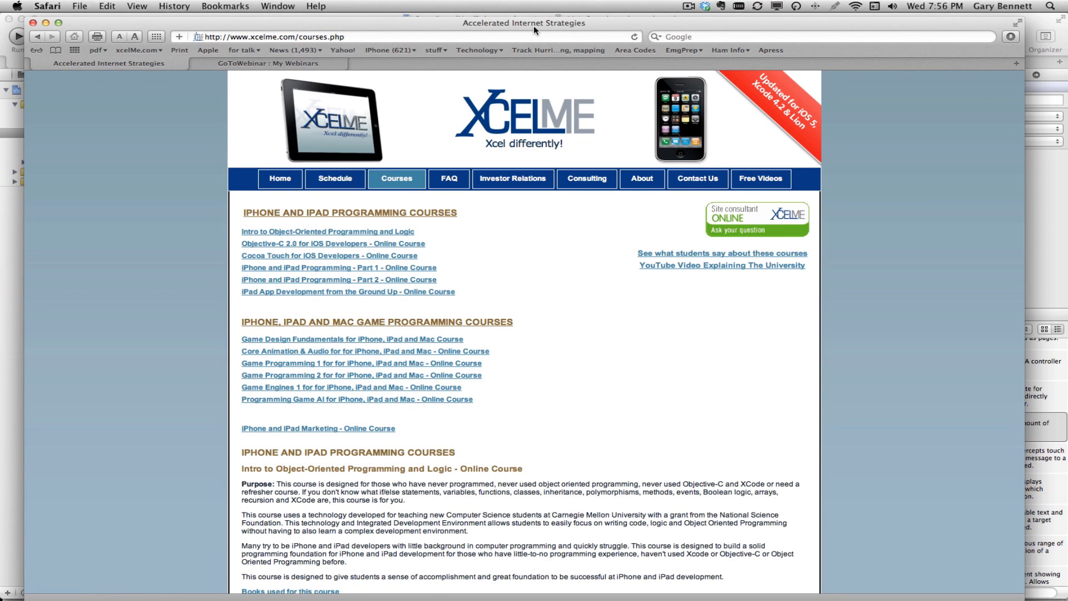